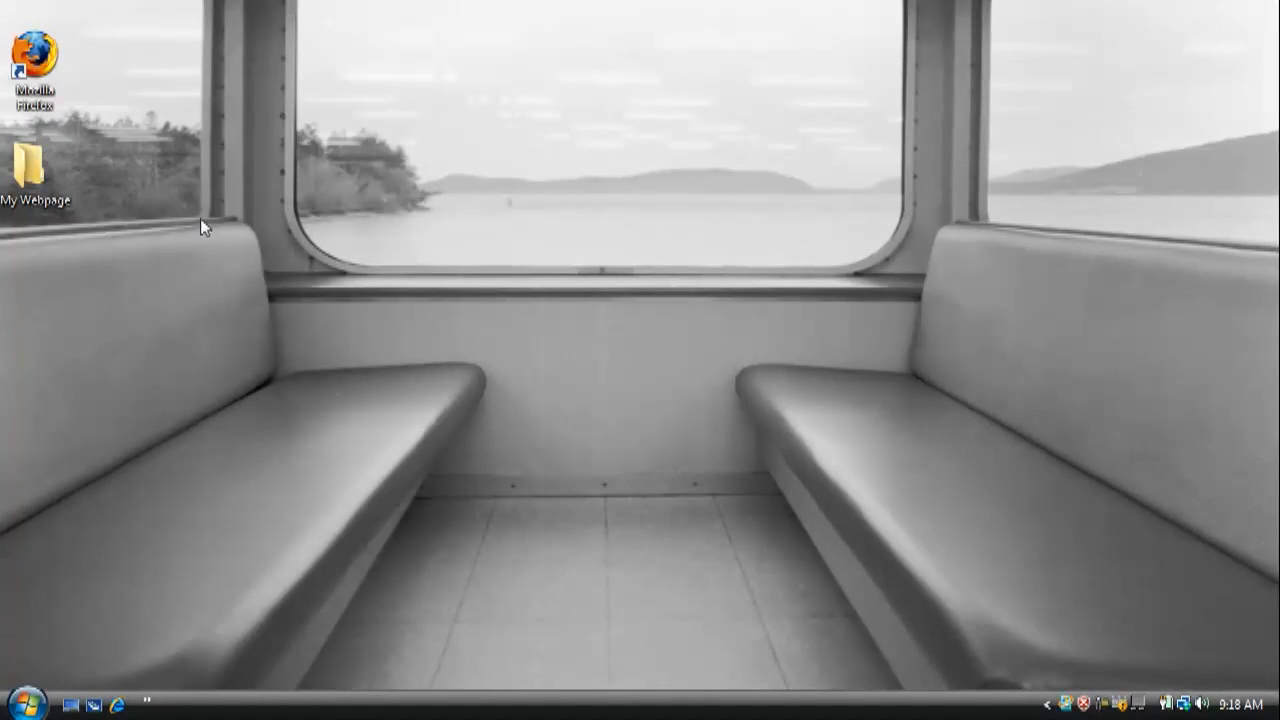
# - Check the My Webpage folder's images subfolder and launch Notepad++ from the Start search
pyautogui.doubleClick(36, 160)
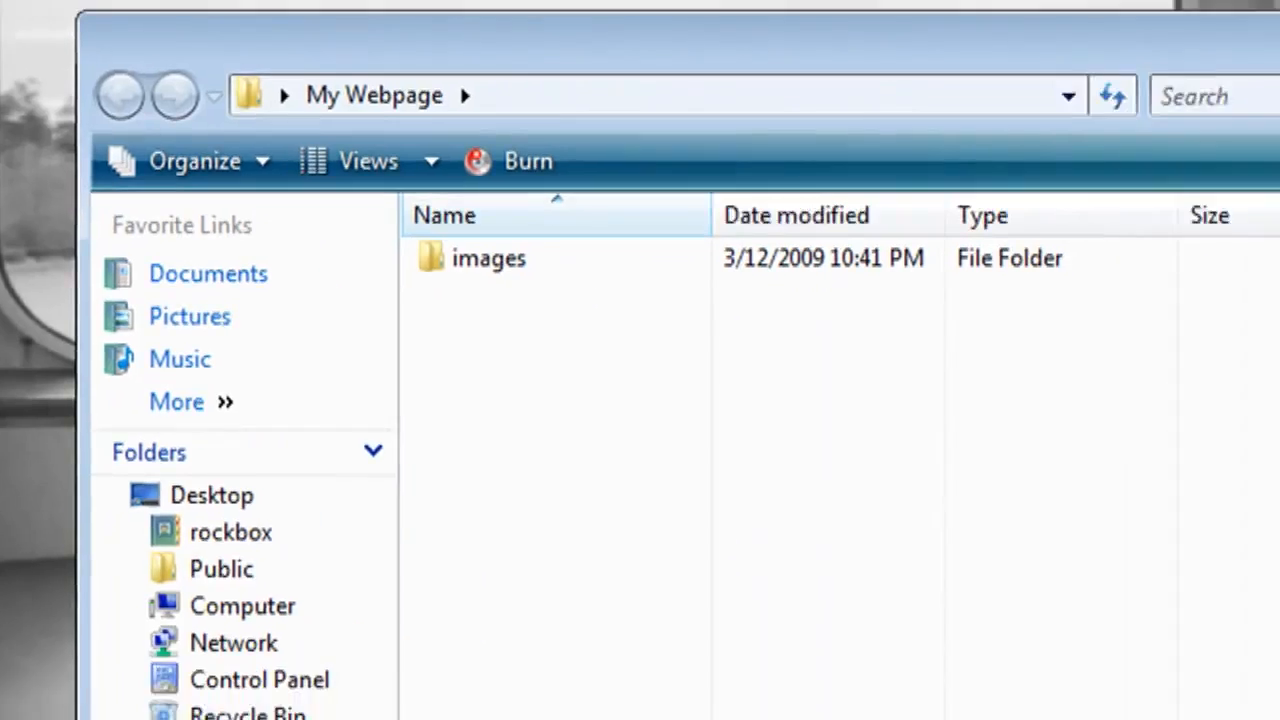
pyautogui.moveTo(391, 250)
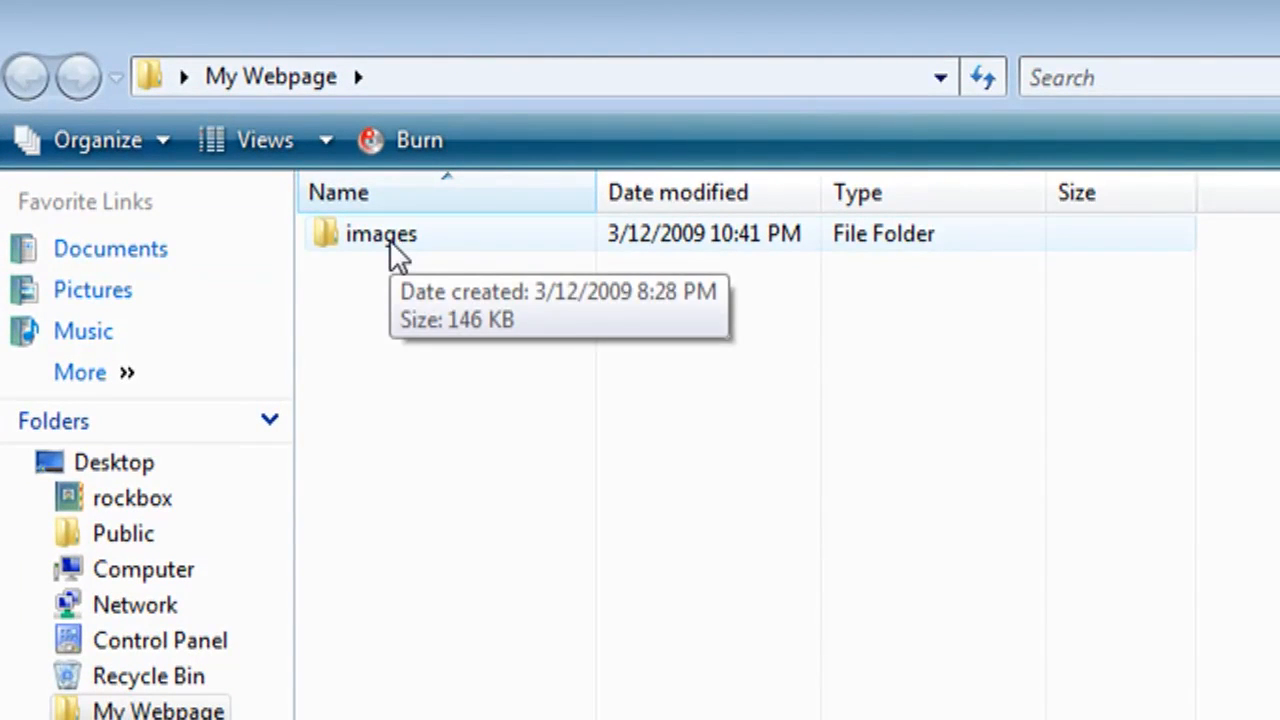
pyautogui.doubleClick(364, 233)
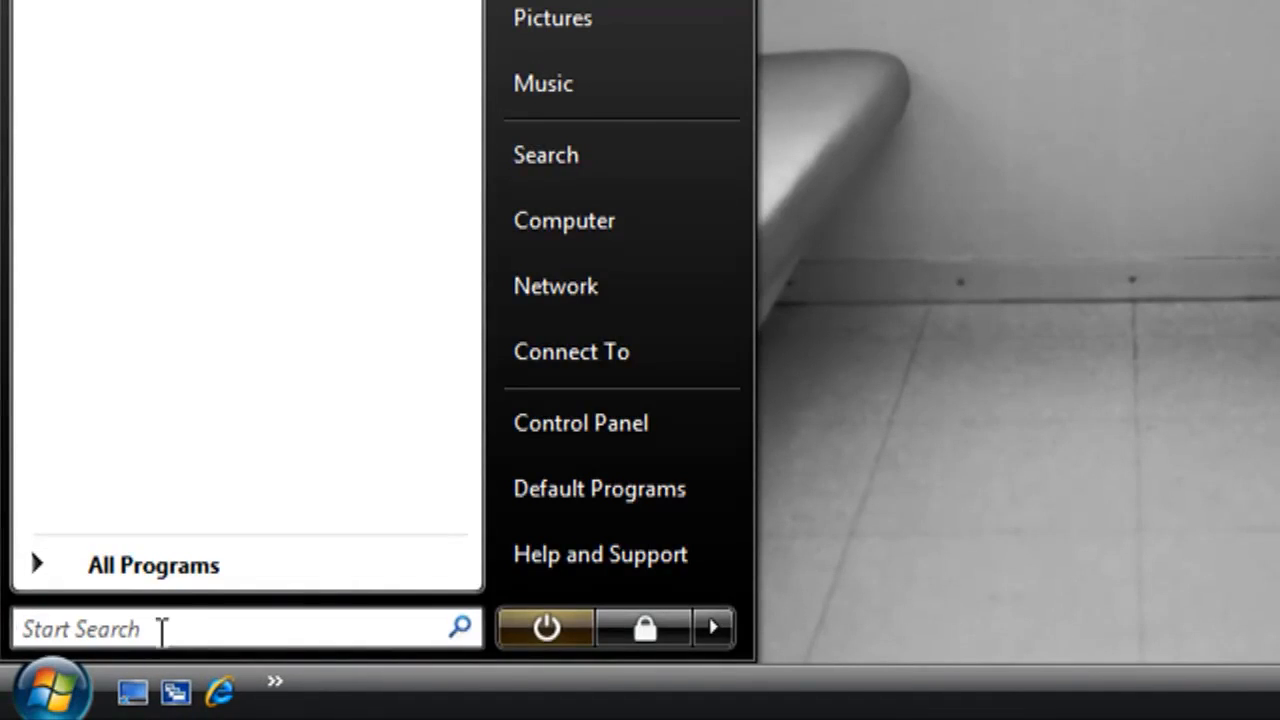
pyautogui.write('notepad')
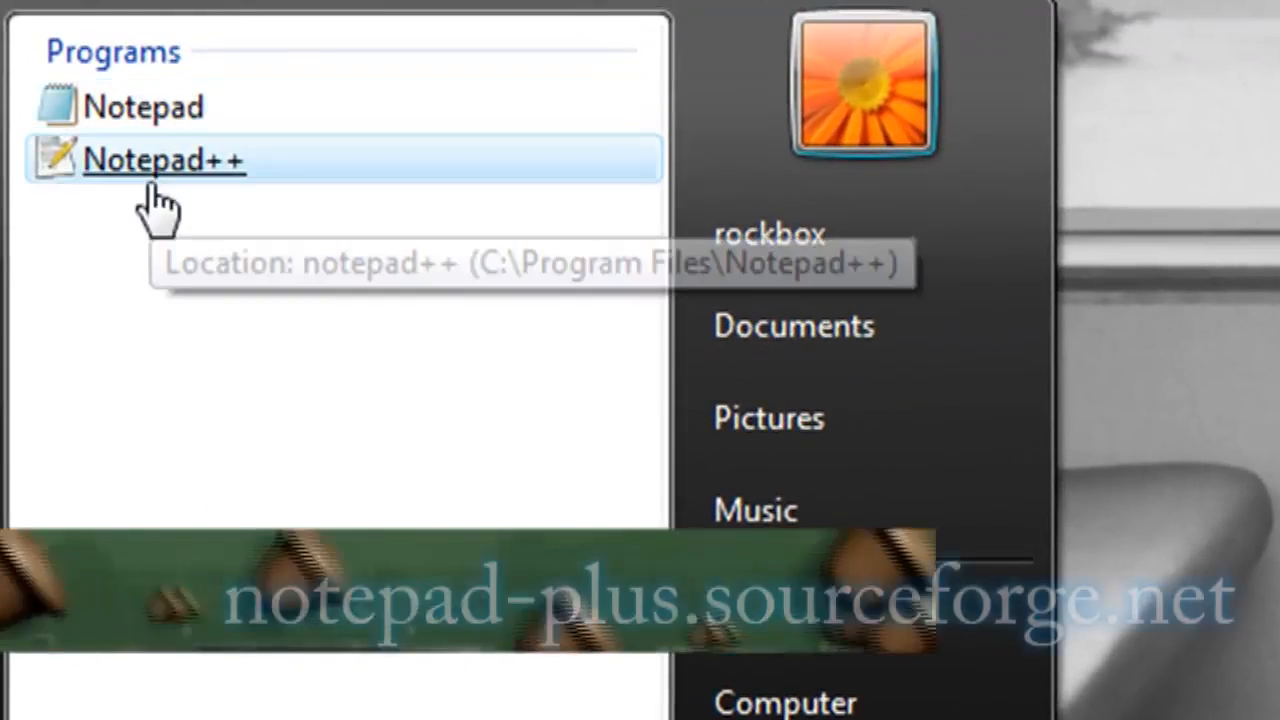
pyautogui.click(160, 160)
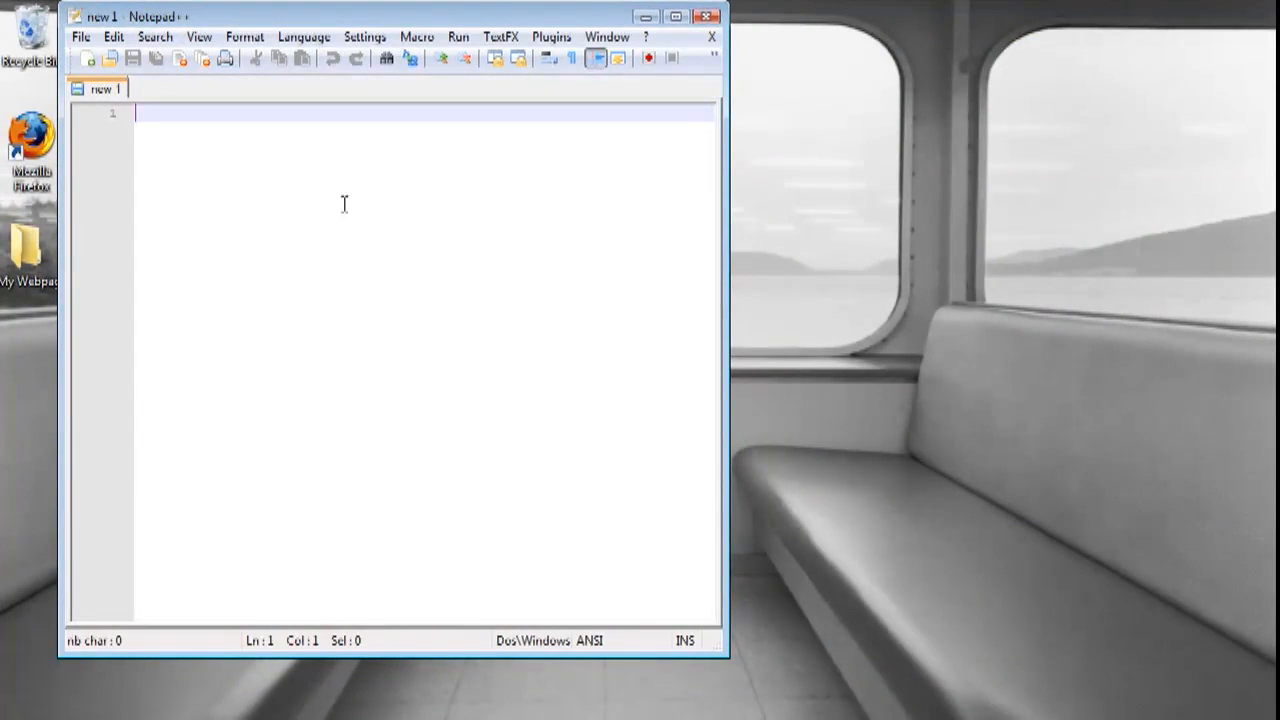
# - Save the blank document with Save As as index.html in the My Webpage folder
pyautogui.click(84, 34)
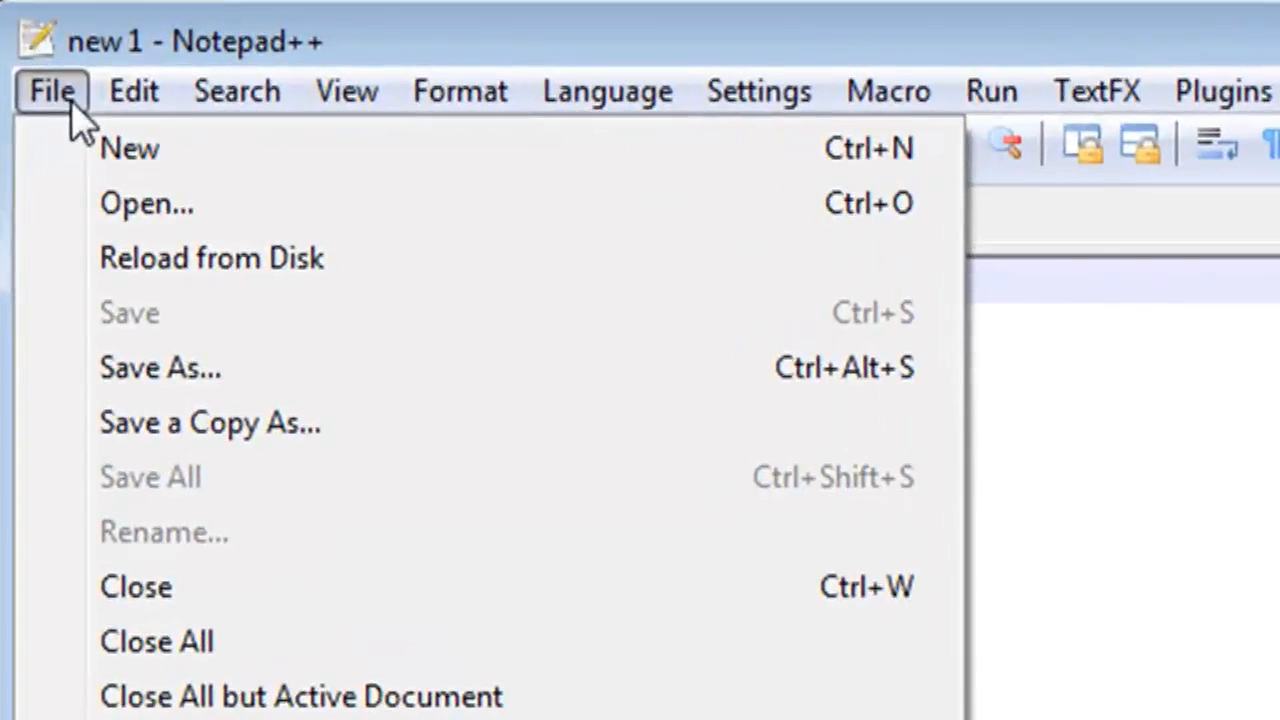
pyautogui.click(160, 368)
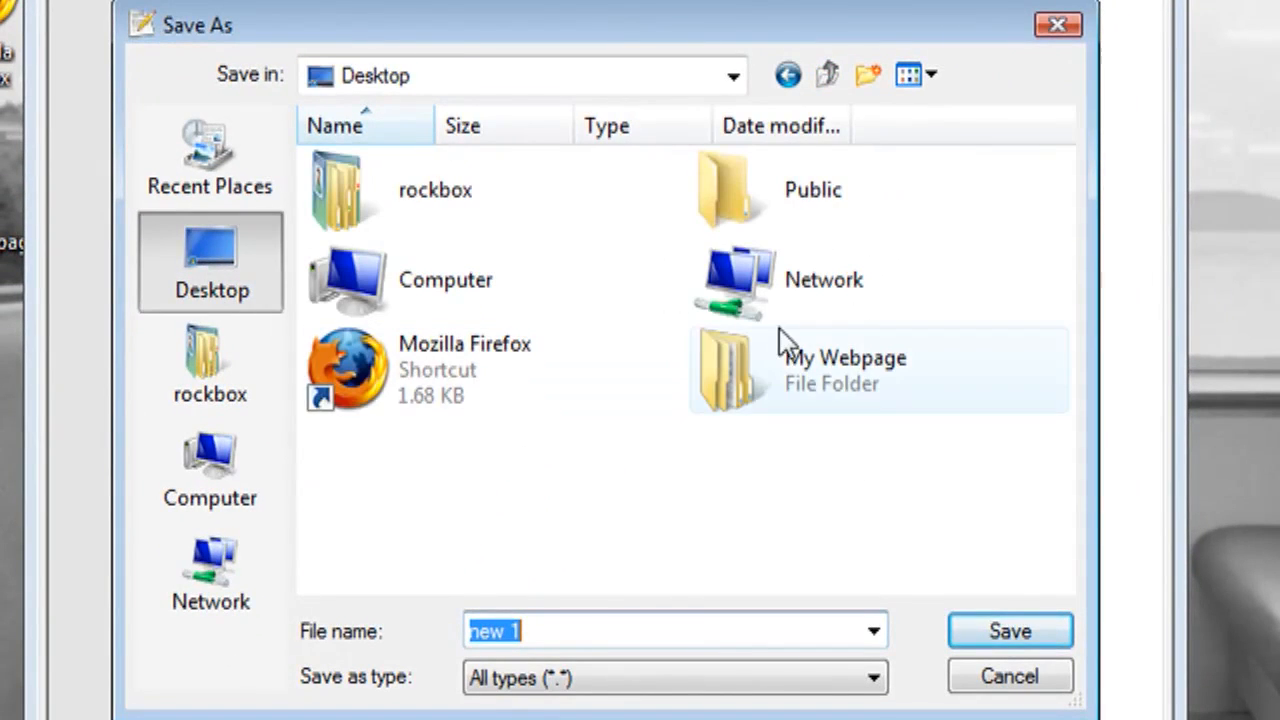
pyautogui.doubleClick(845, 370)
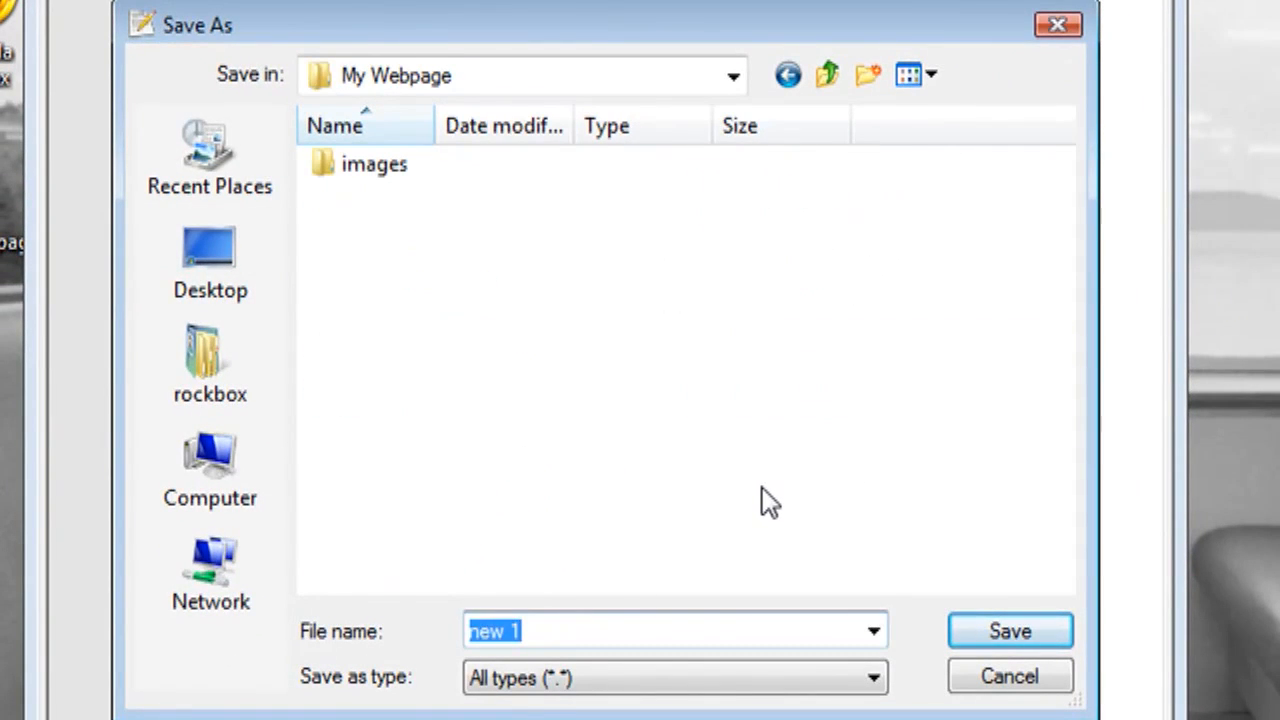
pyautogui.write('index.')
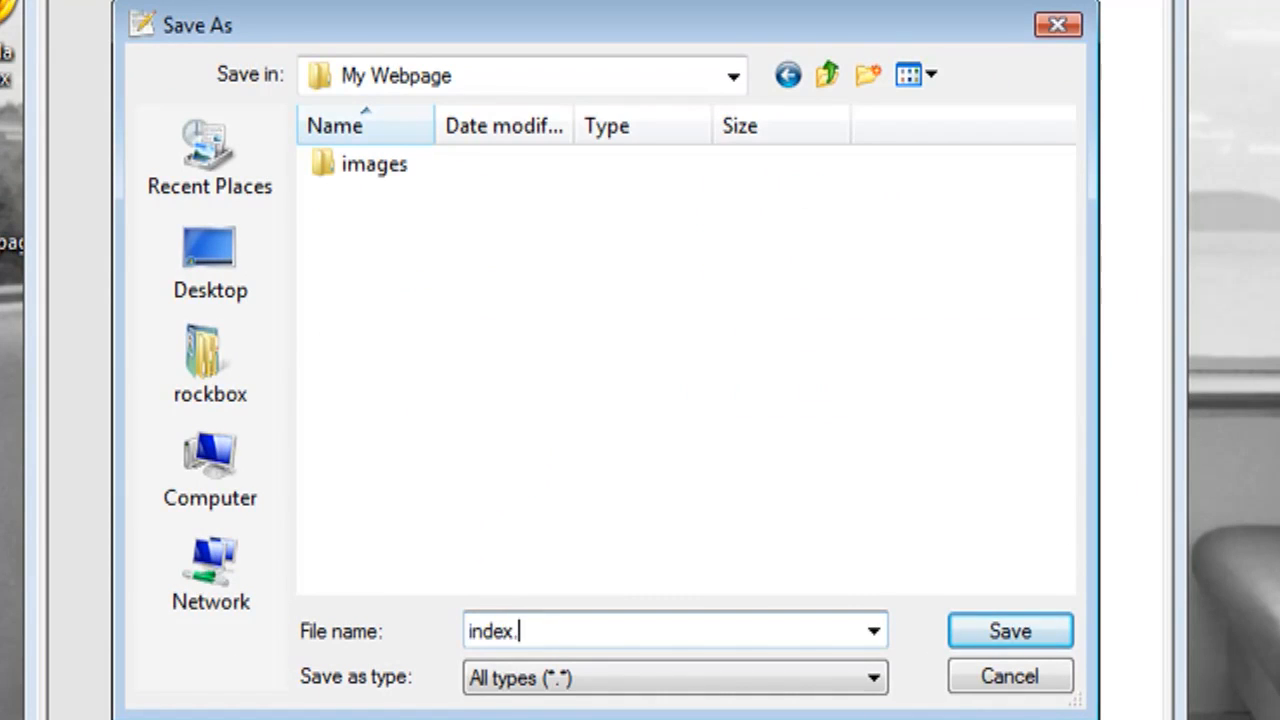
pyautogui.write('html')
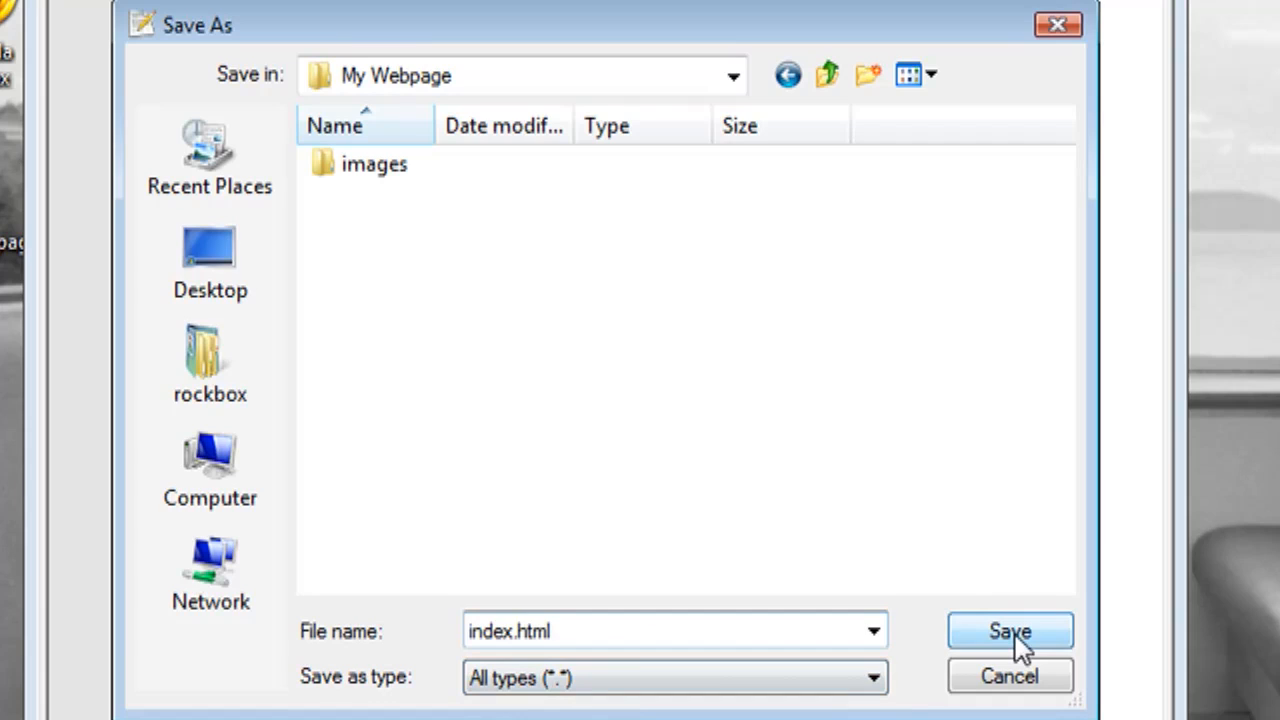
pyautogui.click(1008, 631)
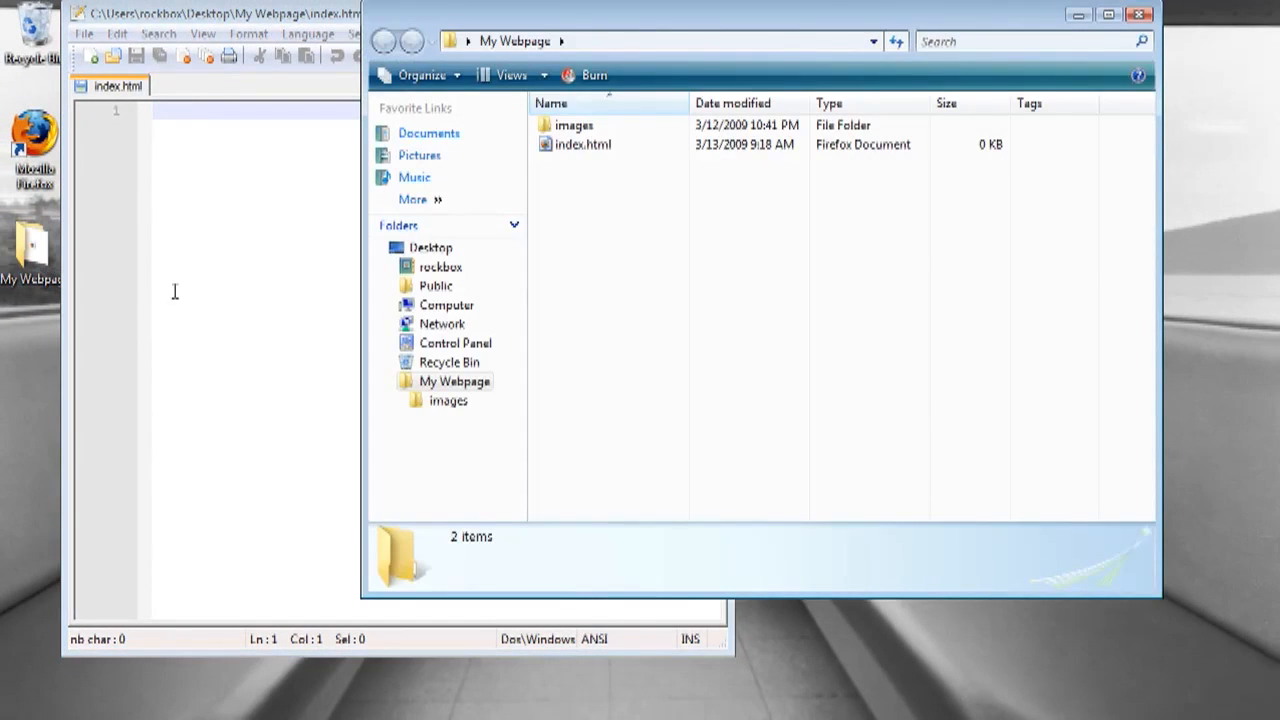
# - Open index.html from Explorer in Firefox
pyautogui.click(583, 144)
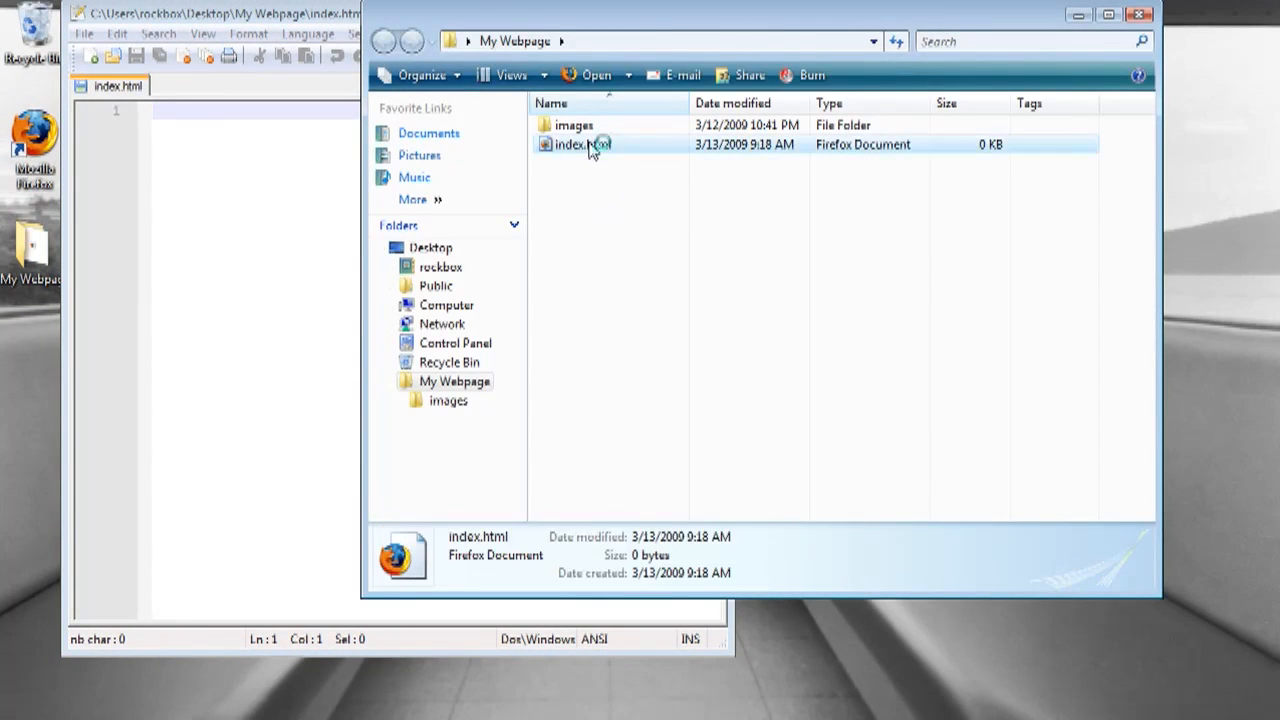
pyautogui.doubleClick(580, 144)
pyautogui.write('<HTML>')
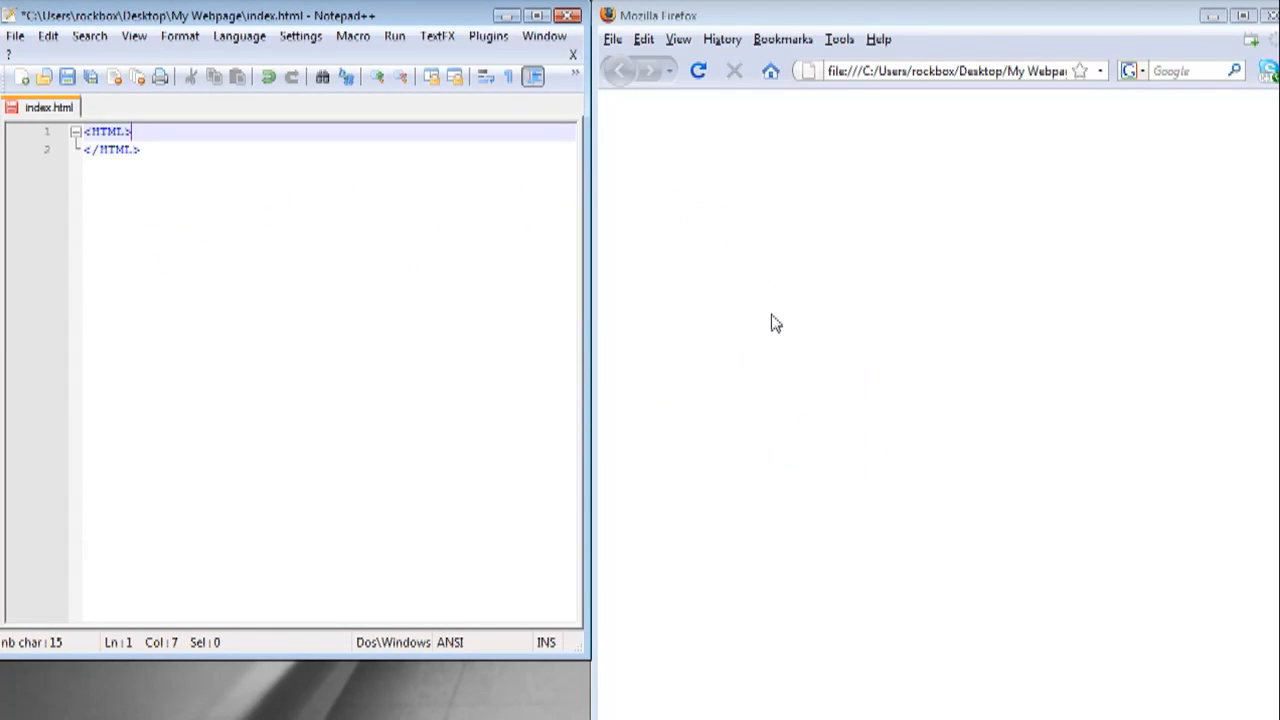
# - Add a header with the title 'Tinkernut.com - Basic Webpage'
pyautogui.write('<HEAD>')
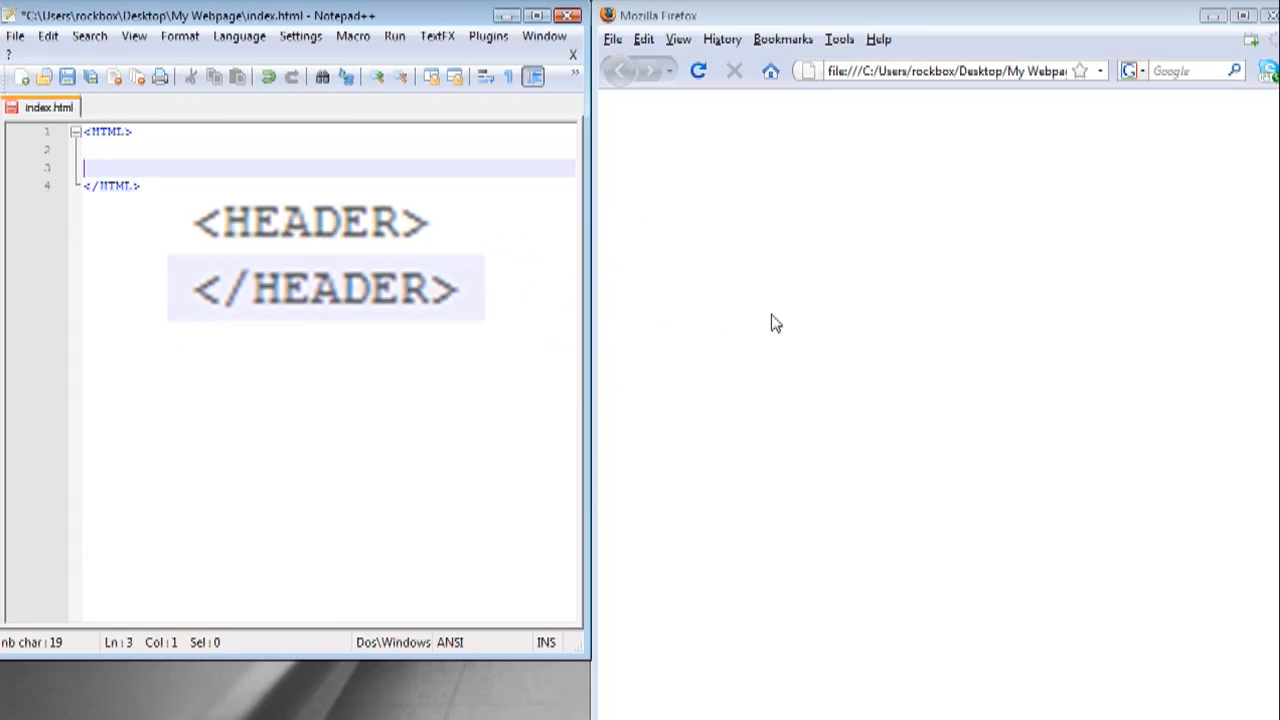
pyautogui.write('<HEADER>')
pyautogui.write('<TITLE></TITLE>')
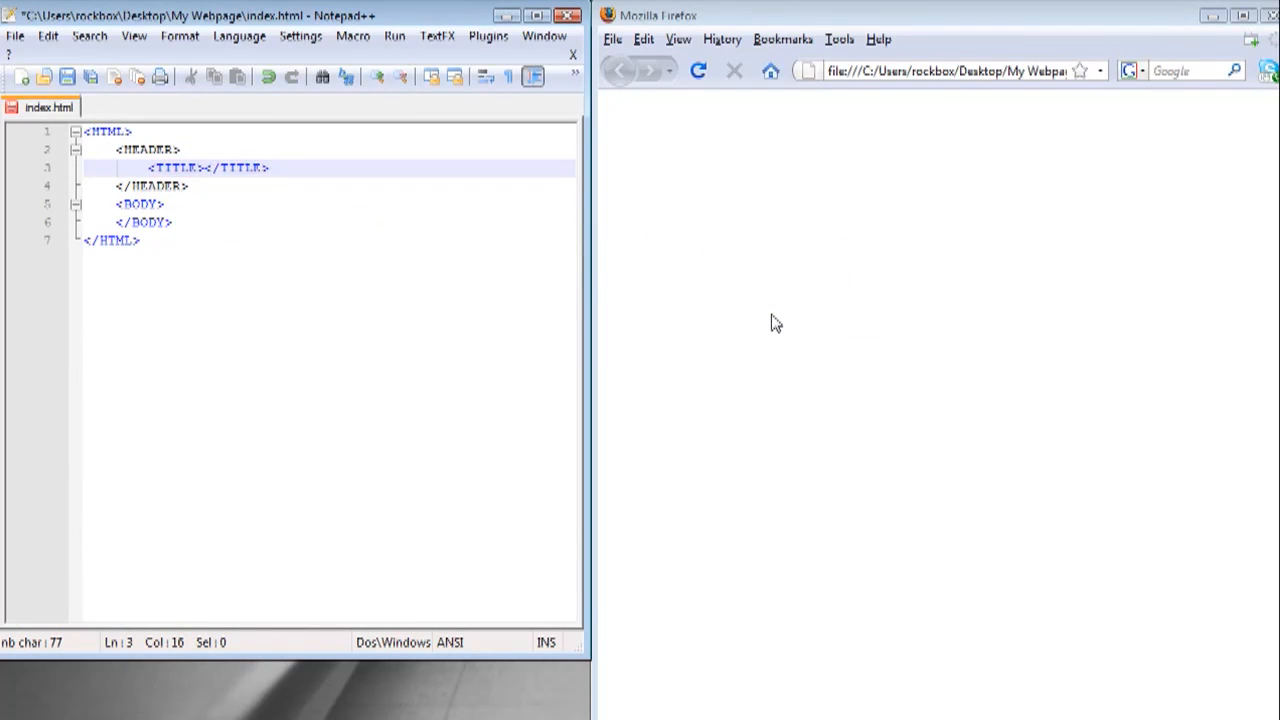
pyautogui.write('Tinkernut.com - Basic Webpage')
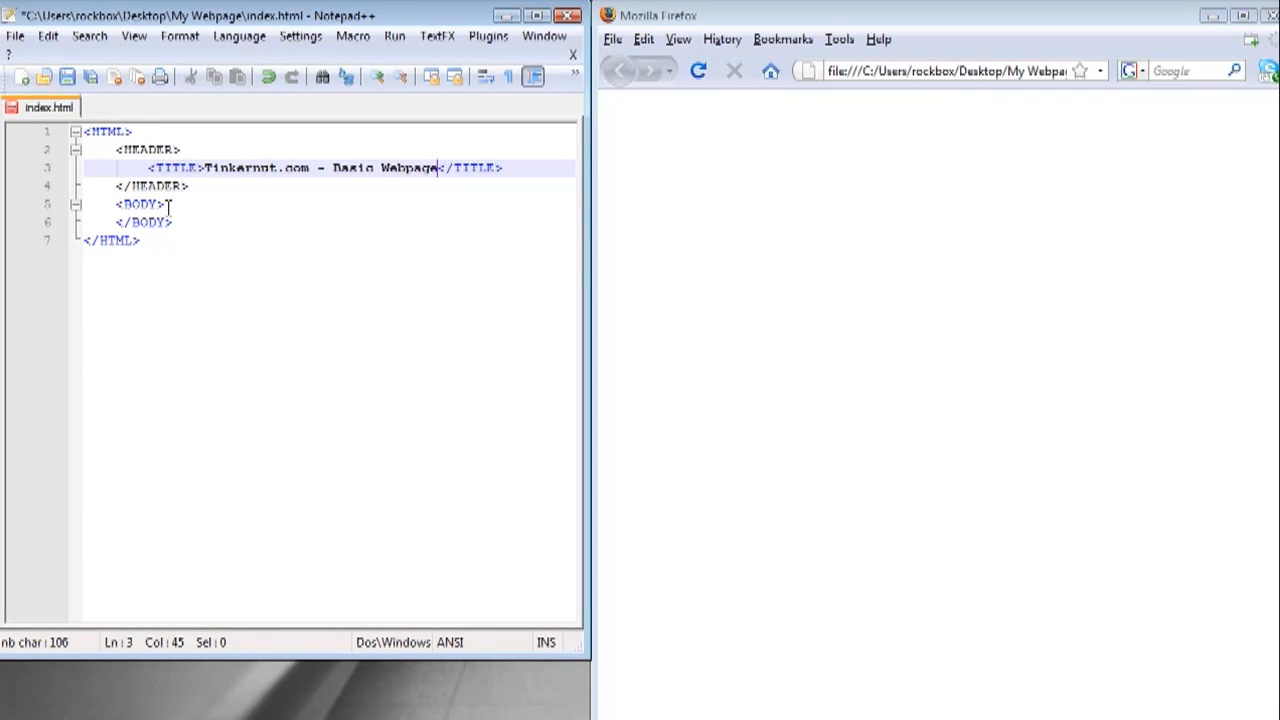
pyautogui.press('Enter')
pyautogui.write('<P></P>')
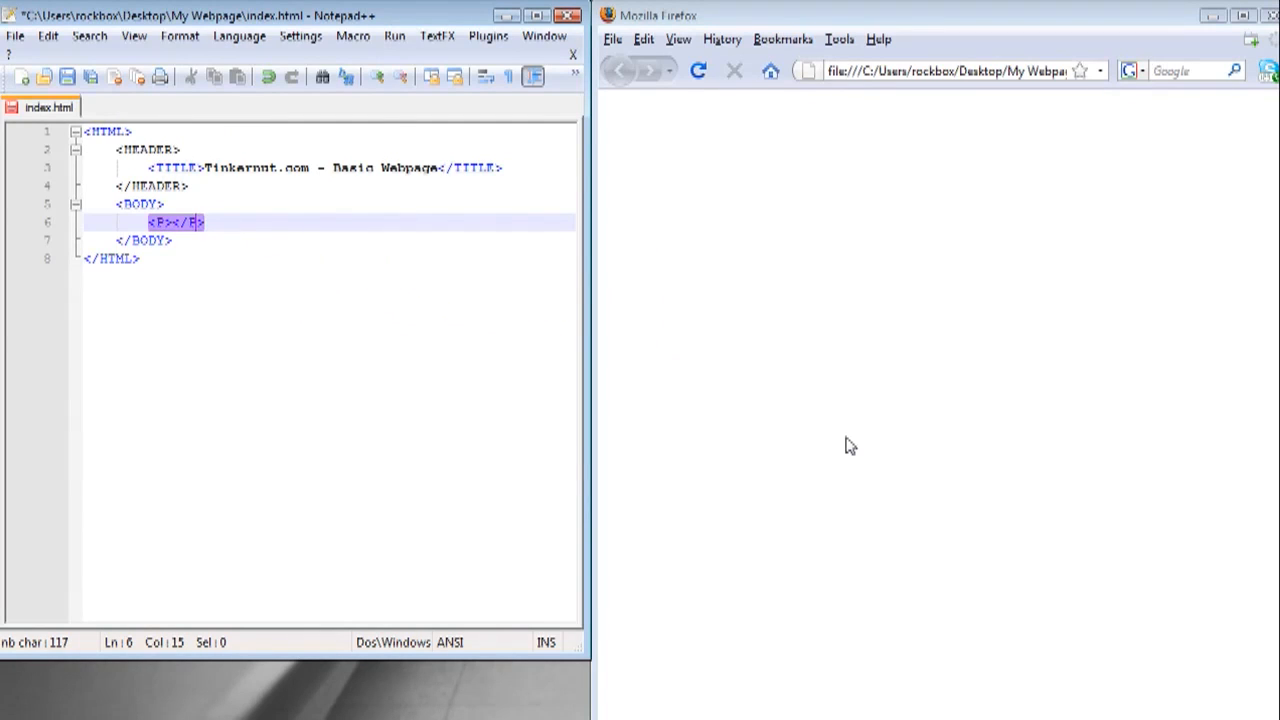
# - Add the paragraph 'Welcome to my webpage!', save, and reload Firefox
pyautogui.write('Welcome to my')
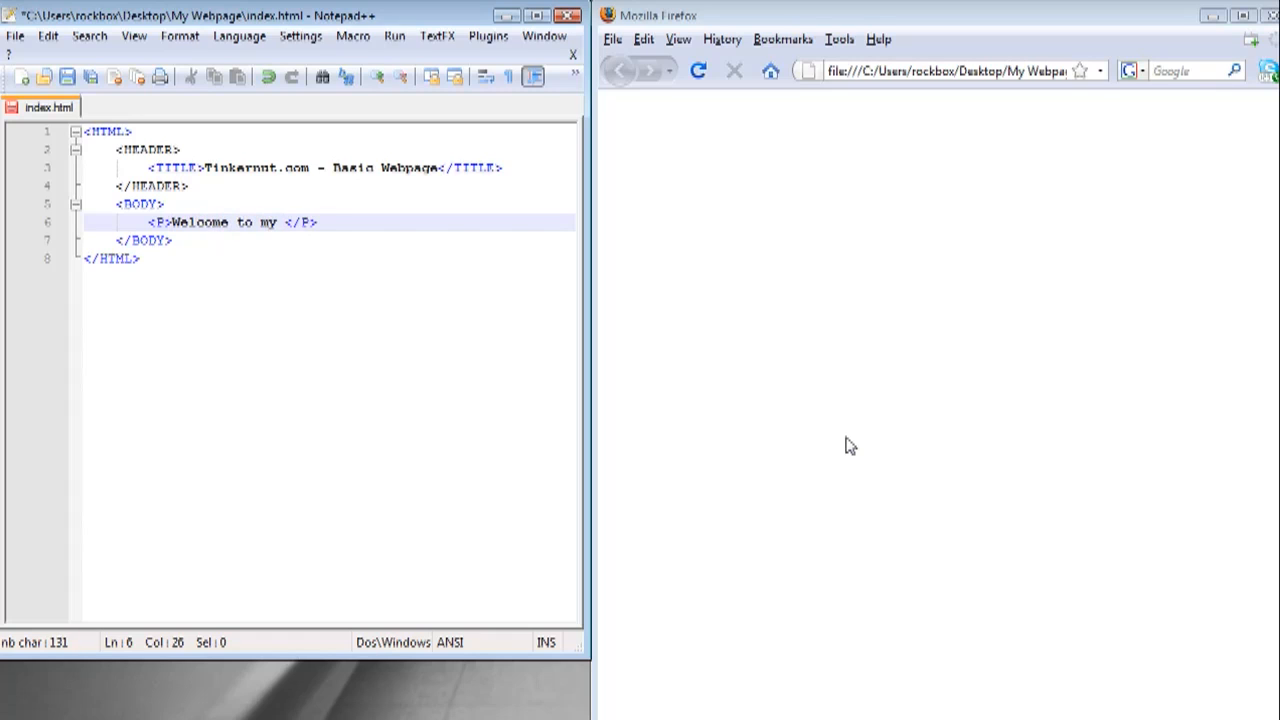
pyautogui.write('webpage')
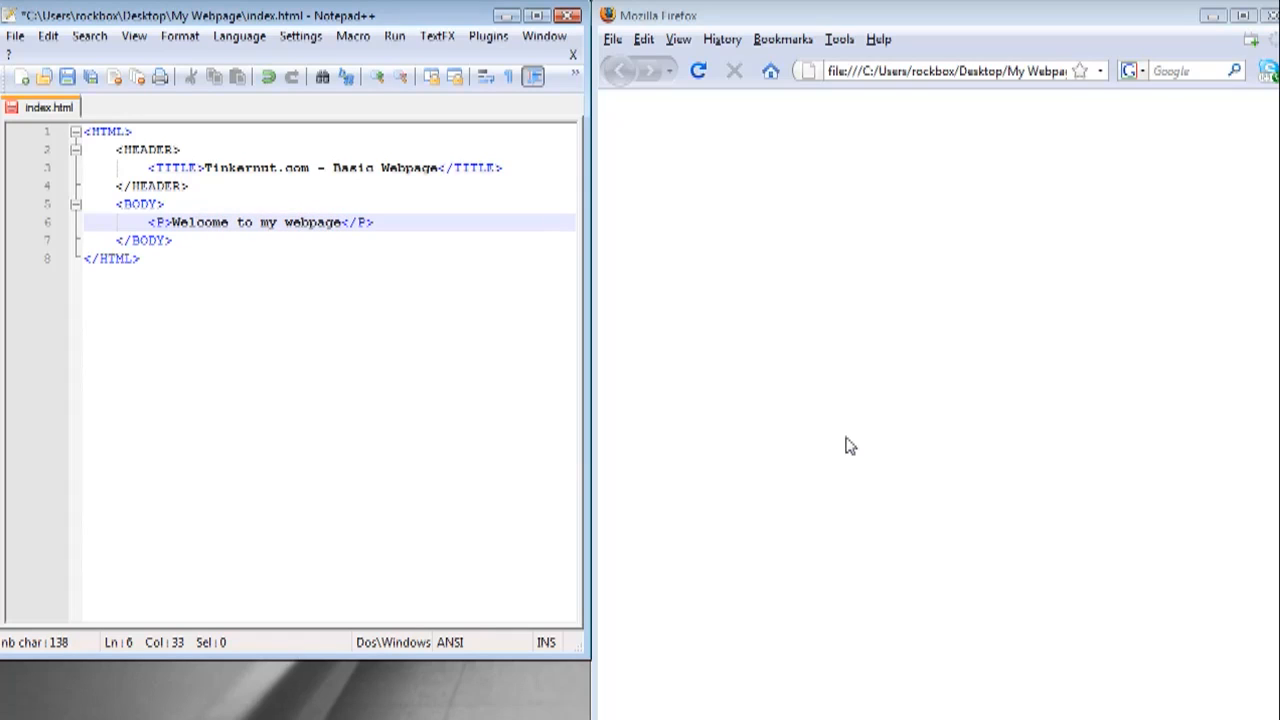
pyautogui.write('!')
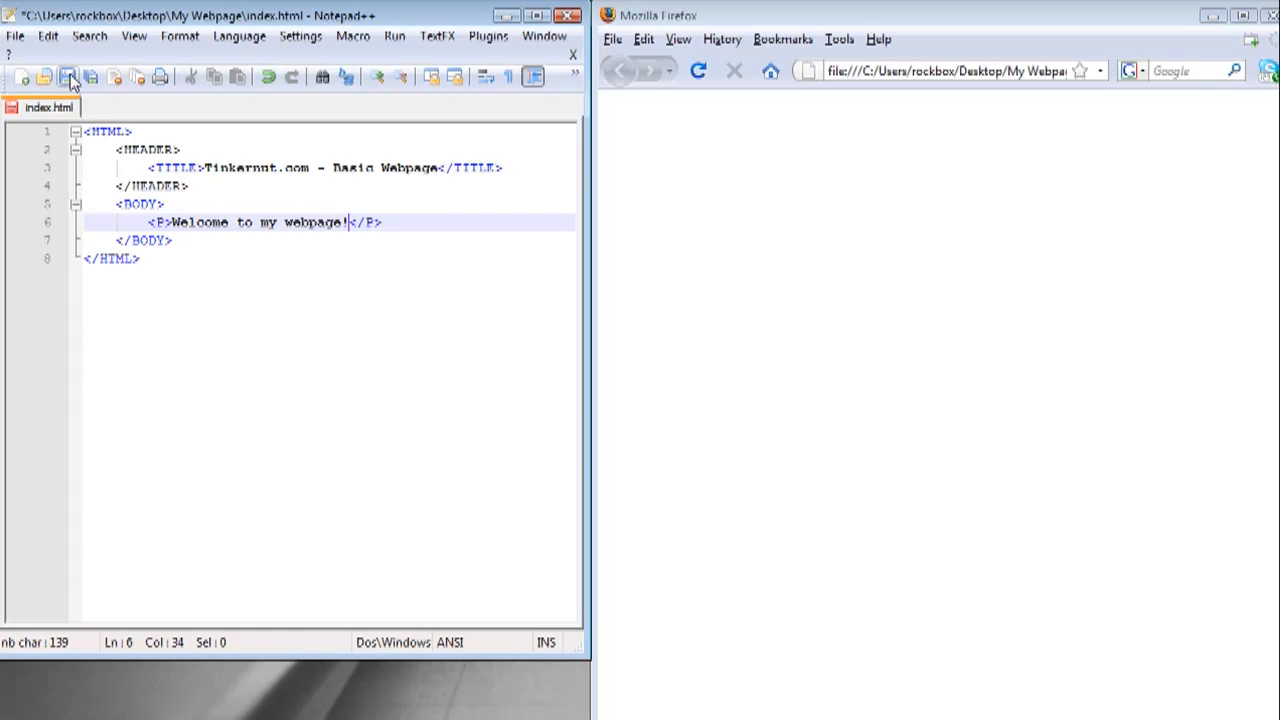
pyautogui.click(67, 76)
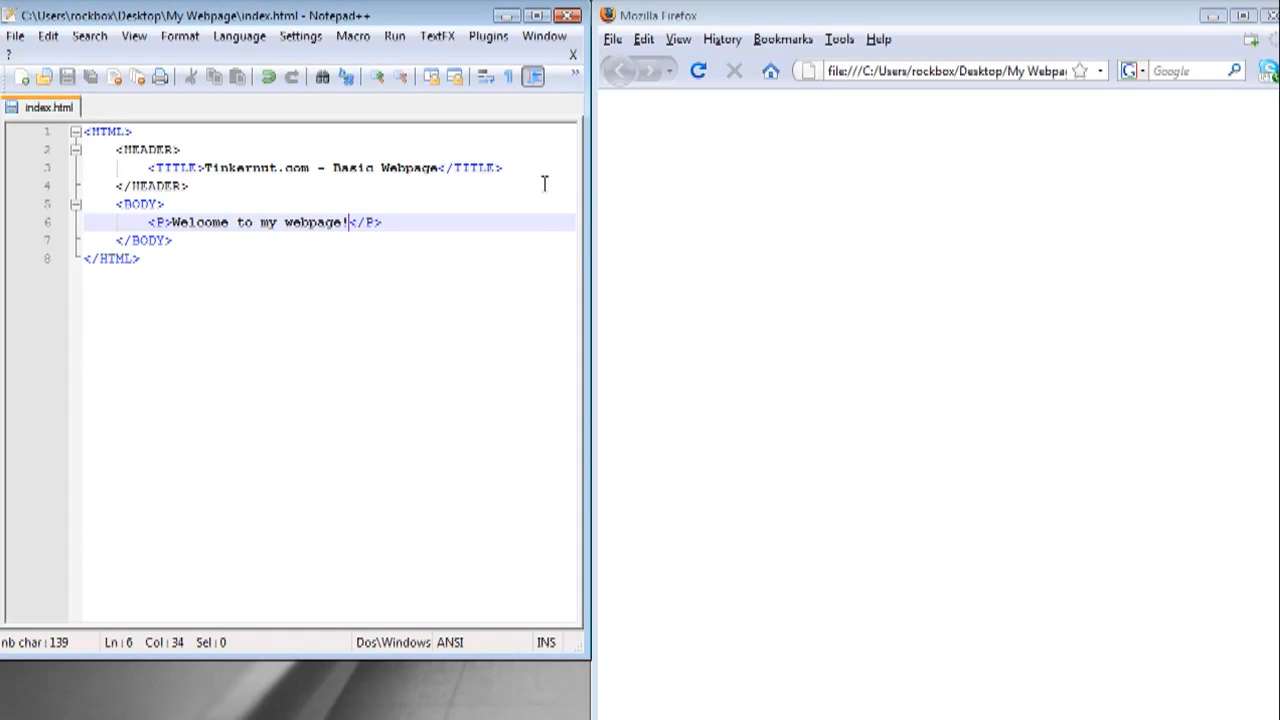
pyautogui.click(702, 71)
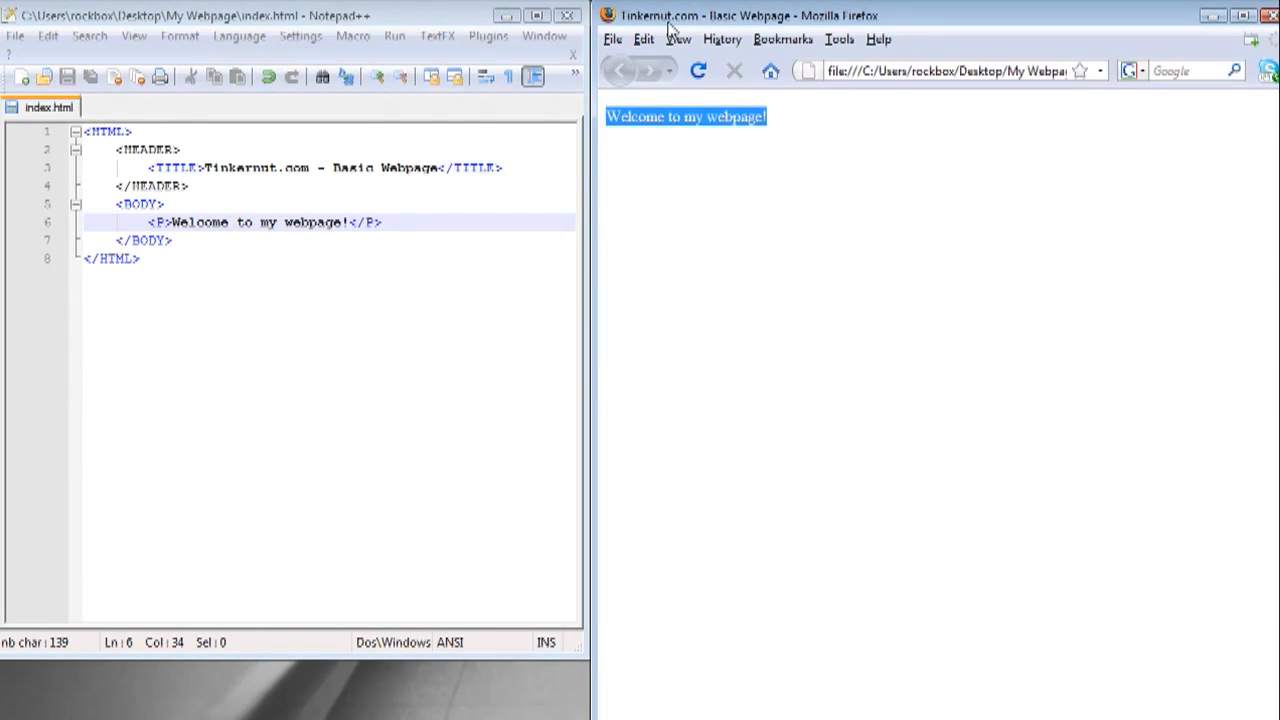
# - View the loaded page's HTML source through Firefox's View menu
pyautogui.click(681, 40)
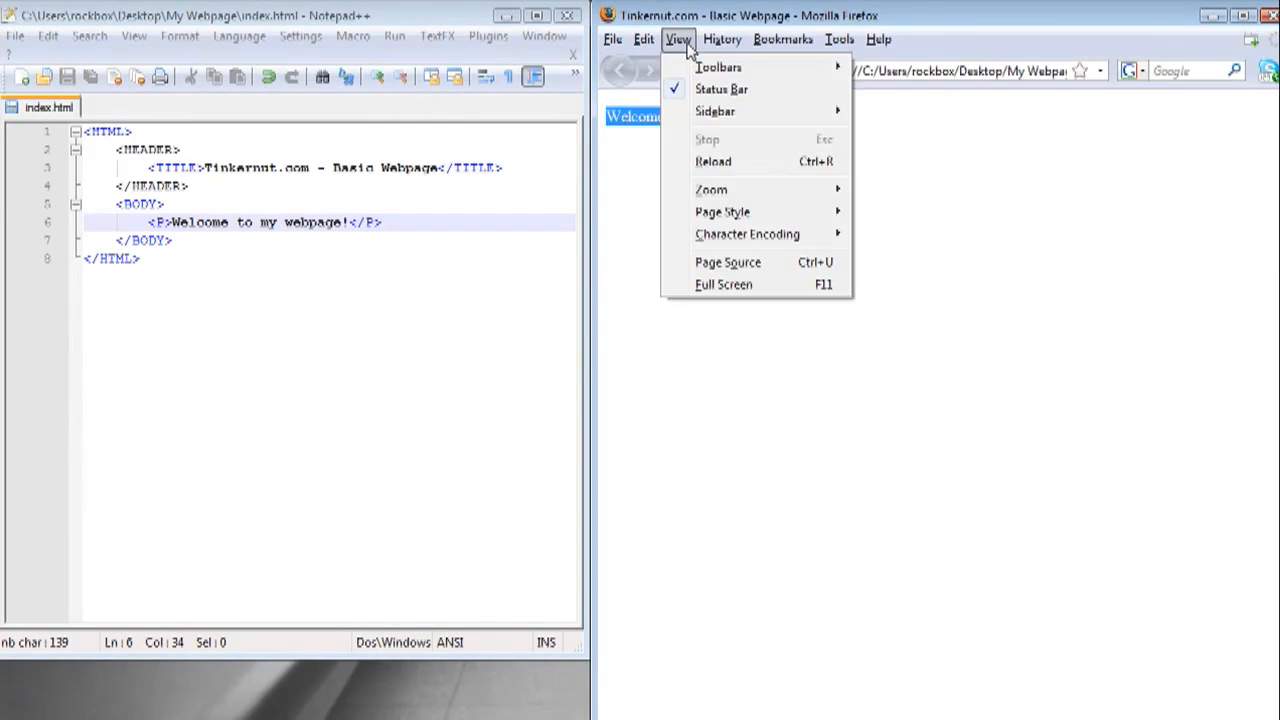
pyautogui.click(728, 262)
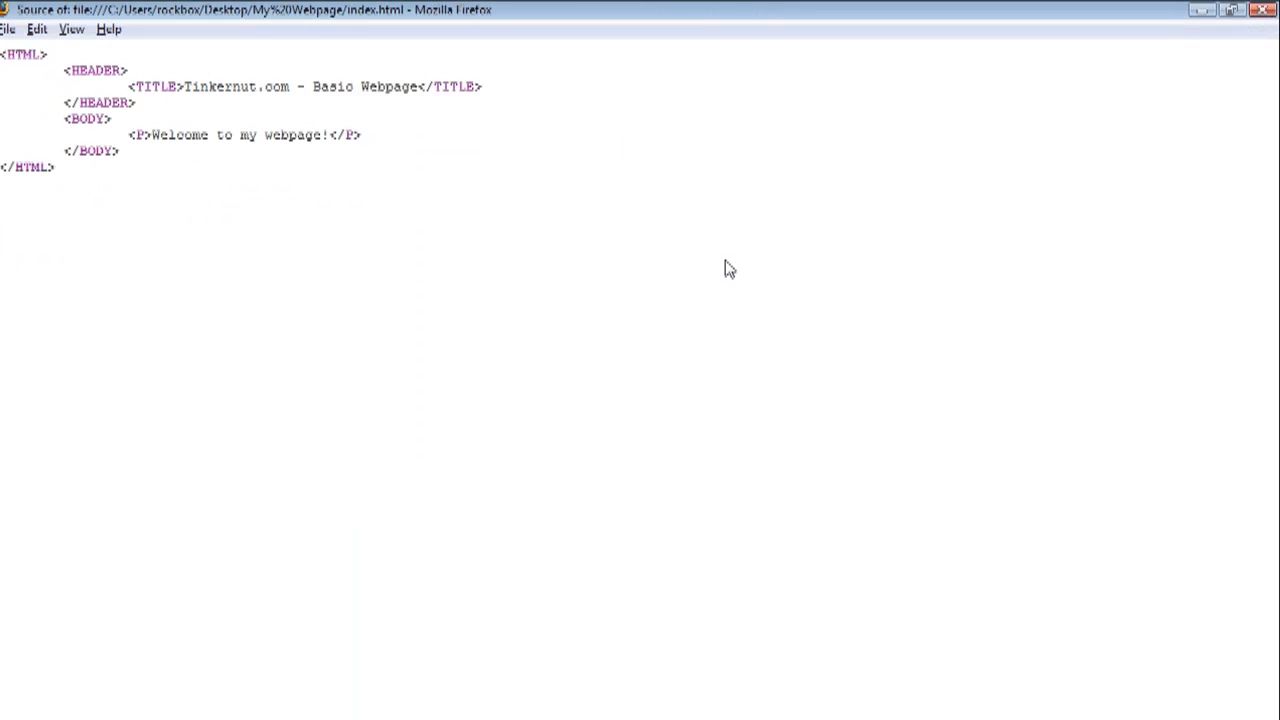
pyautogui.click(192, 86)
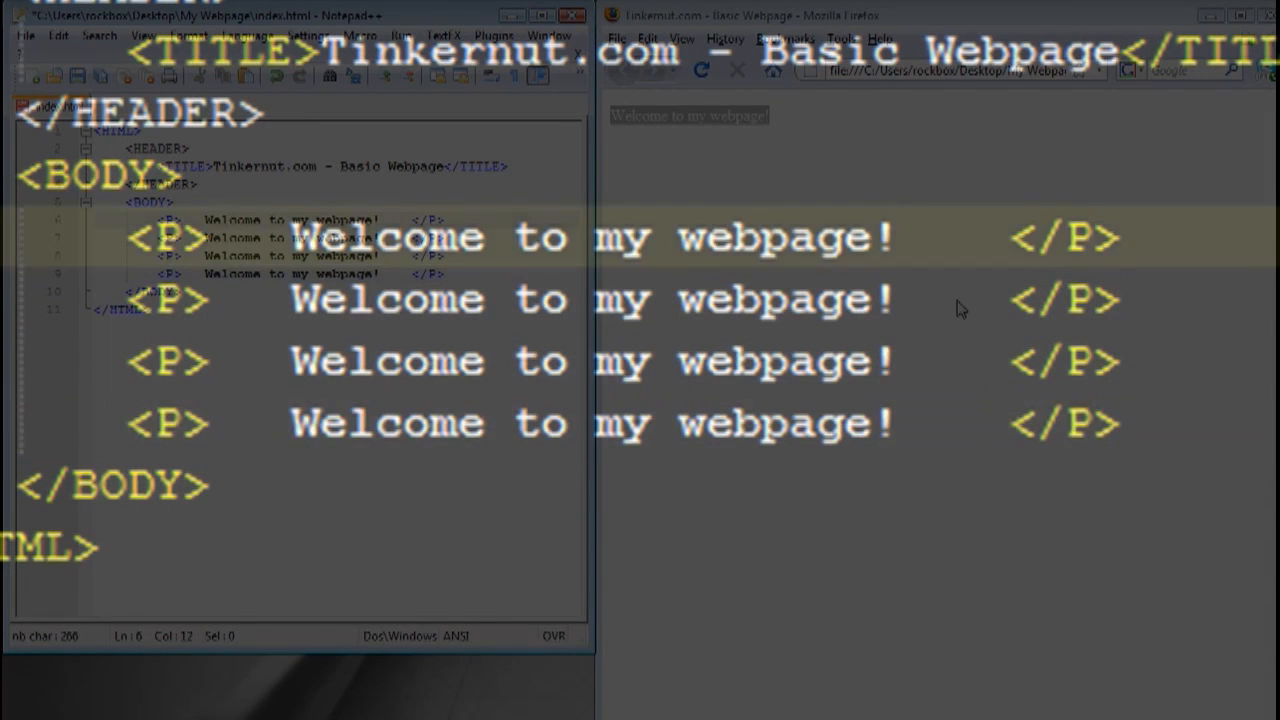
# - Wrap the welcome lines in <B>, <I> and <U> tags and save
pyautogui.write('<B>')
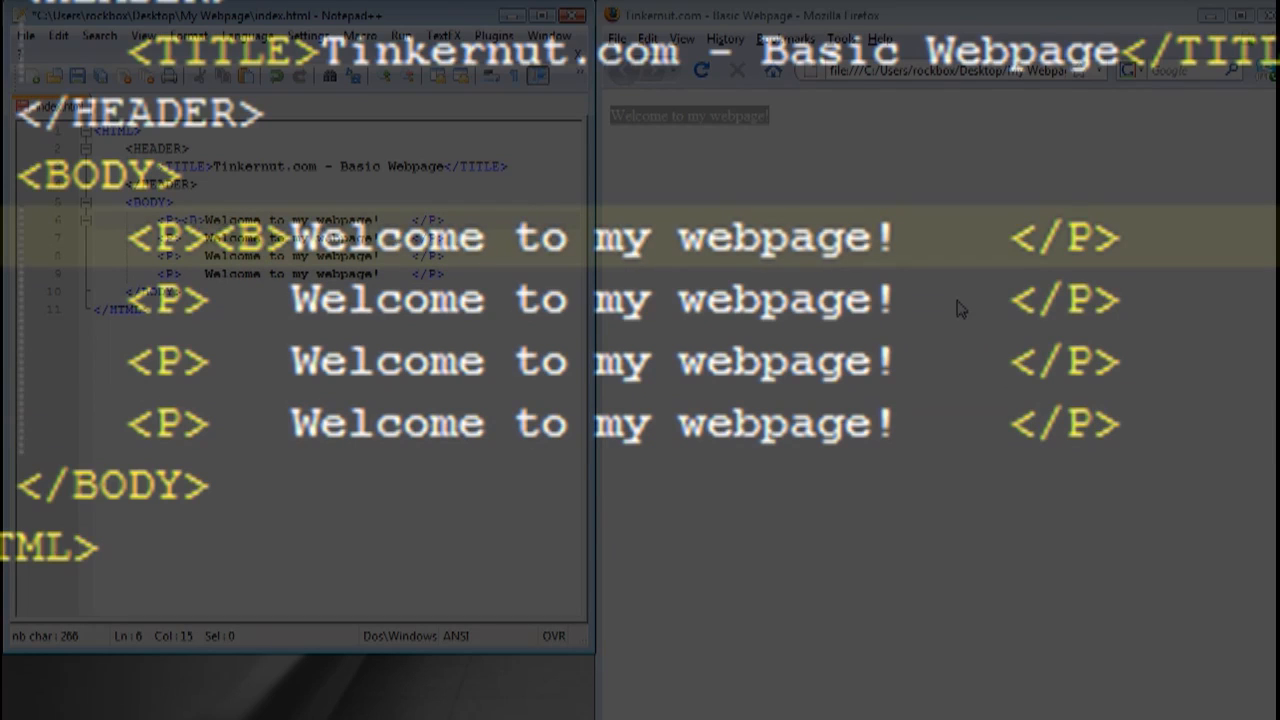
pyautogui.write('<')
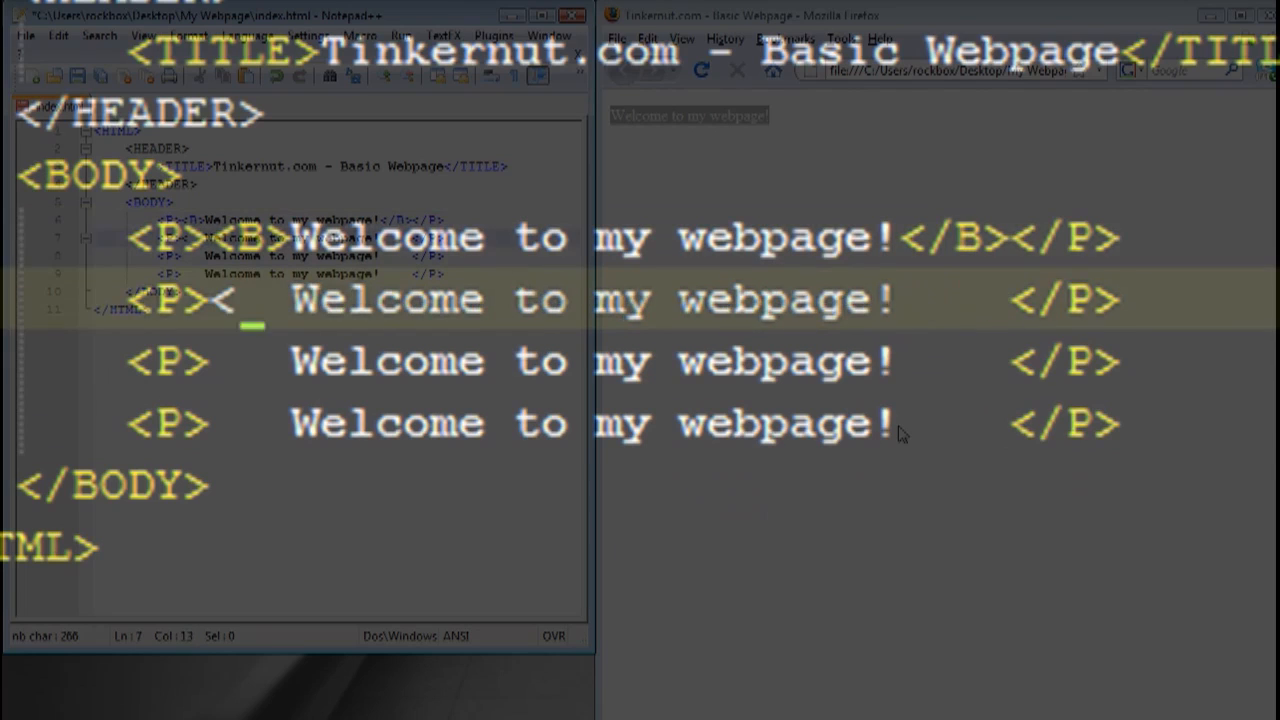
pyautogui.write('I>')
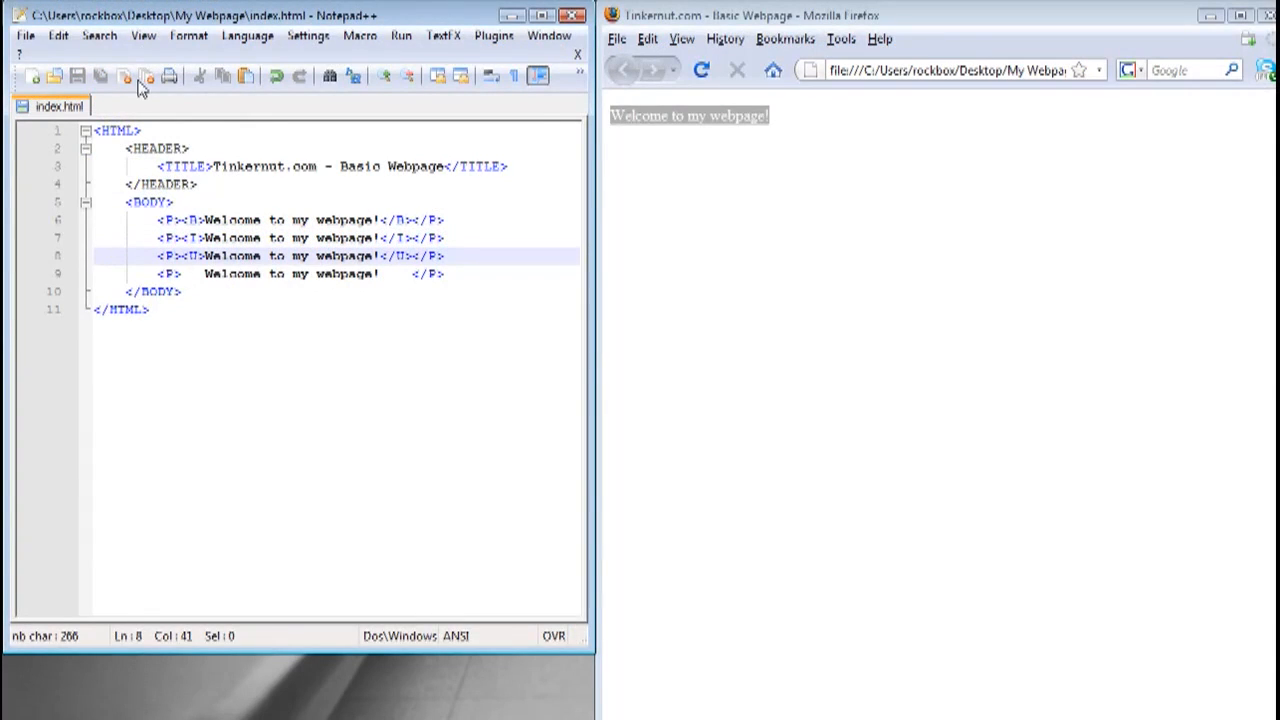
pyautogui.click(704, 70)
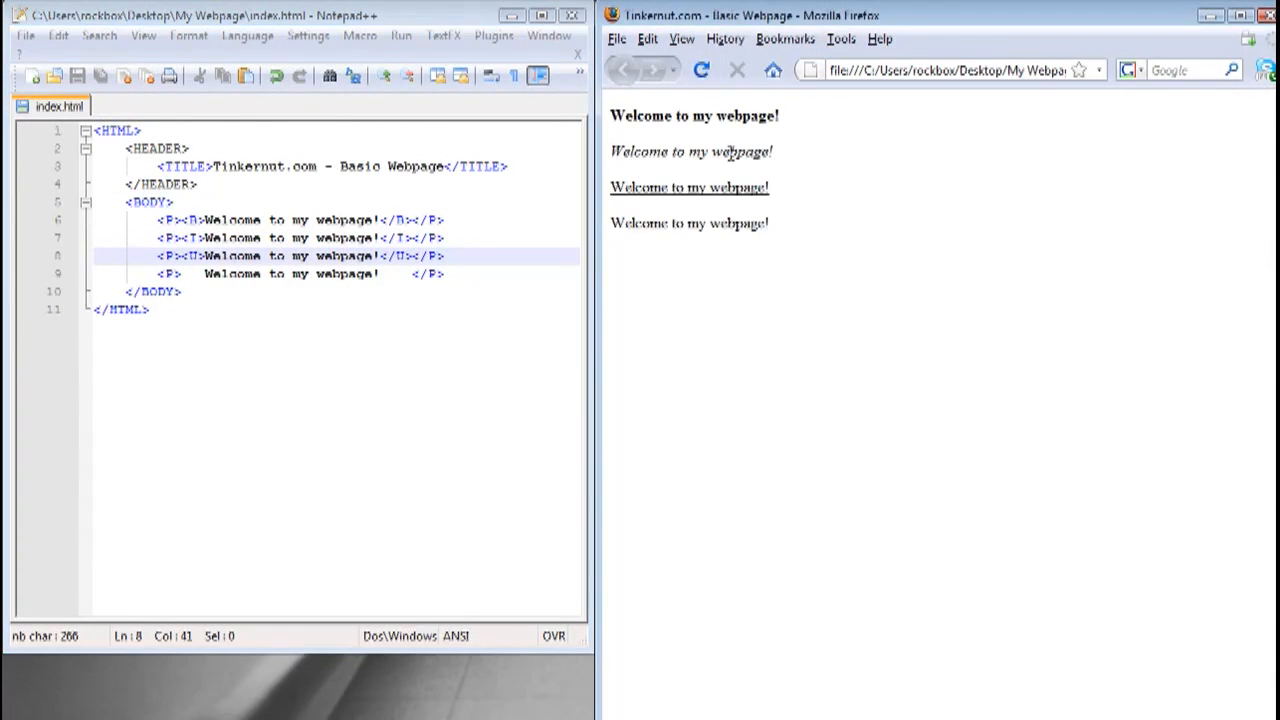
pyautogui.moveTo(883, 280)
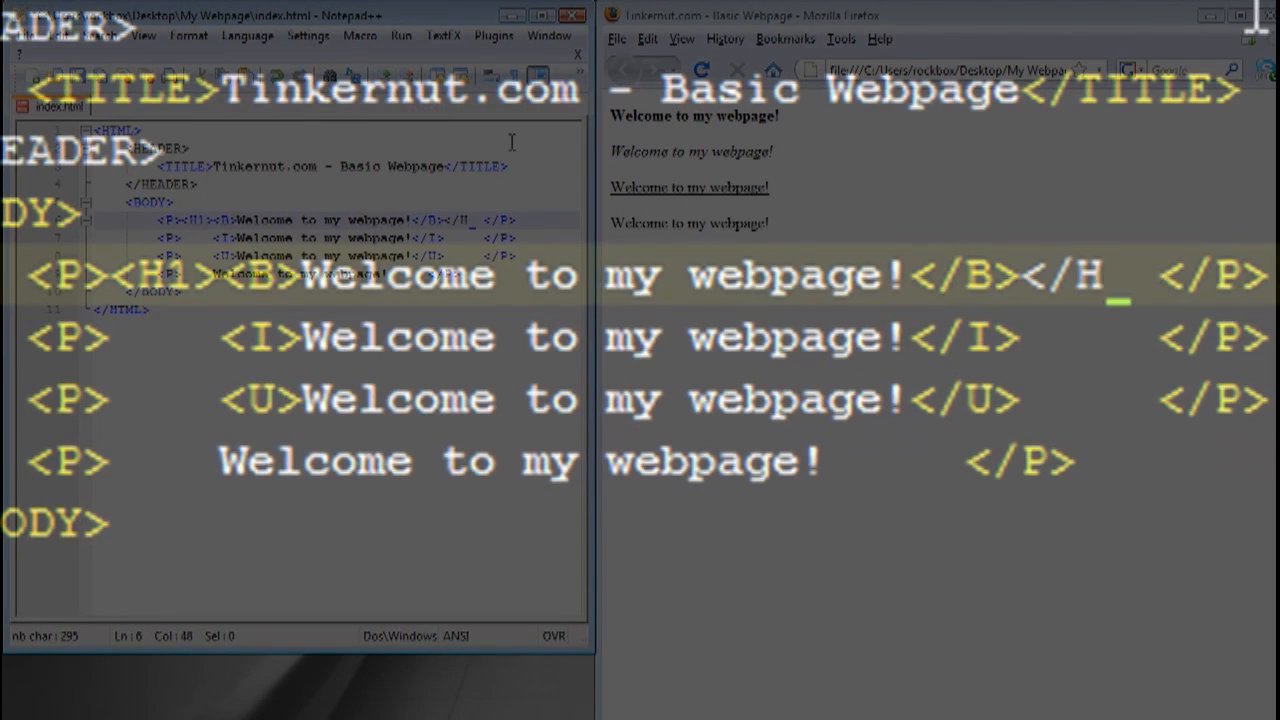
# - Make the welcome lines H1–H4 headings, preview, add a <BR> to the first, and save
pyautogui.write('H2>')
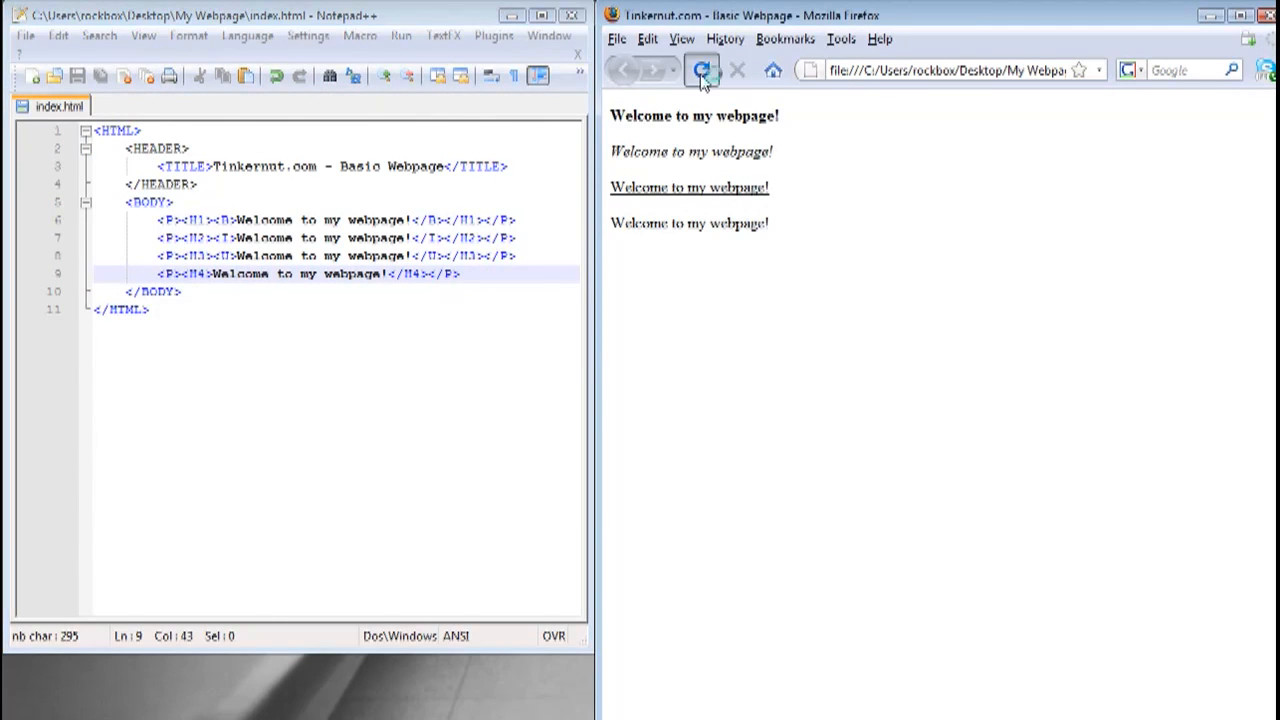
pyautogui.click(706, 70)
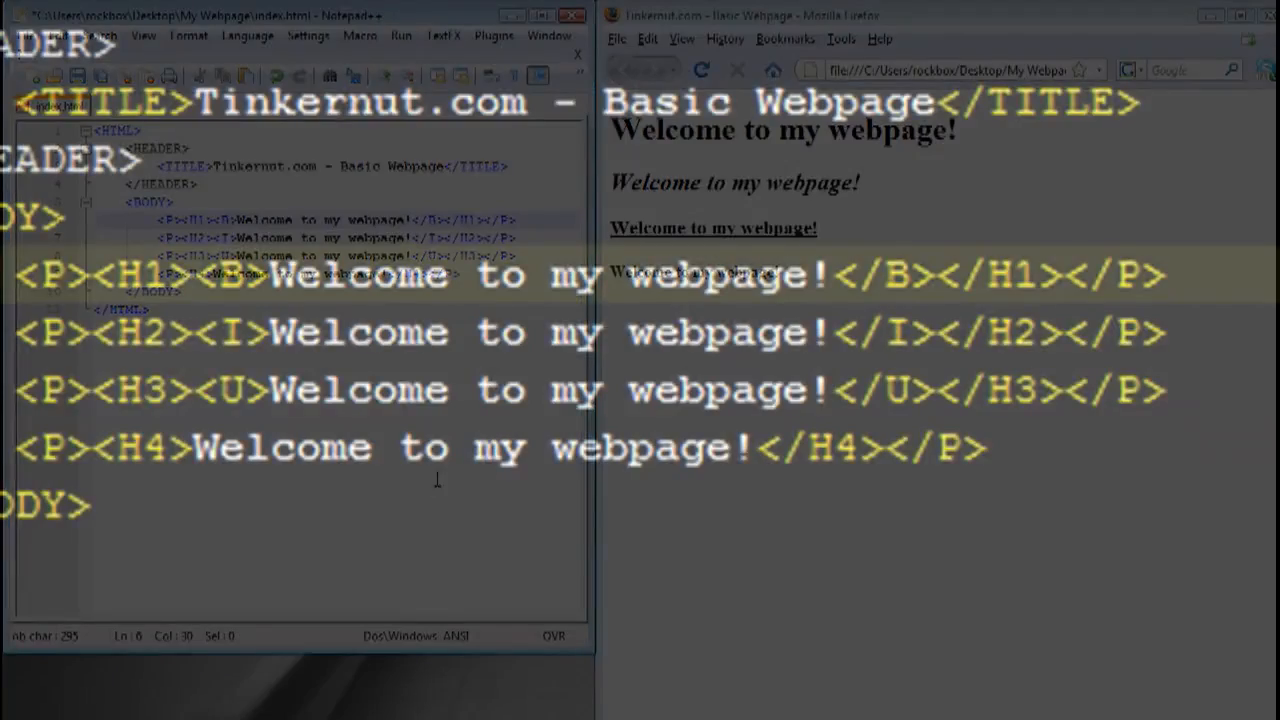
pyautogui.write('<BR>')
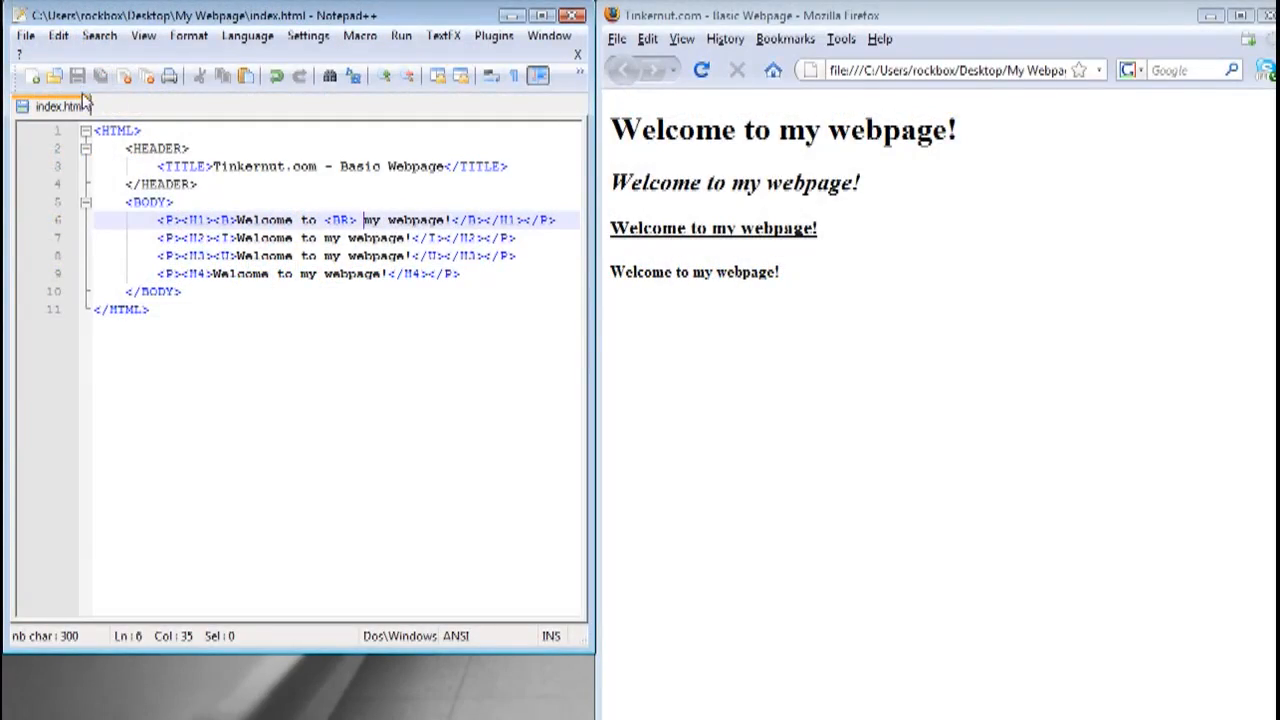
pyautogui.click(701, 69)
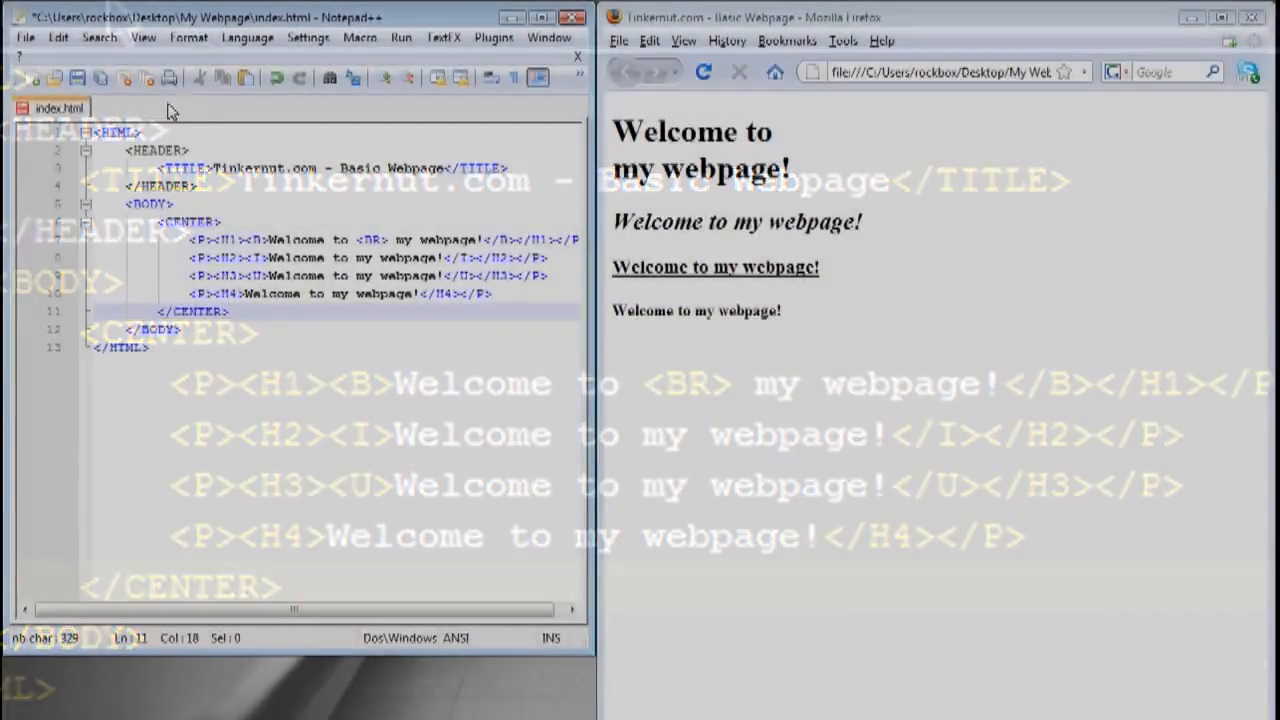
# - Save and preview the centered headings, then type the 'My most recent videos:' label
pyautogui.click(703, 72)
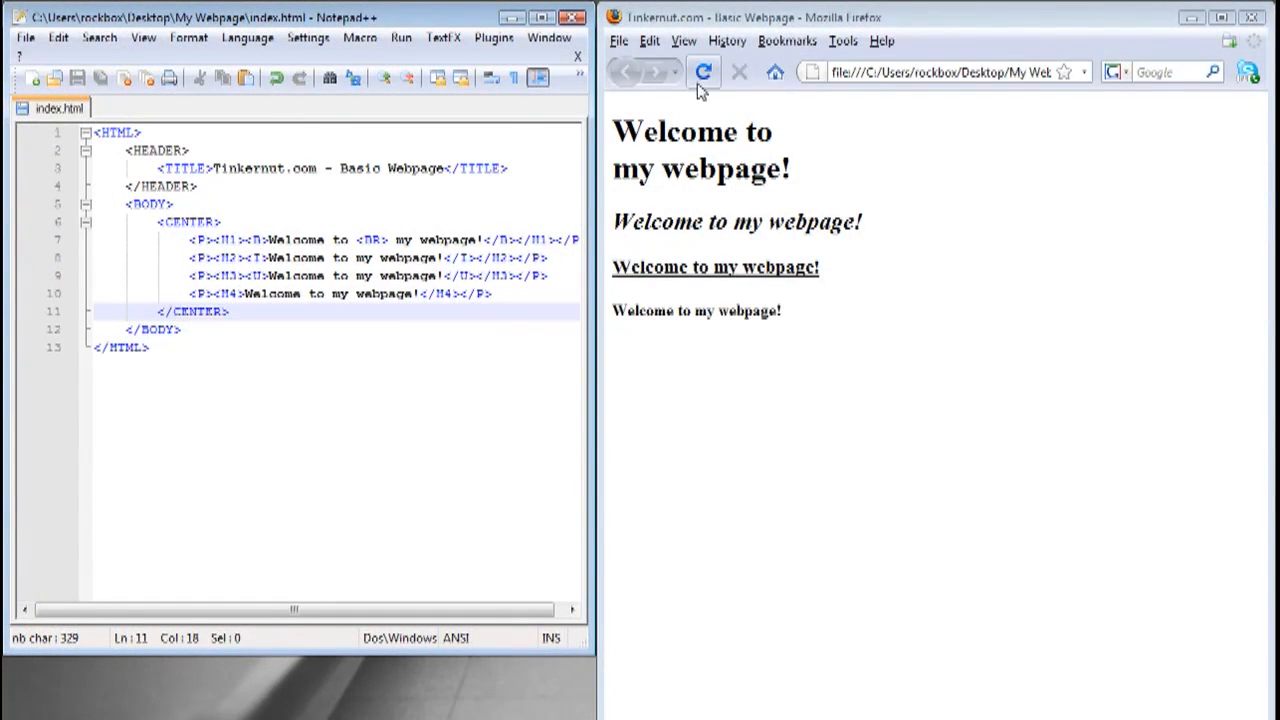
pyautogui.click(706, 72)
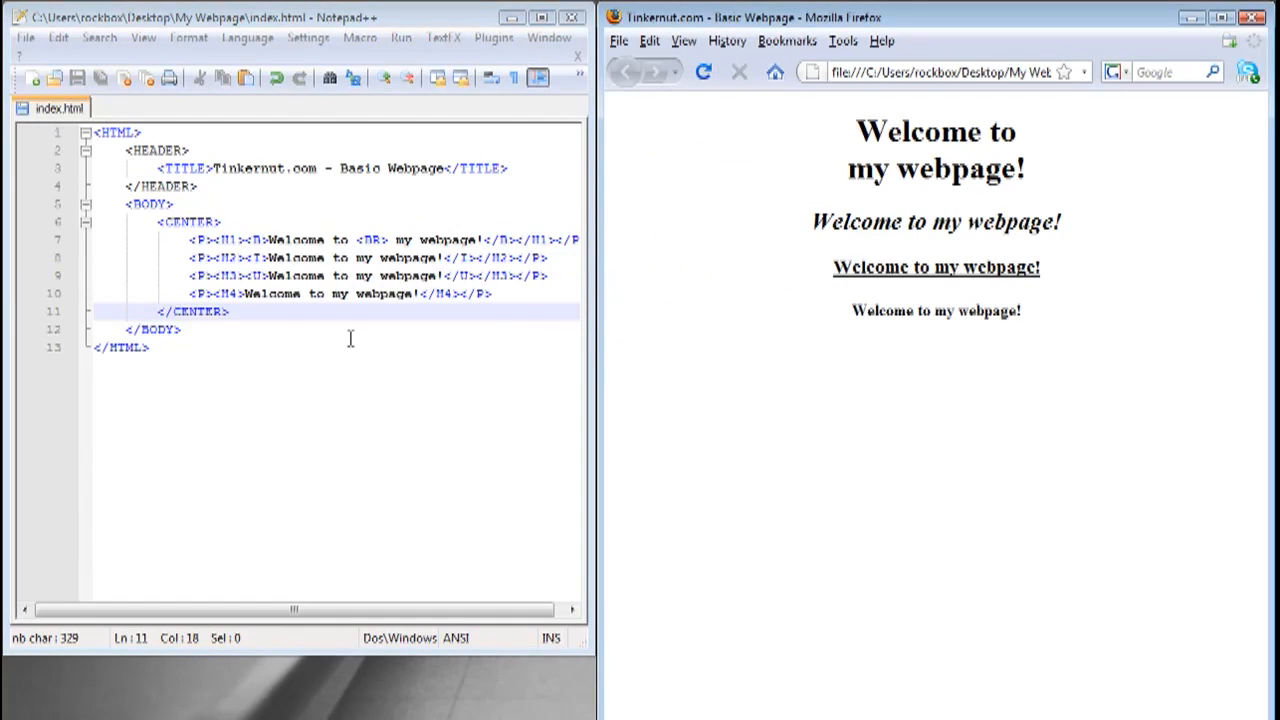
pyautogui.write('My most recent videos:')
pyautogui.write('W')
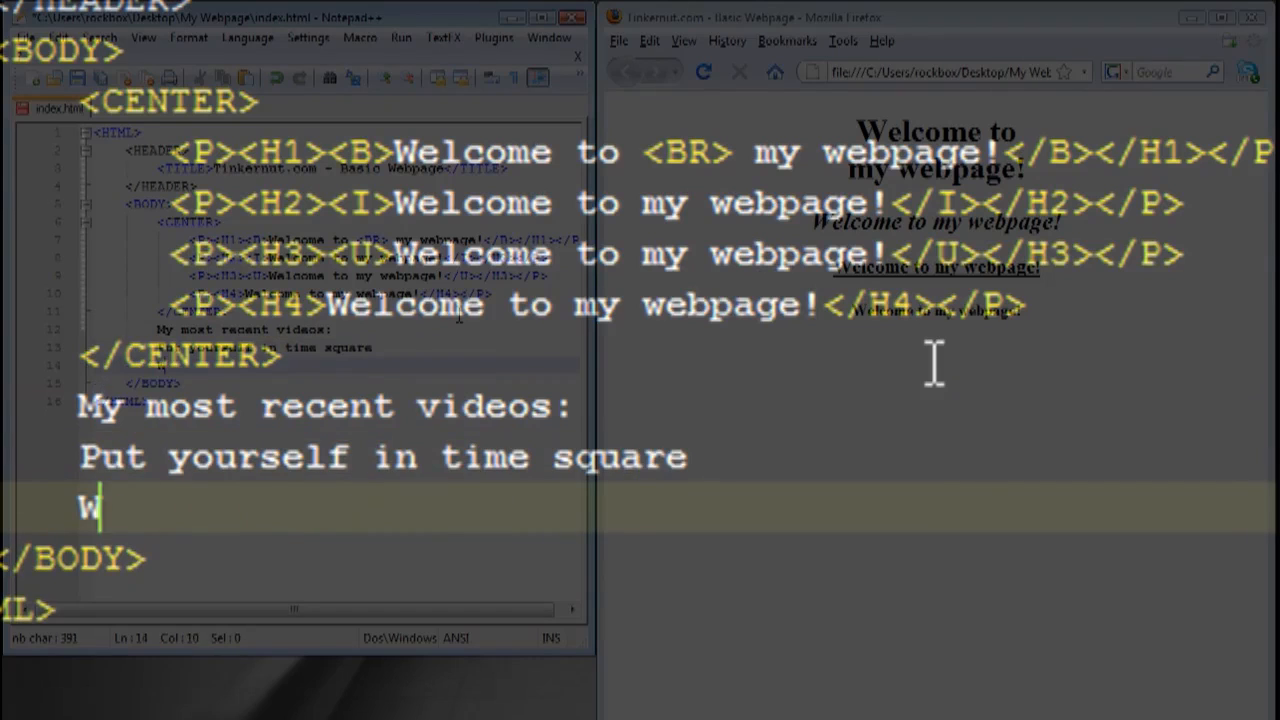
pyautogui.write('ax 2.0 tutorial')
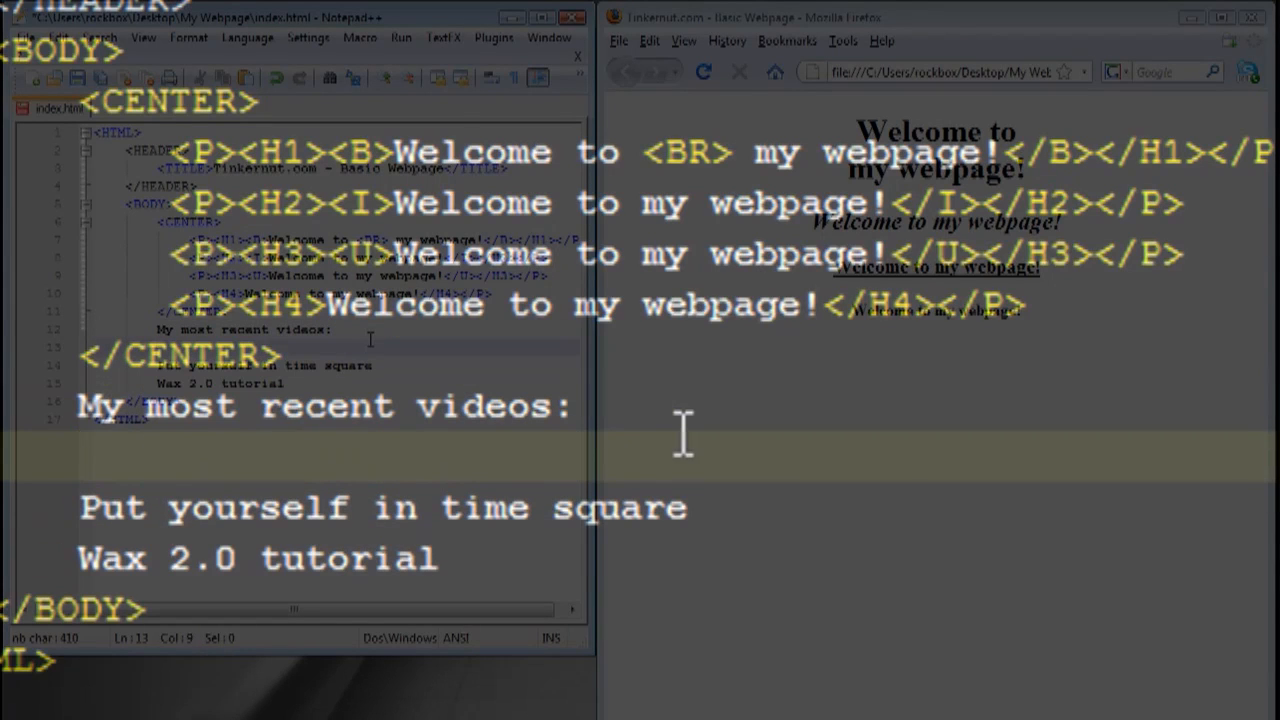
# - List 'Put yourself in time square' and 'Wax 2.0 tutorial', switching OL to bulleted UL
pyautogui.write('<OL>')
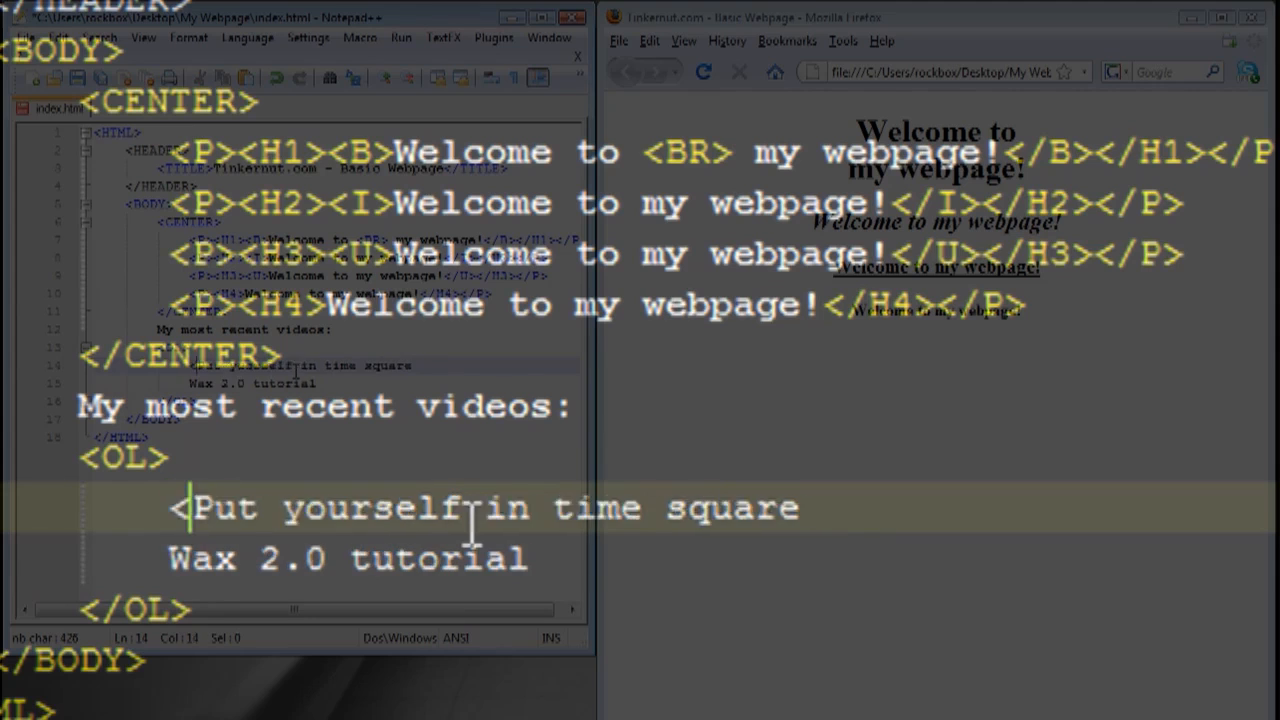
pyautogui.write('LI>Put yourself in time square</')
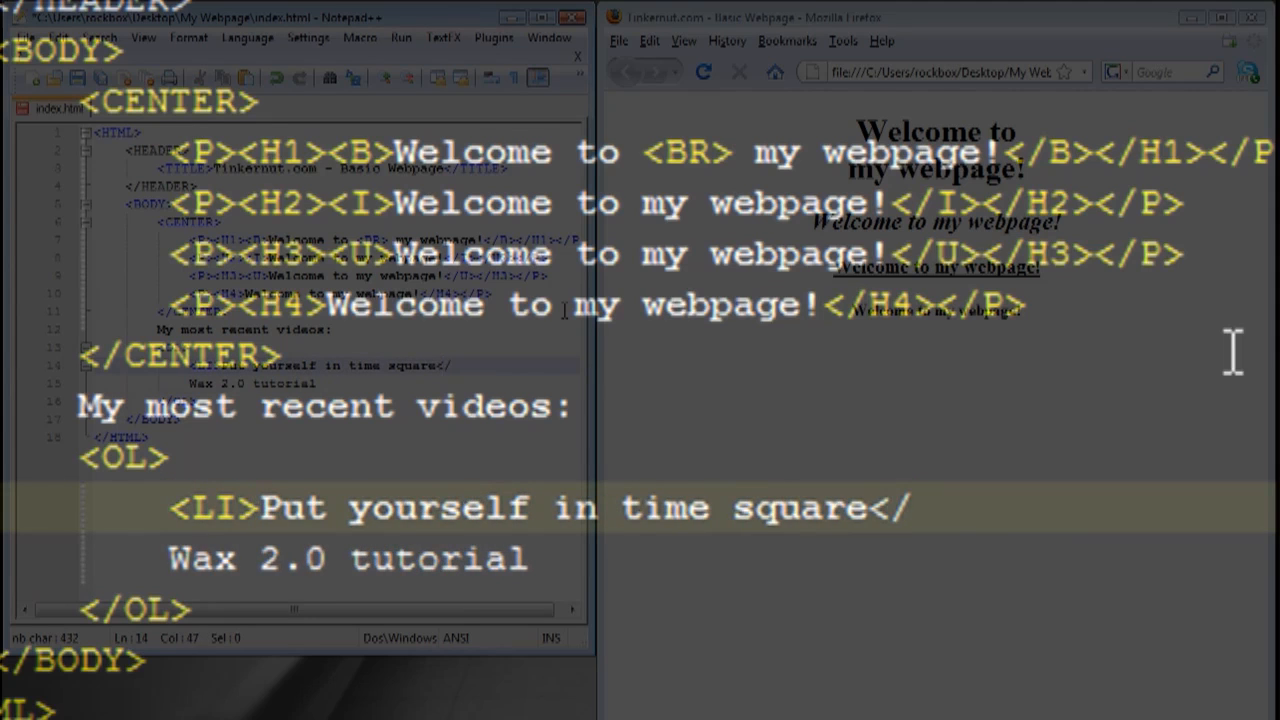
pyautogui.write('</LI>')
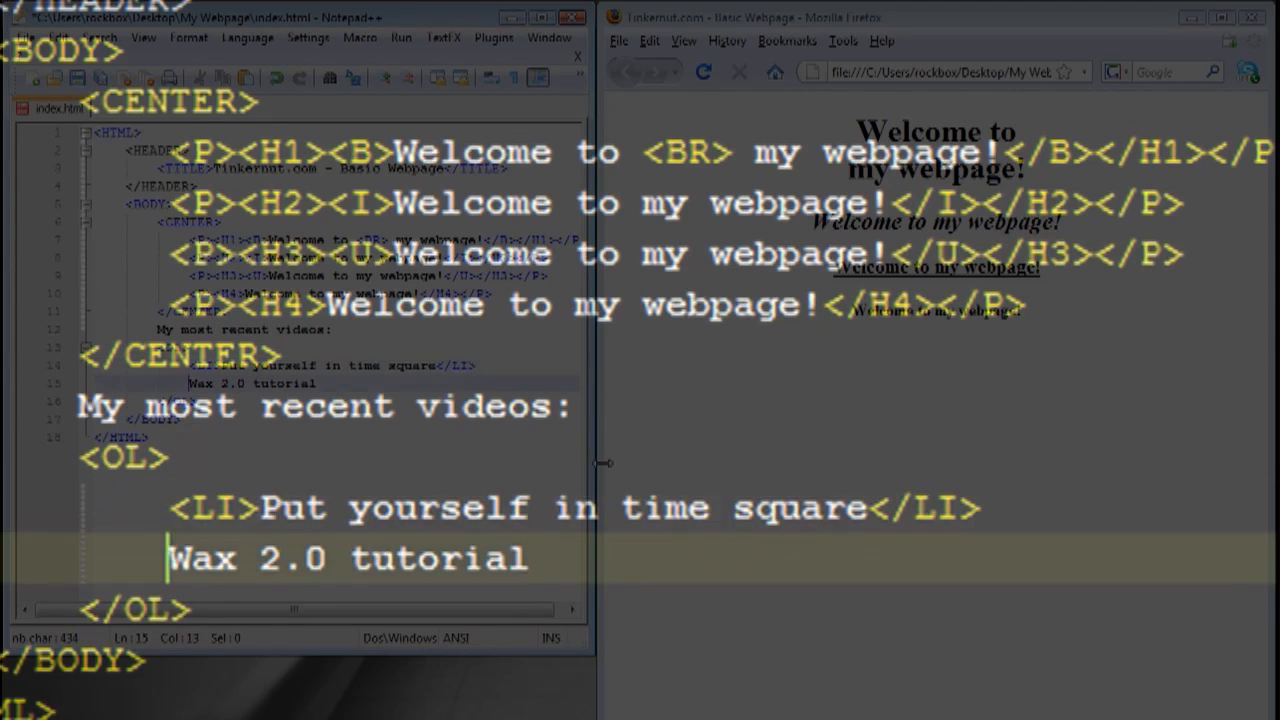
pyautogui.write('<LI>Wax 2.0 tutorial</LI>')
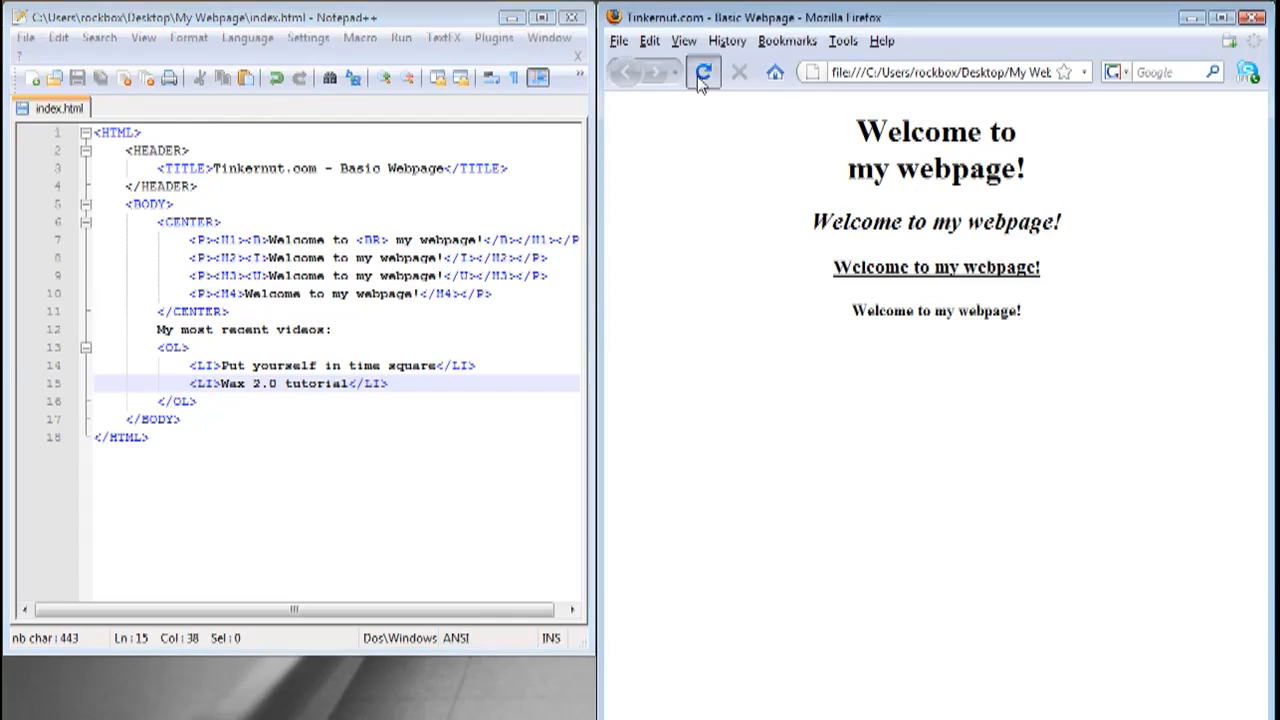
pyautogui.click(706, 72)
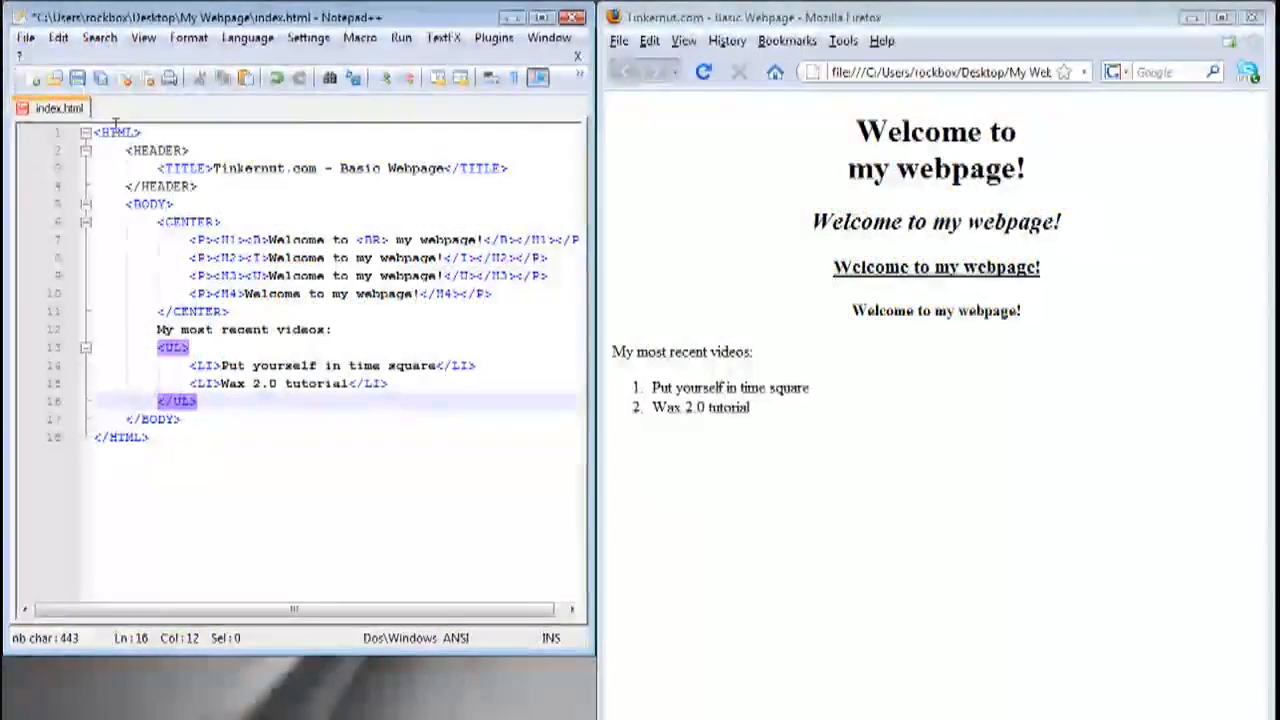
pyautogui.click(704, 72)
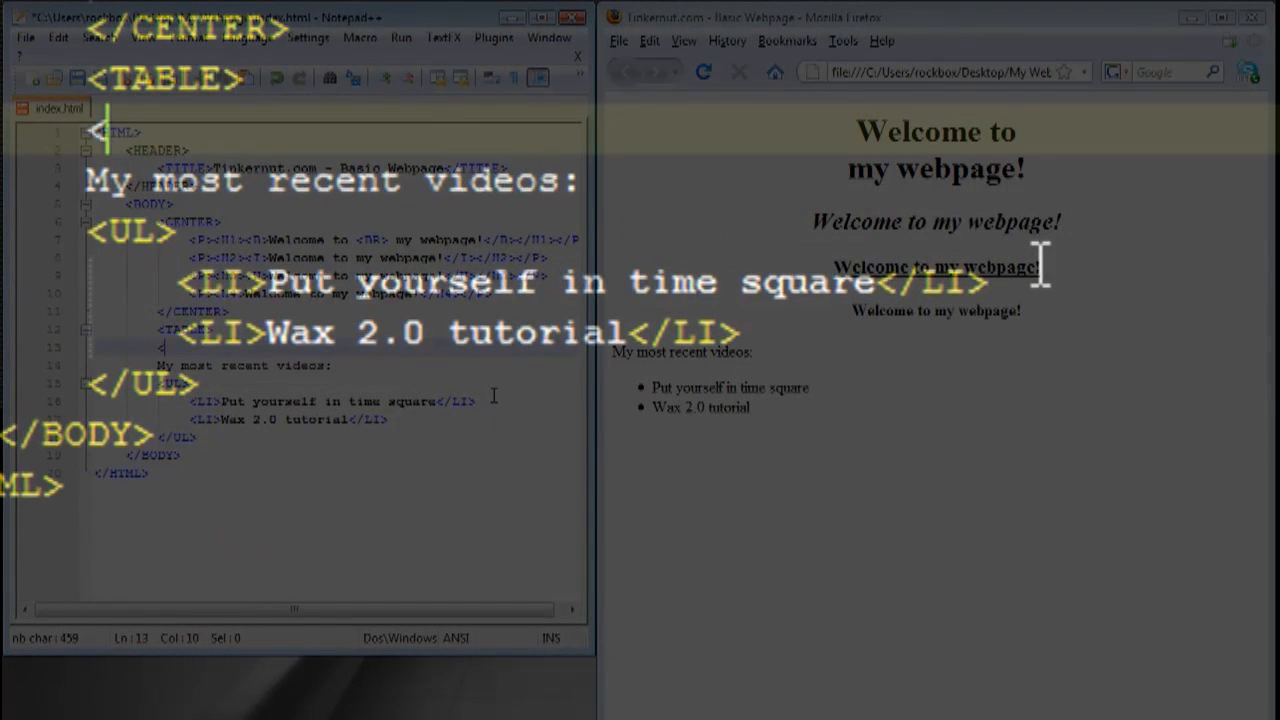
# - Build a two-row table: 'My most recent videos:' in one cell, the bulleted list moved into the other
pyautogui.write('</TABLE>')
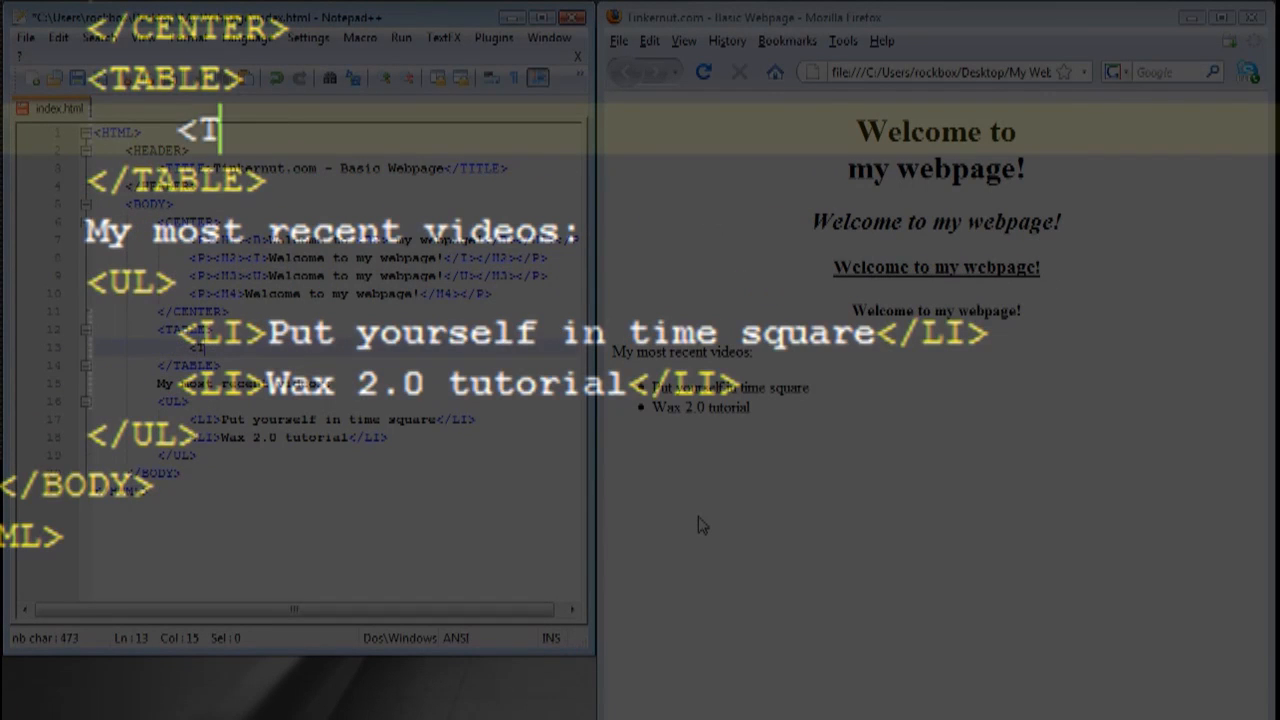
pyautogui.write('R></TR>')
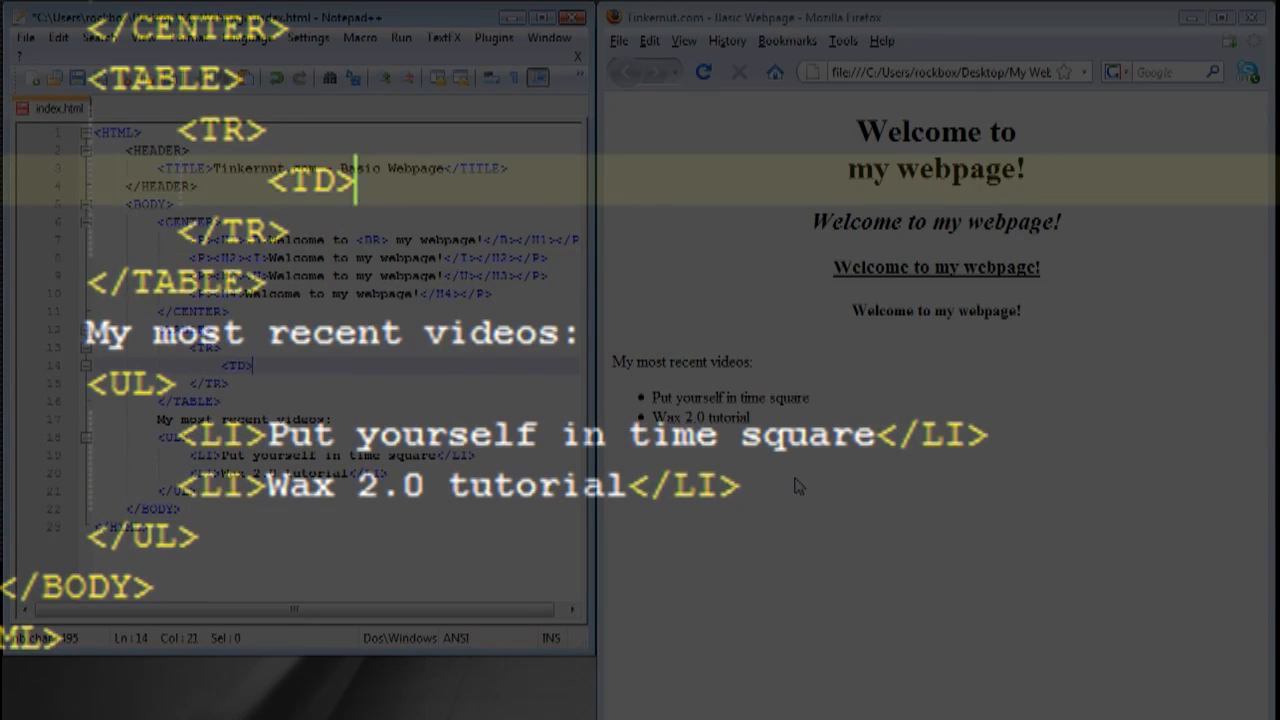
pyautogui.write('</TD>')
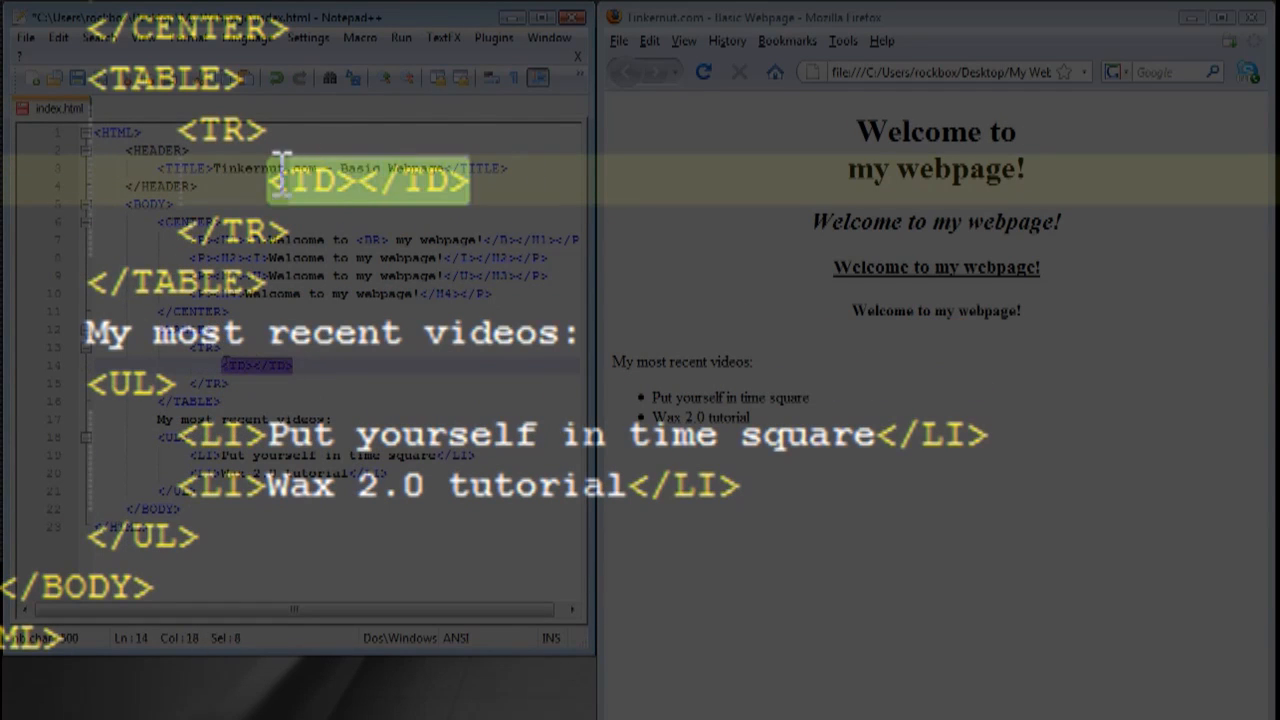
pyautogui.click(310, 364)
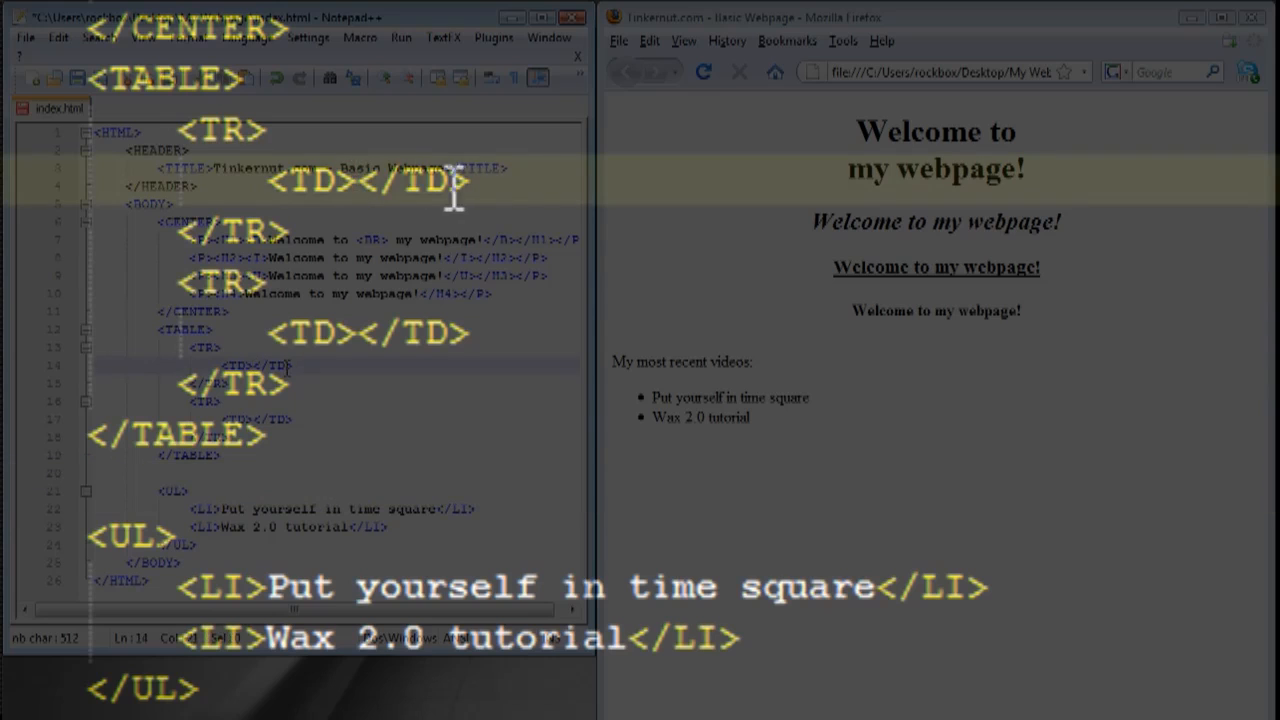
pyautogui.write('My most recent videos:')
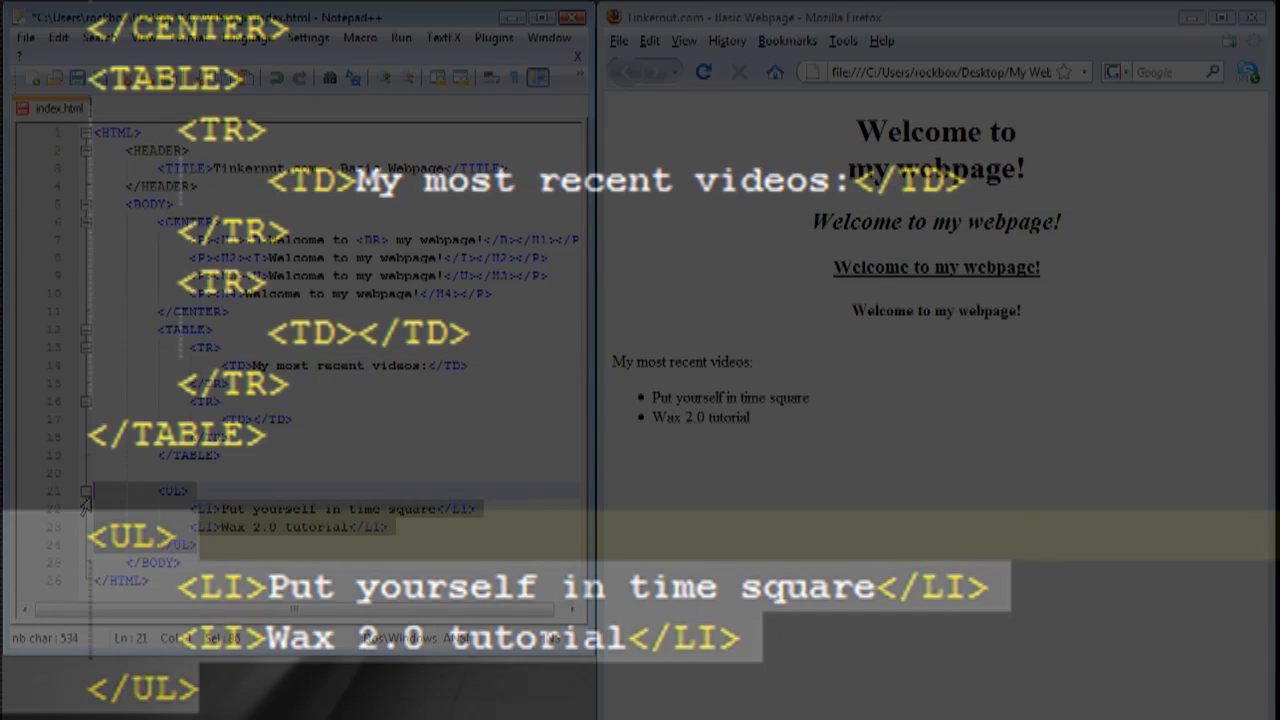
pyautogui.press('Delete')
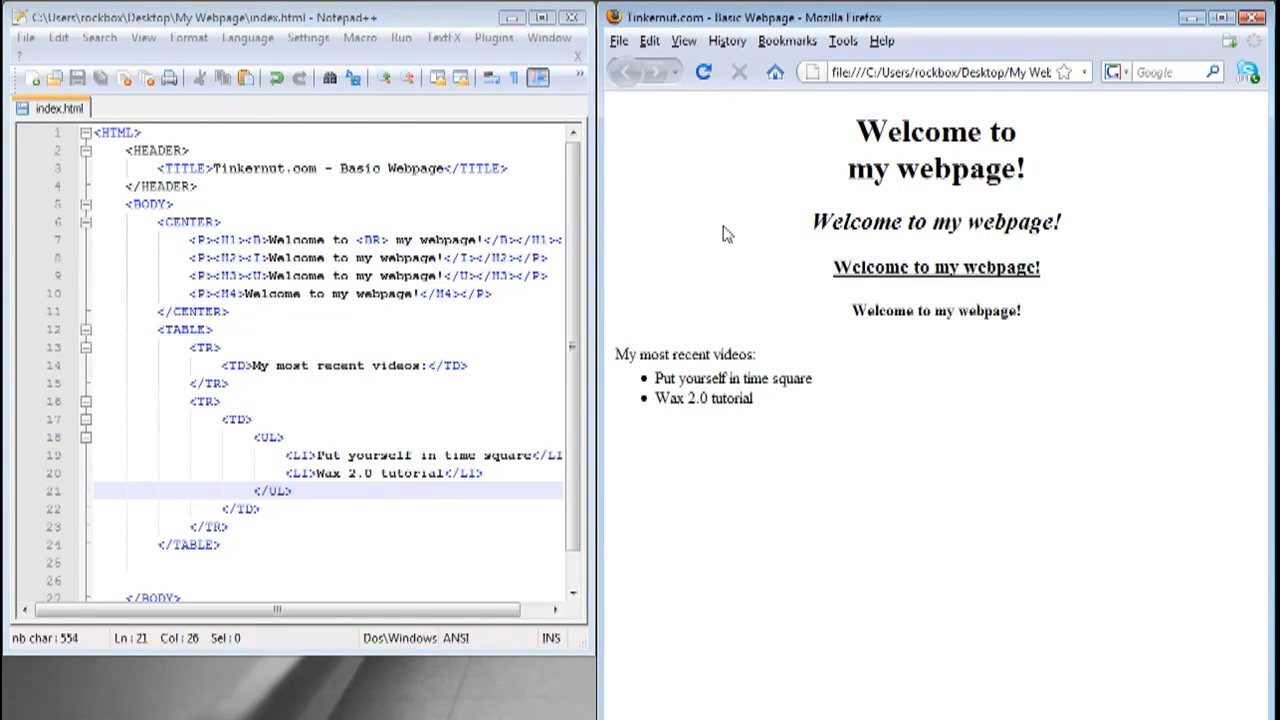
pyautogui.moveTo(698, 354)
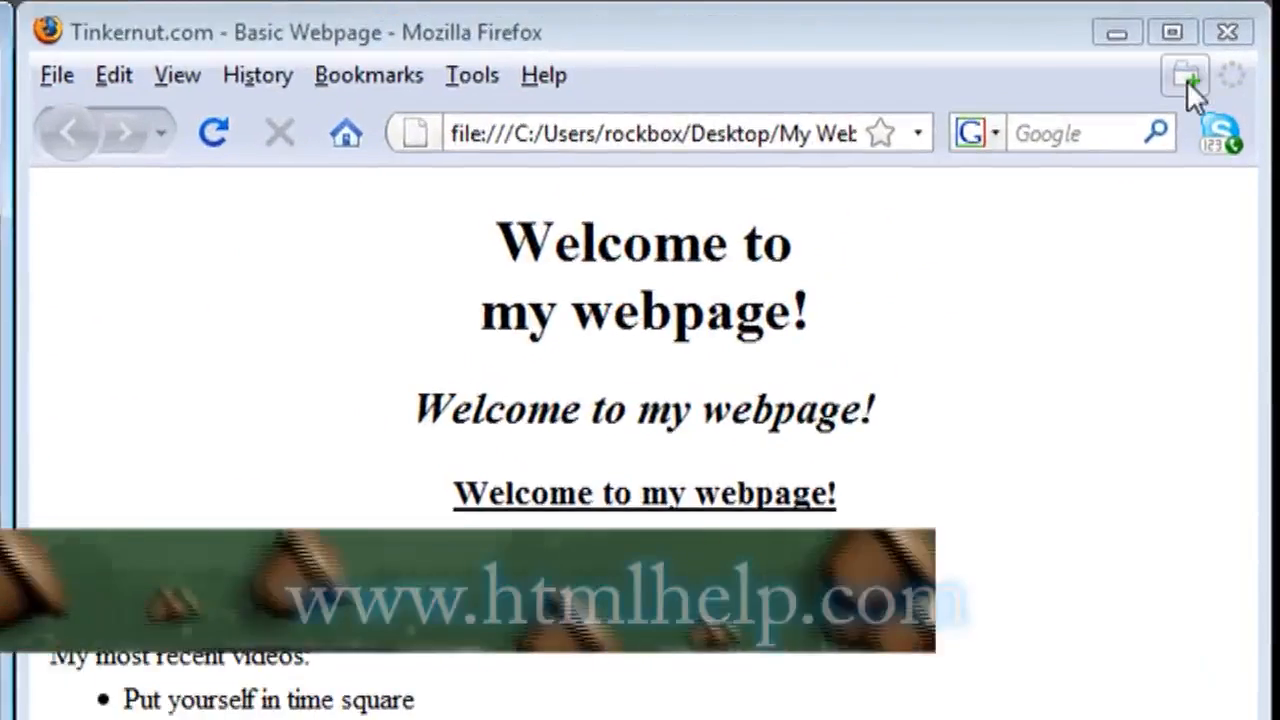
# - Search htmlhelp.com for 'tabl' in a new tab and open the TABLE attributes page
pyautogui.click(1188, 75)
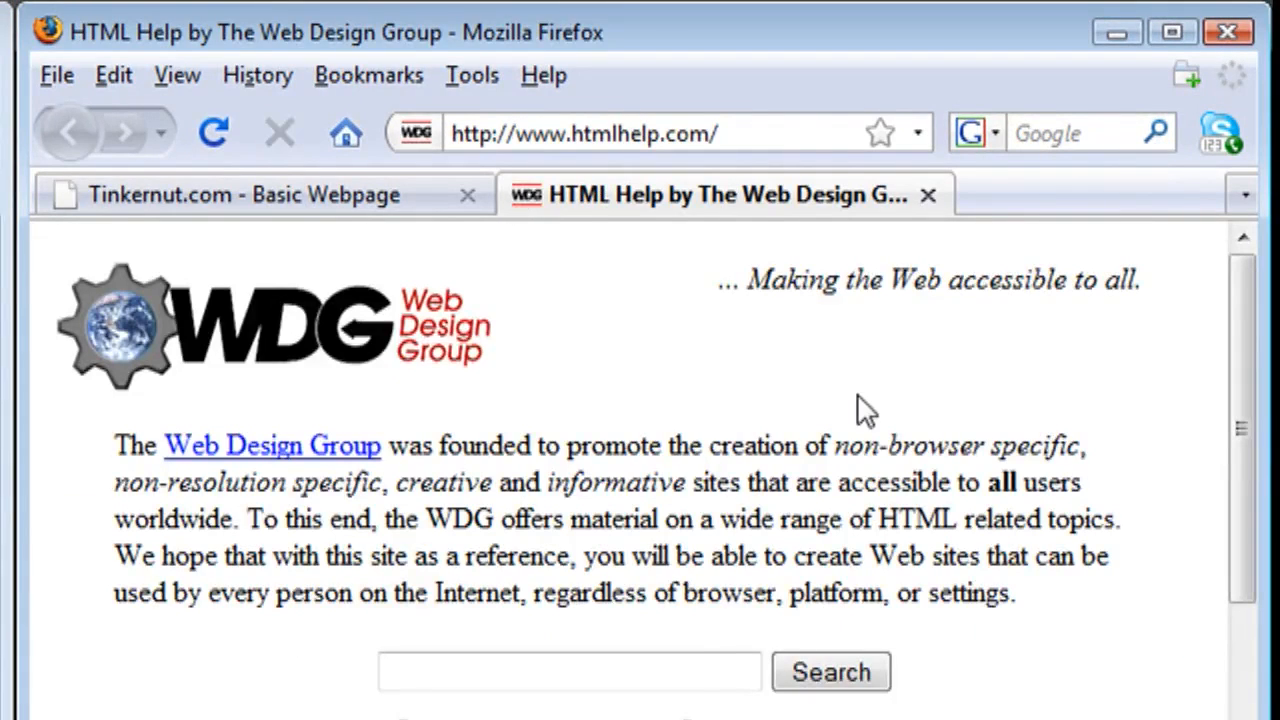
pyautogui.write('tabl')
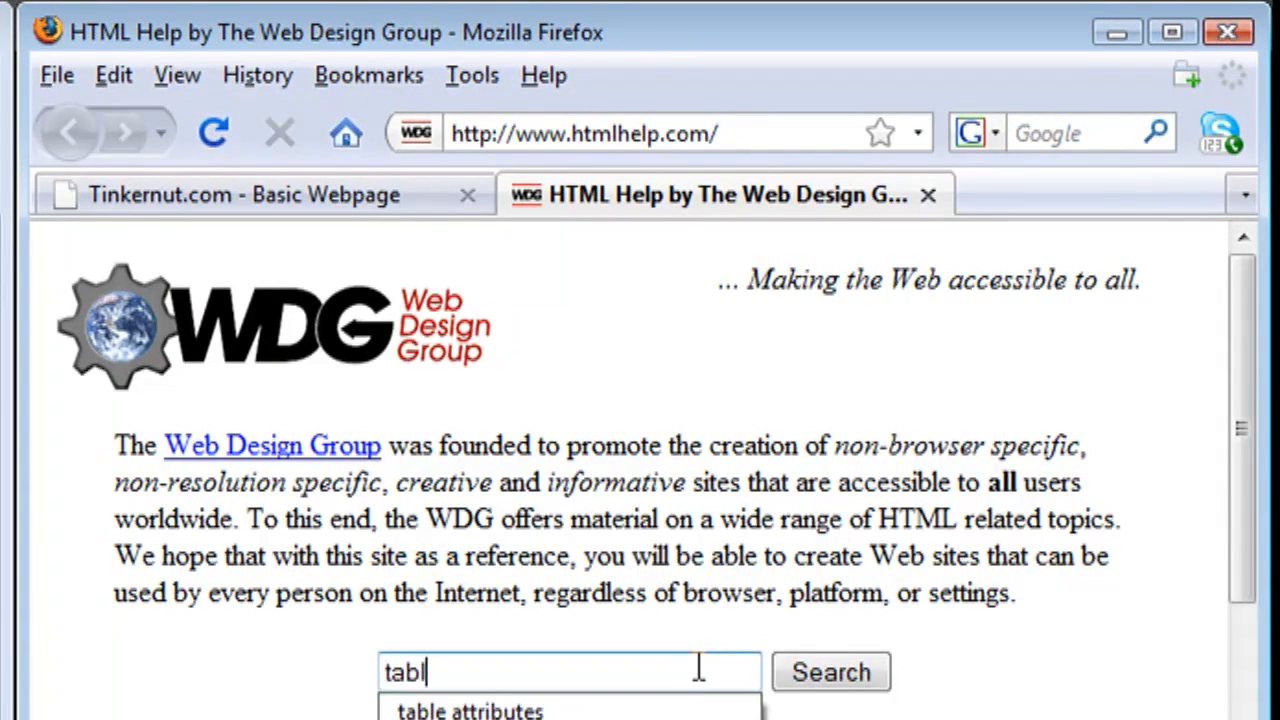
pyautogui.click(464, 707)
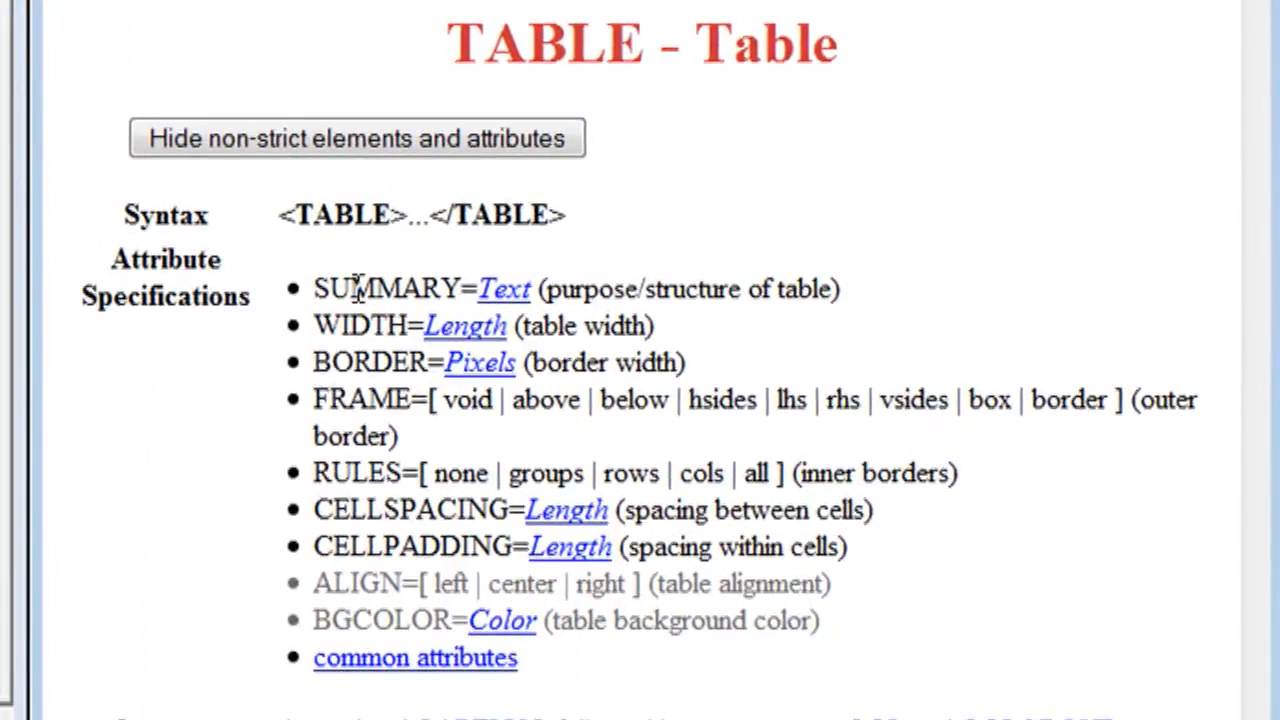
pyautogui.moveTo(383, 416)
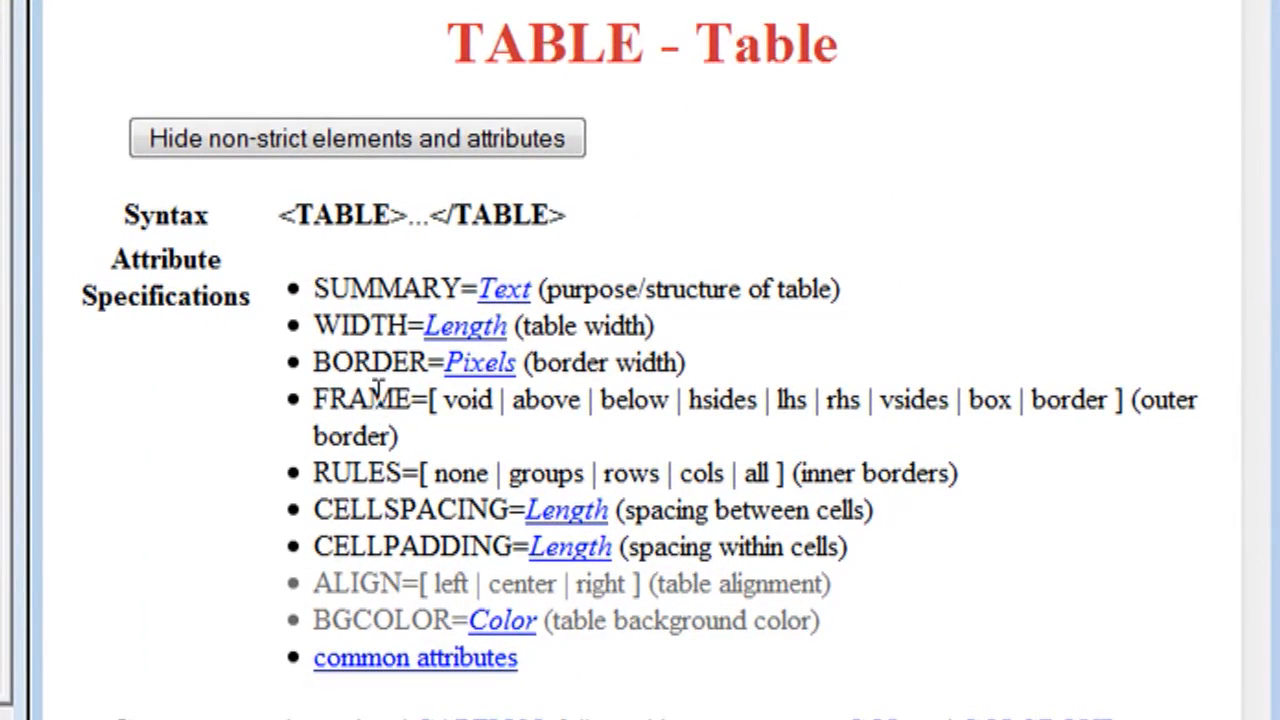
pyautogui.moveTo(405, 600)
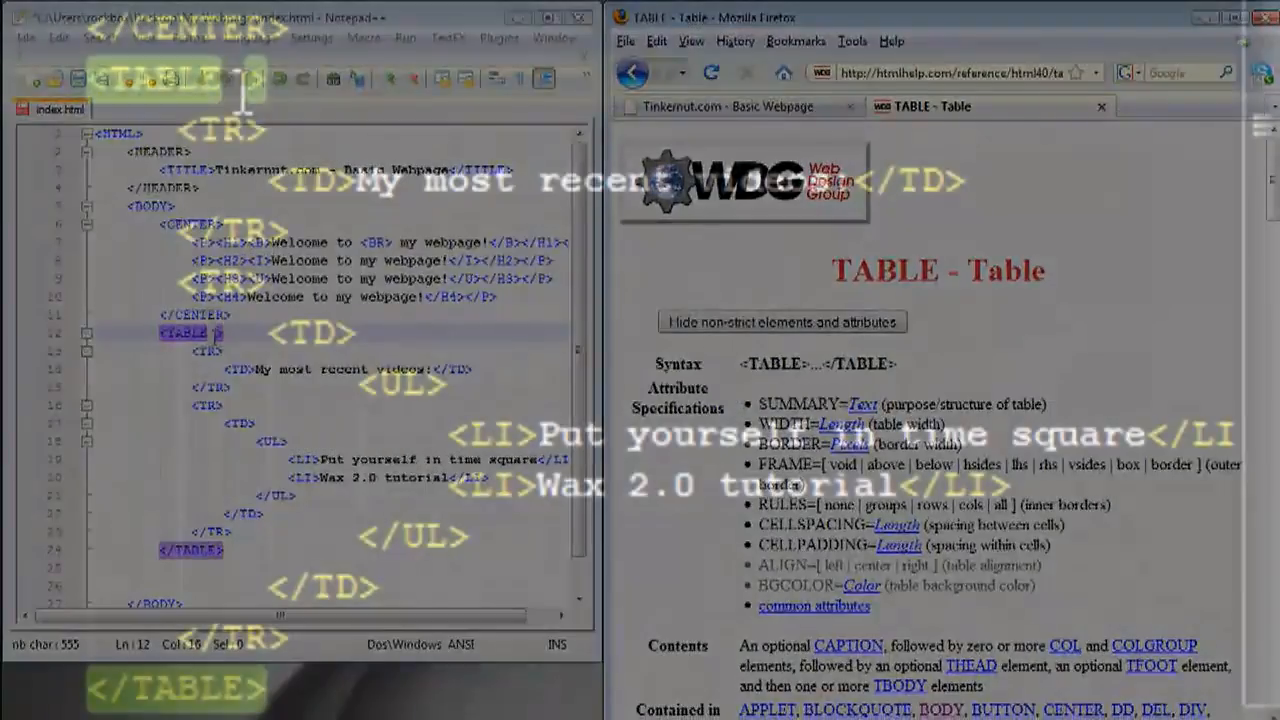
# - Add Align="center" Border="1" Width="300" to the TABLE tag and save index.html
pyautogui.write('Align="c')
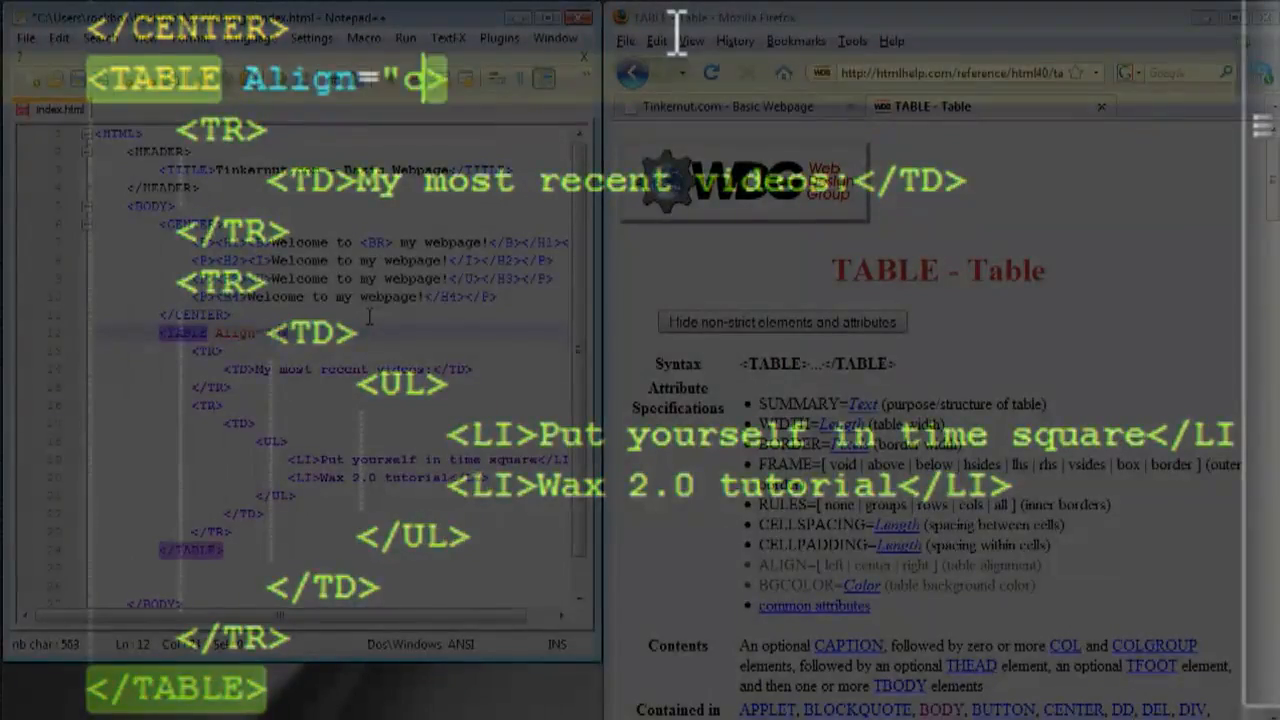
pyautogui.write('enter" Border="1" Width="300')
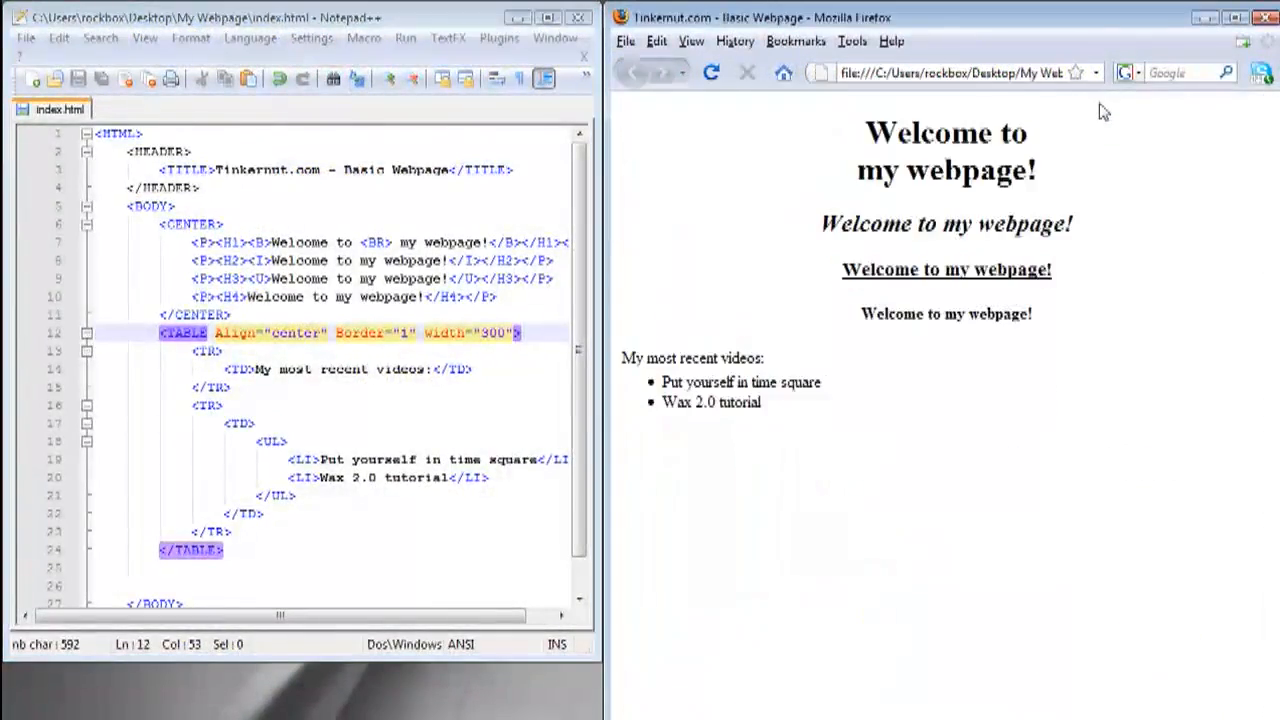
pyautogui.click(711, 72)
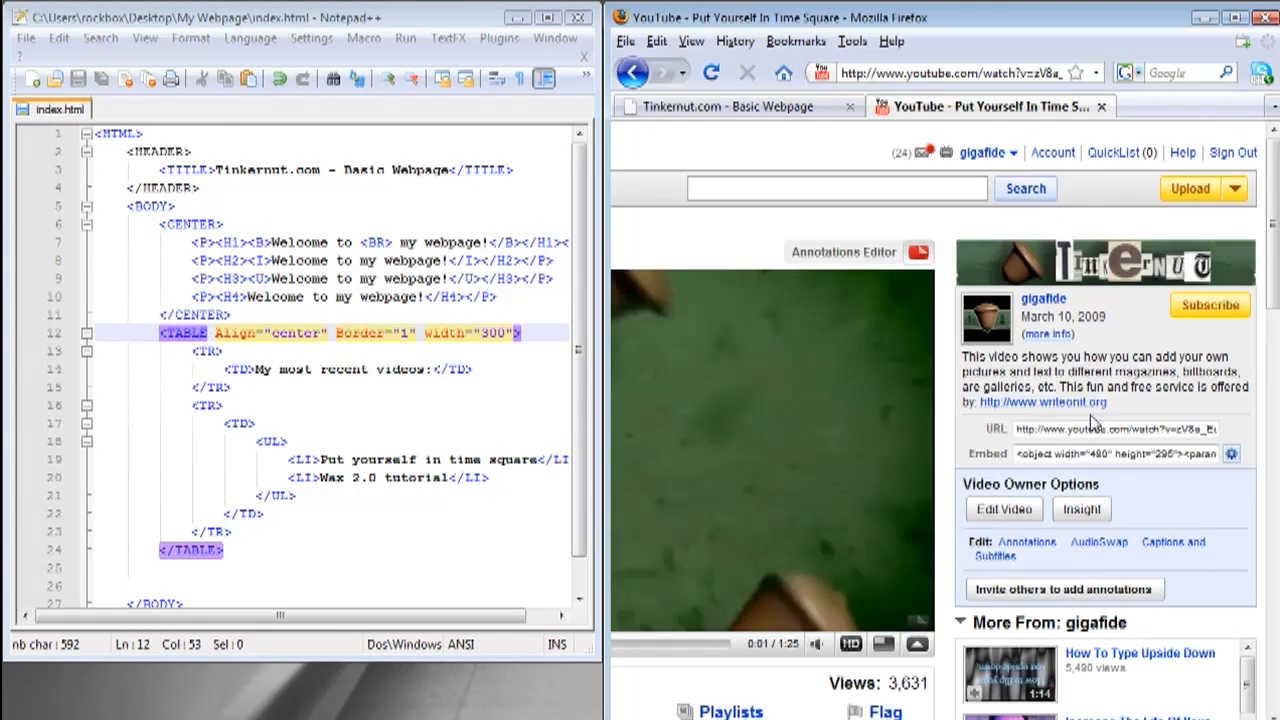
# - Paste the second YouTube video's embed code into the table cell and preview it
pyautogui.click(1110, 453)
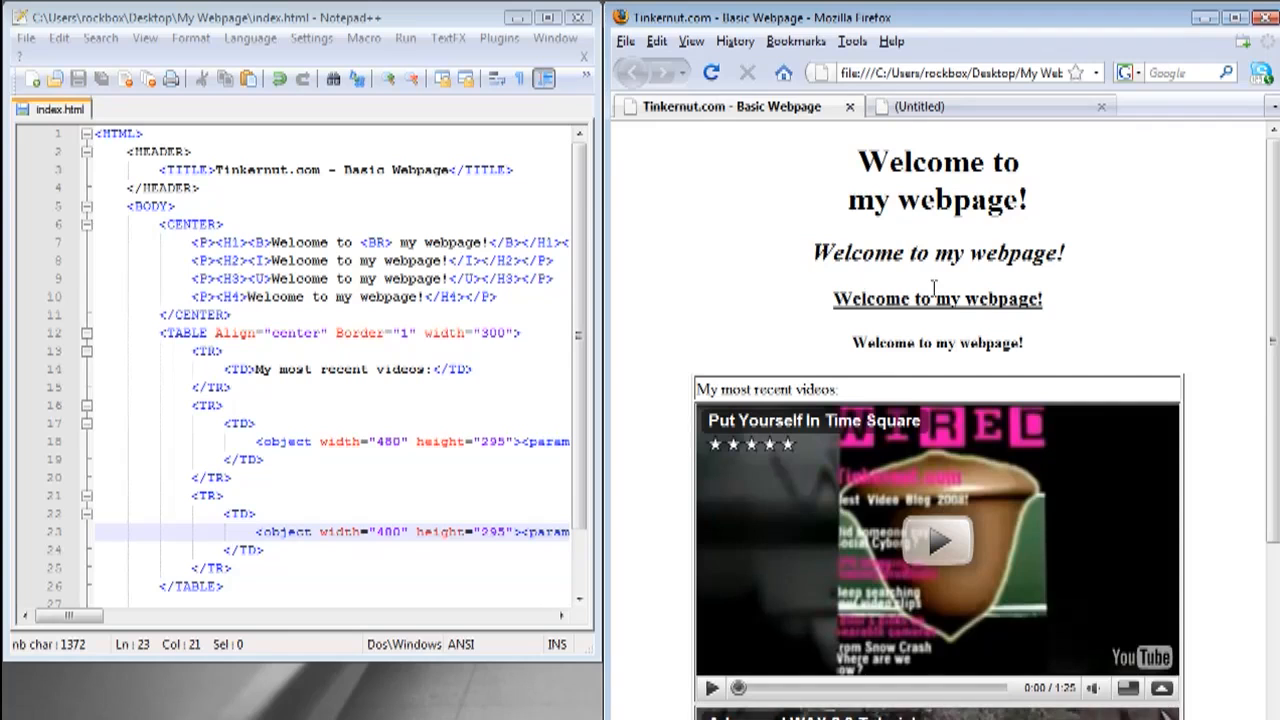
pyautogui.scroll(-3)
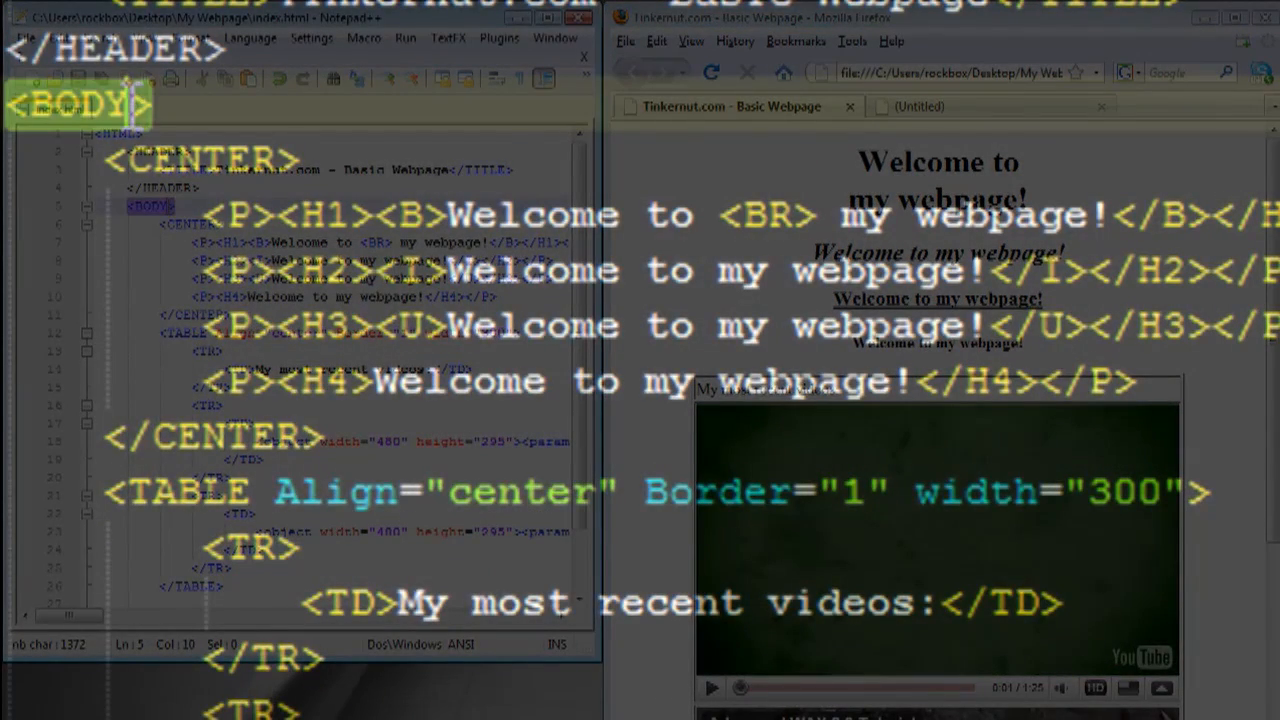
# - Add bgcolor=#808383 text=#FFFFFF to the BODY tag, picking the grey on colorpicker.com
pyautogui.write('bgcol')
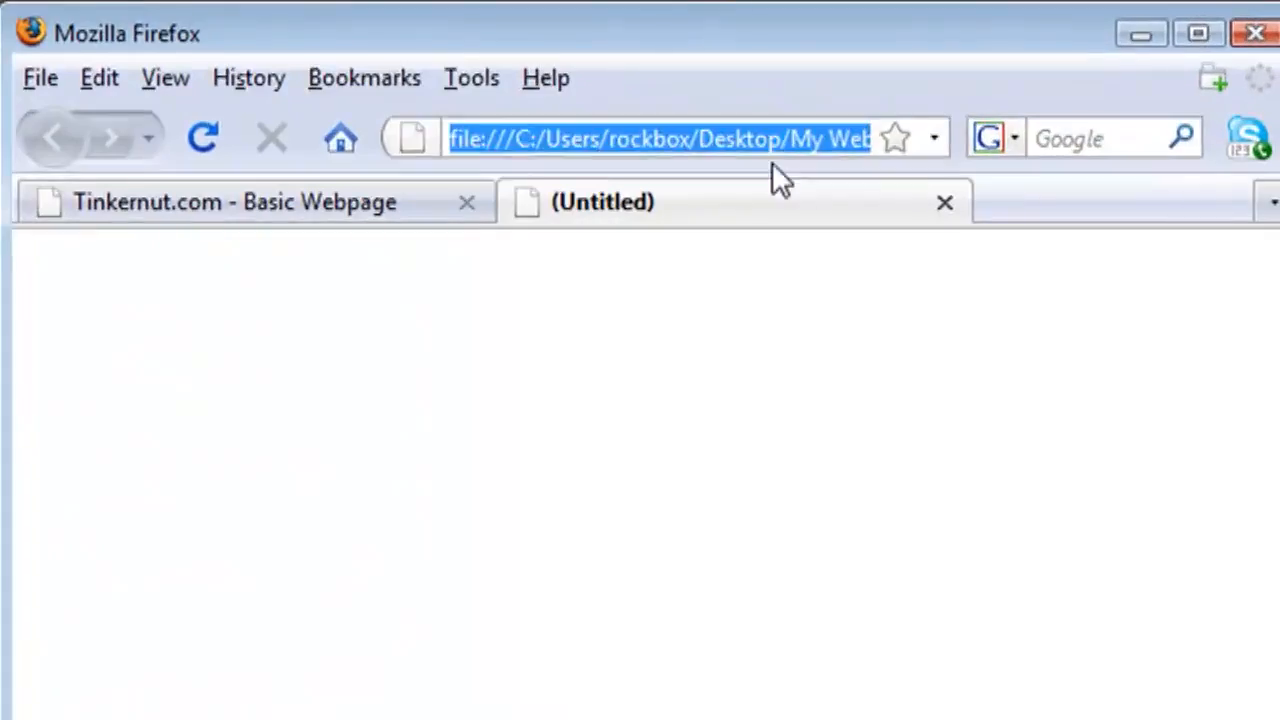
pyautogui.write('www.colorpicker.com/')
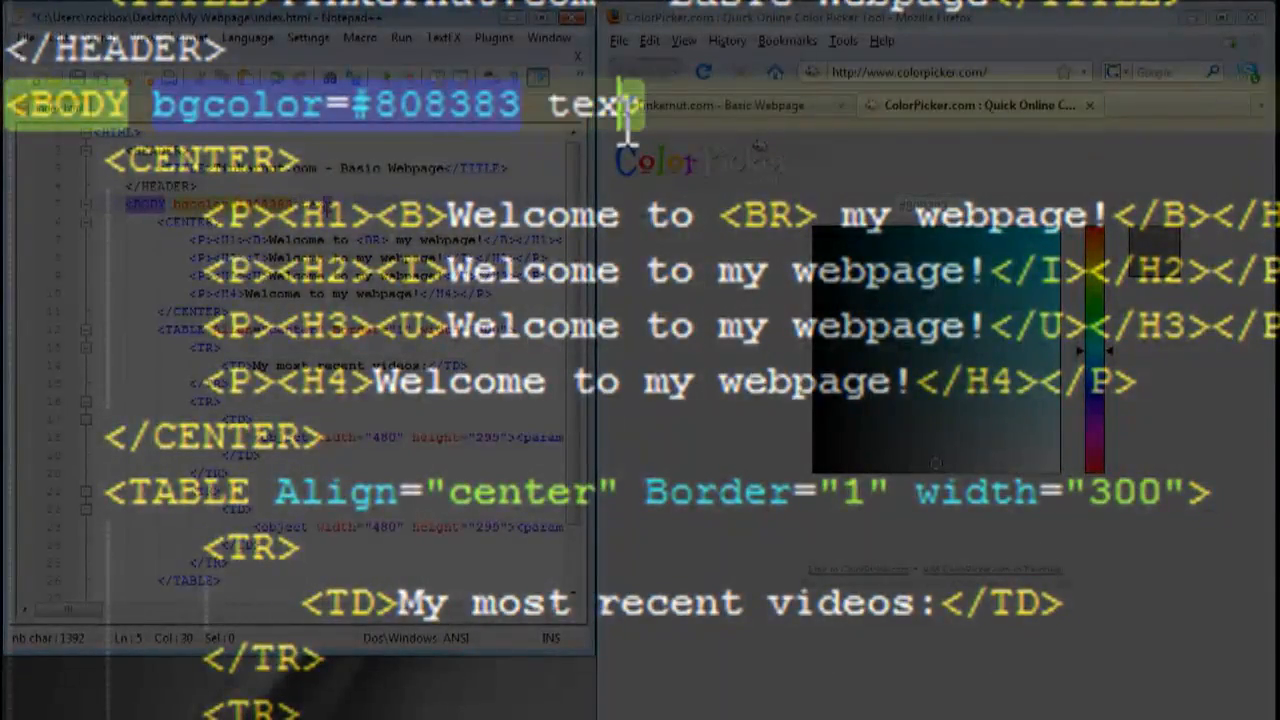
pyautogui.write('="')
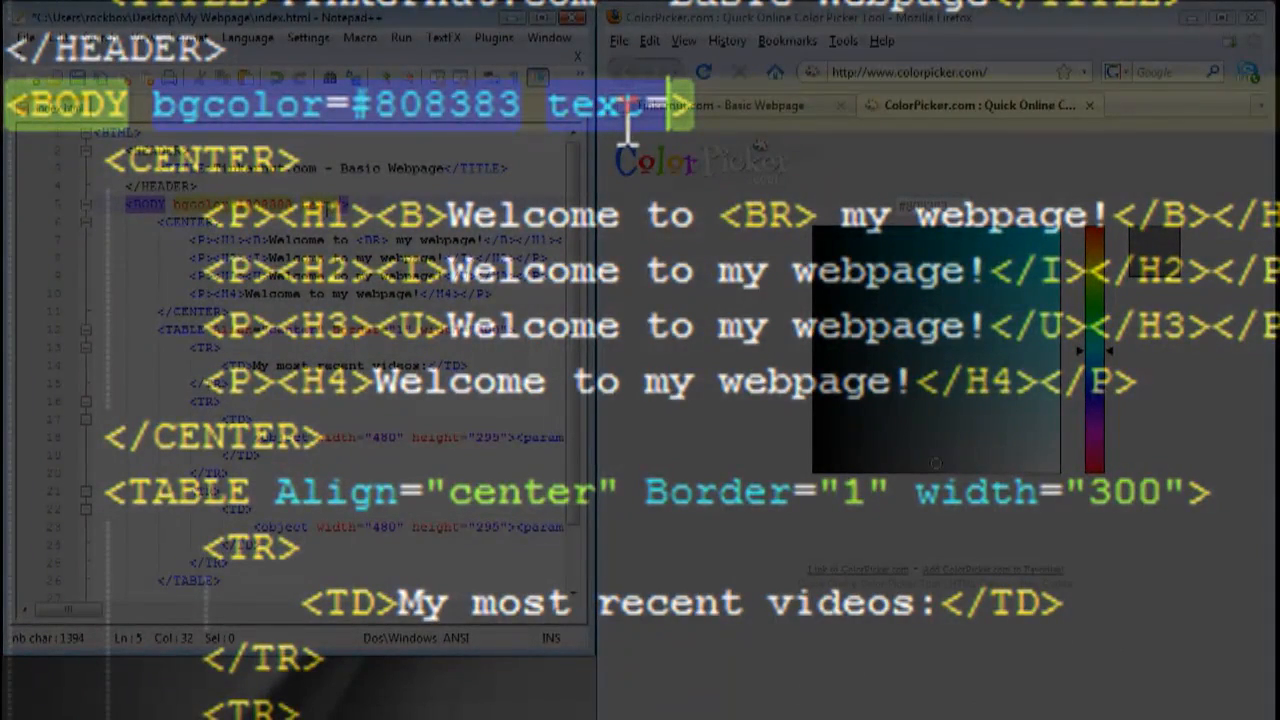
pyautogui.write('=#FFFFFF')
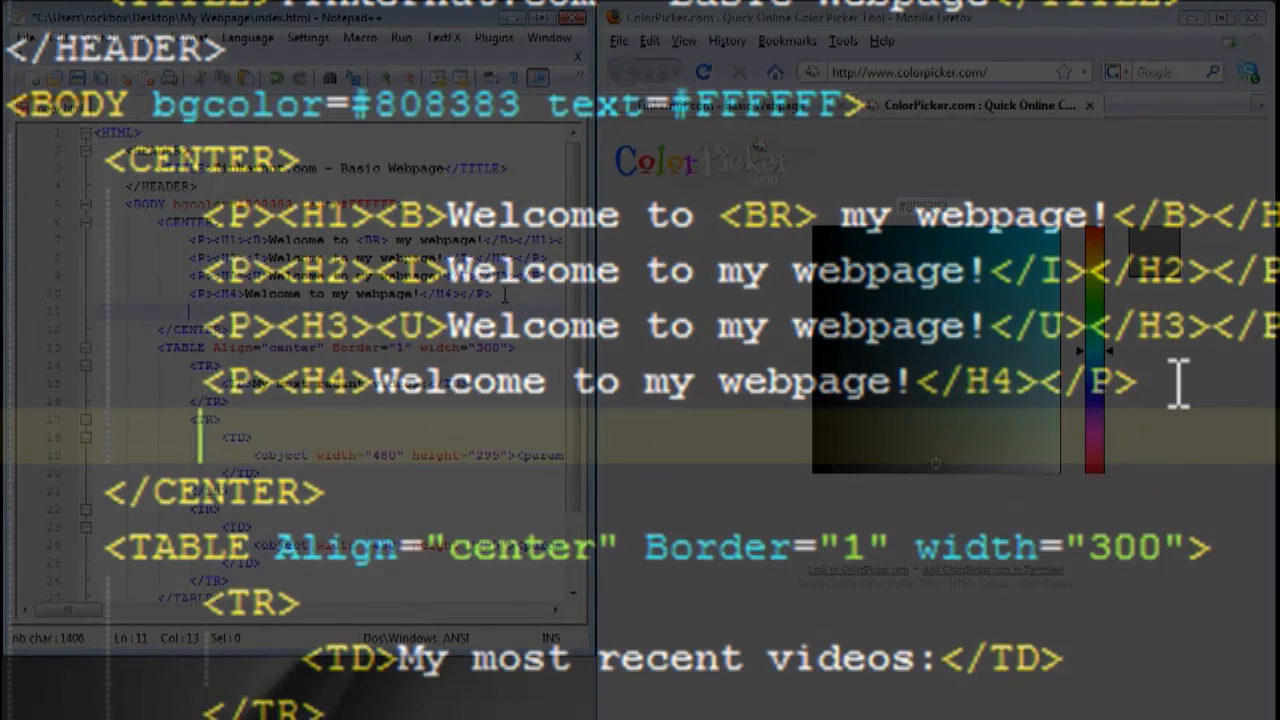
pyautogui.write('<a h')
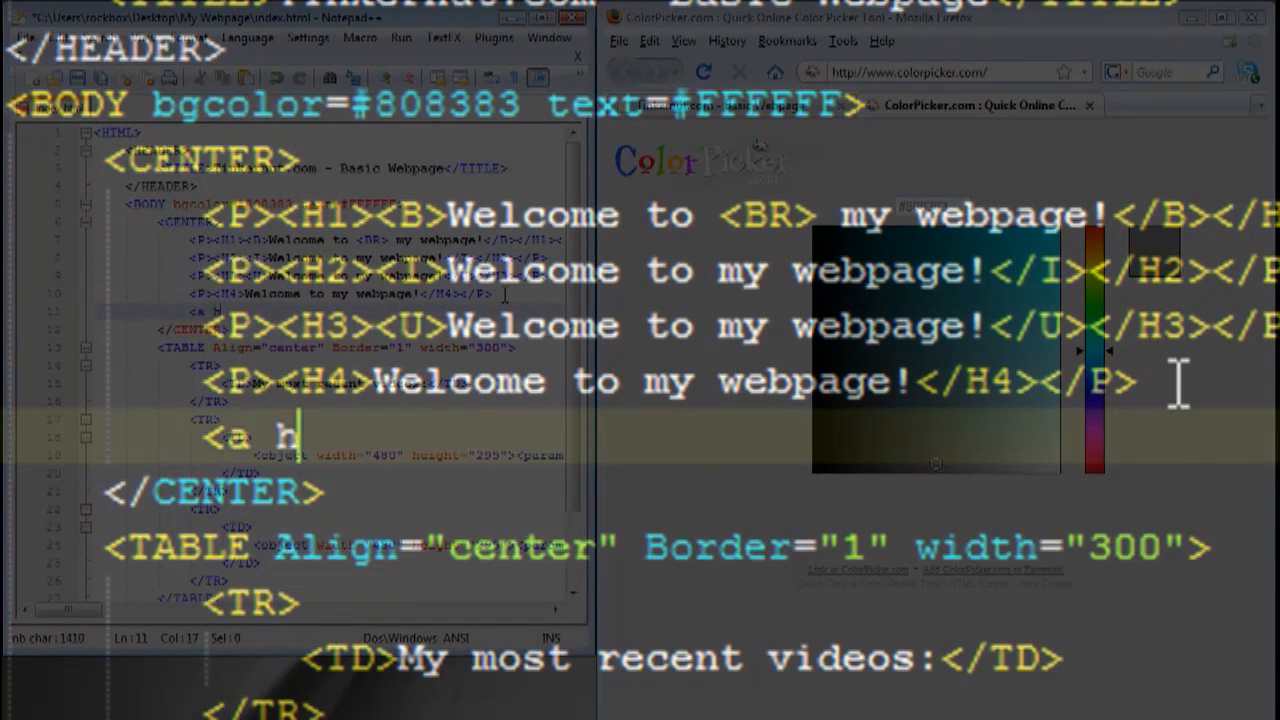
pyautogui.write('ref=')
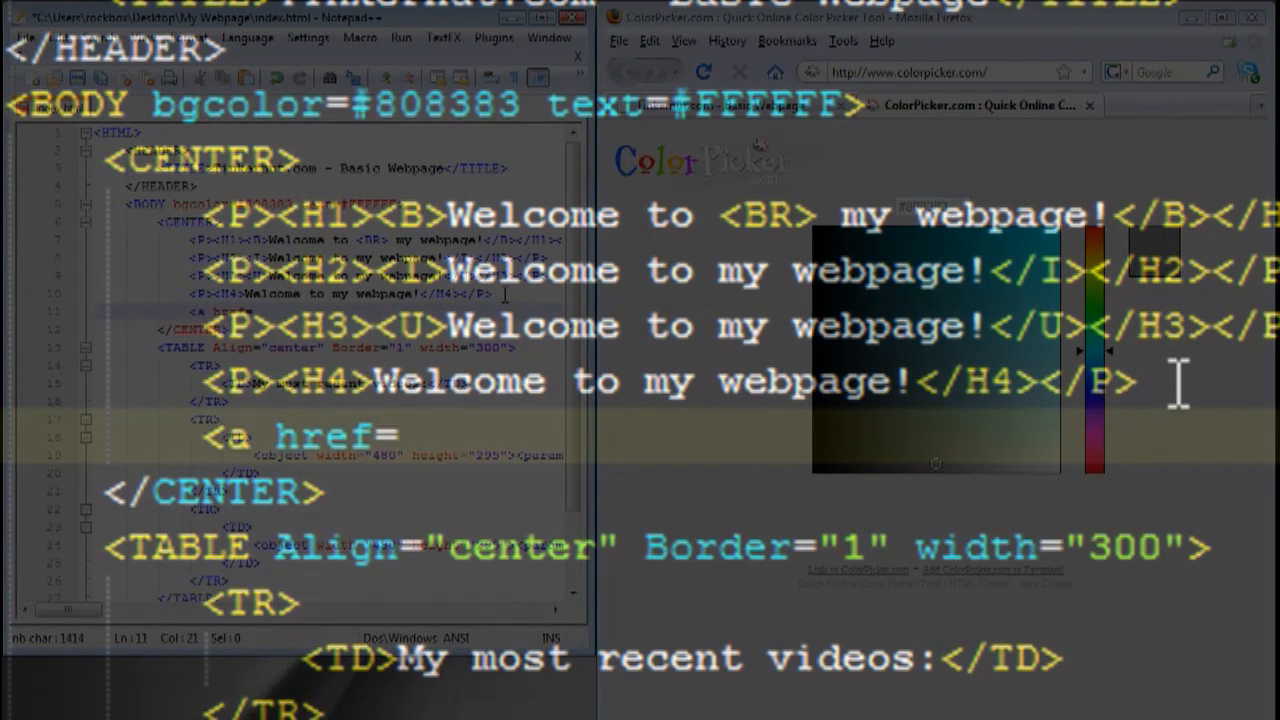
pyautogui.write('"')
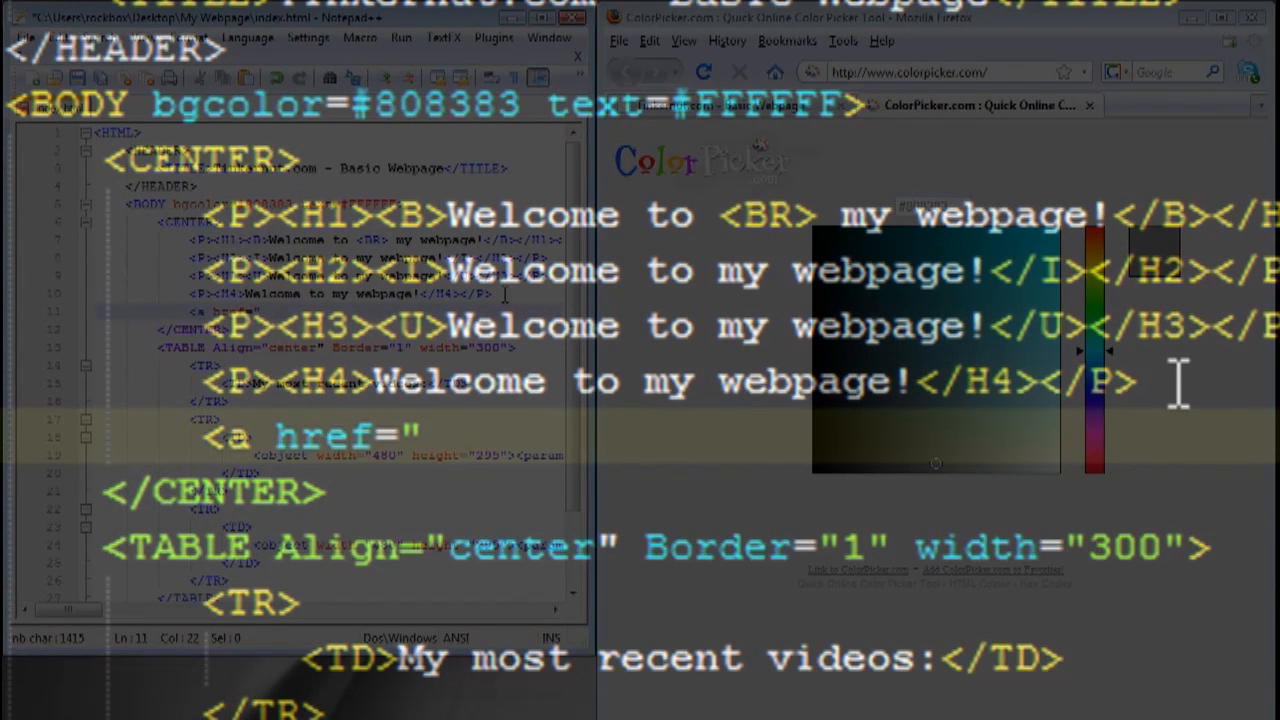
pyautogui.write('http:')
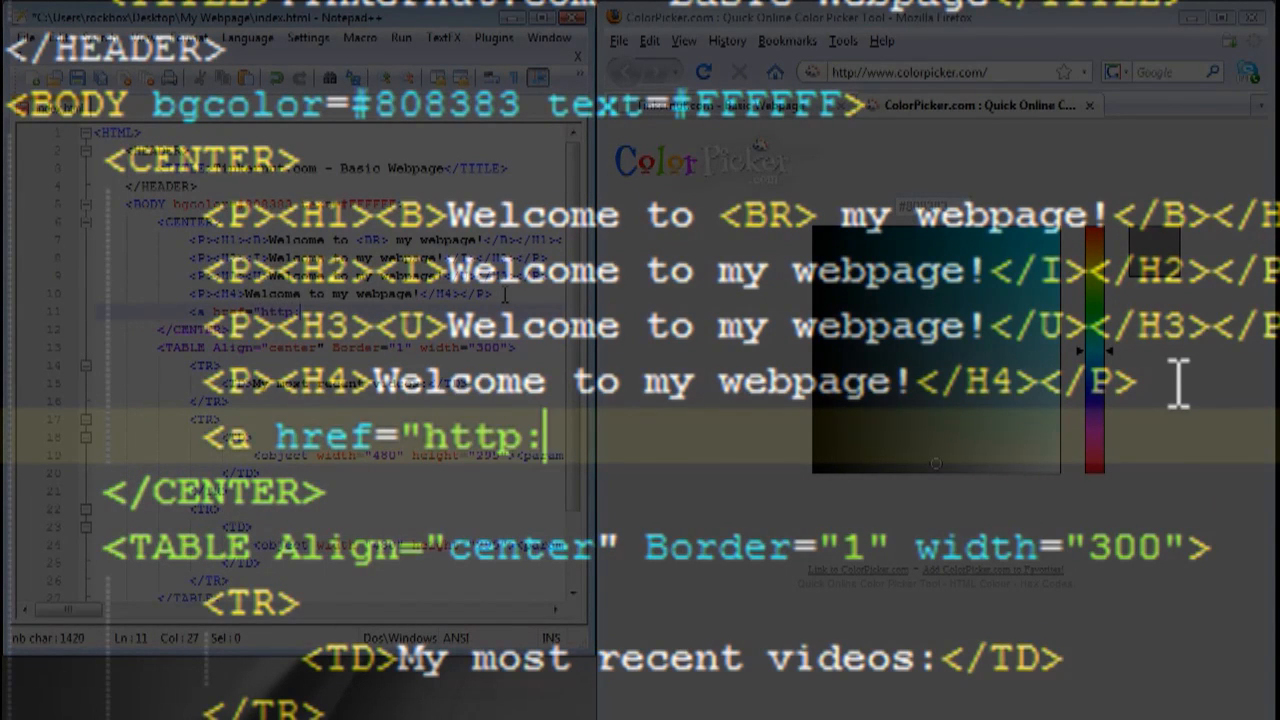
pyautogui.write('//www.ti')
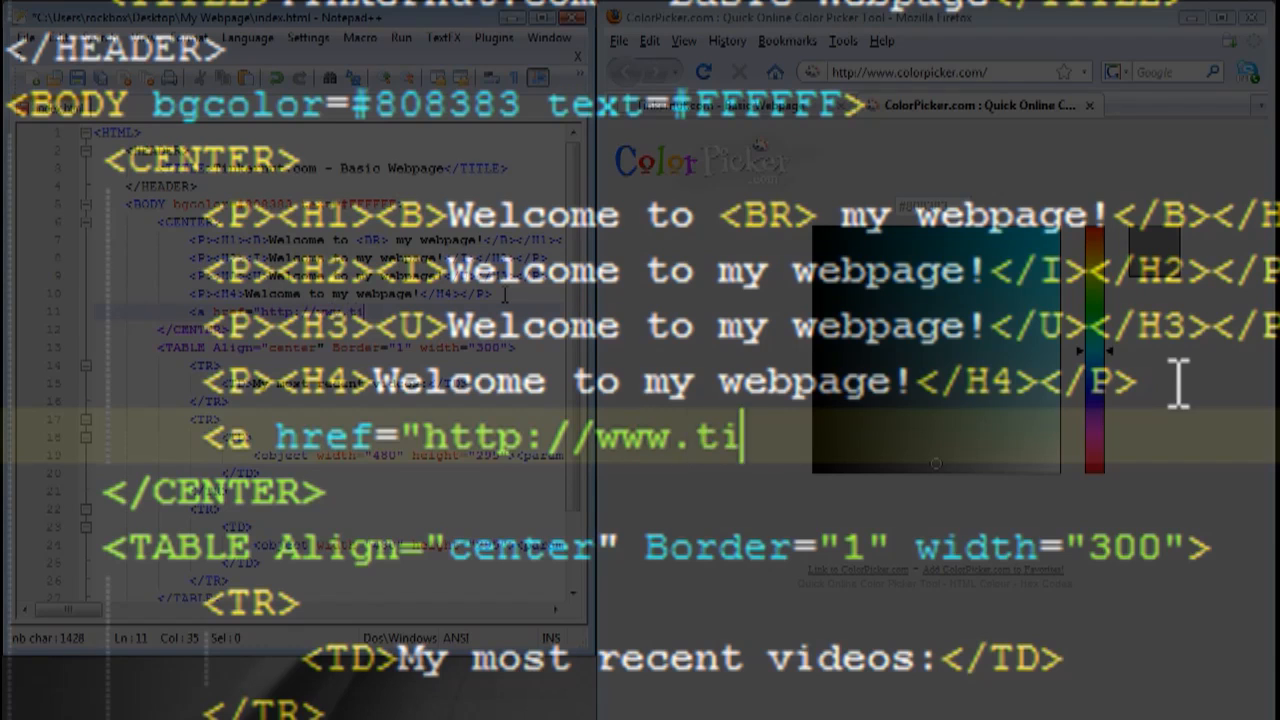
pyautogui.write('nkernut.com"')
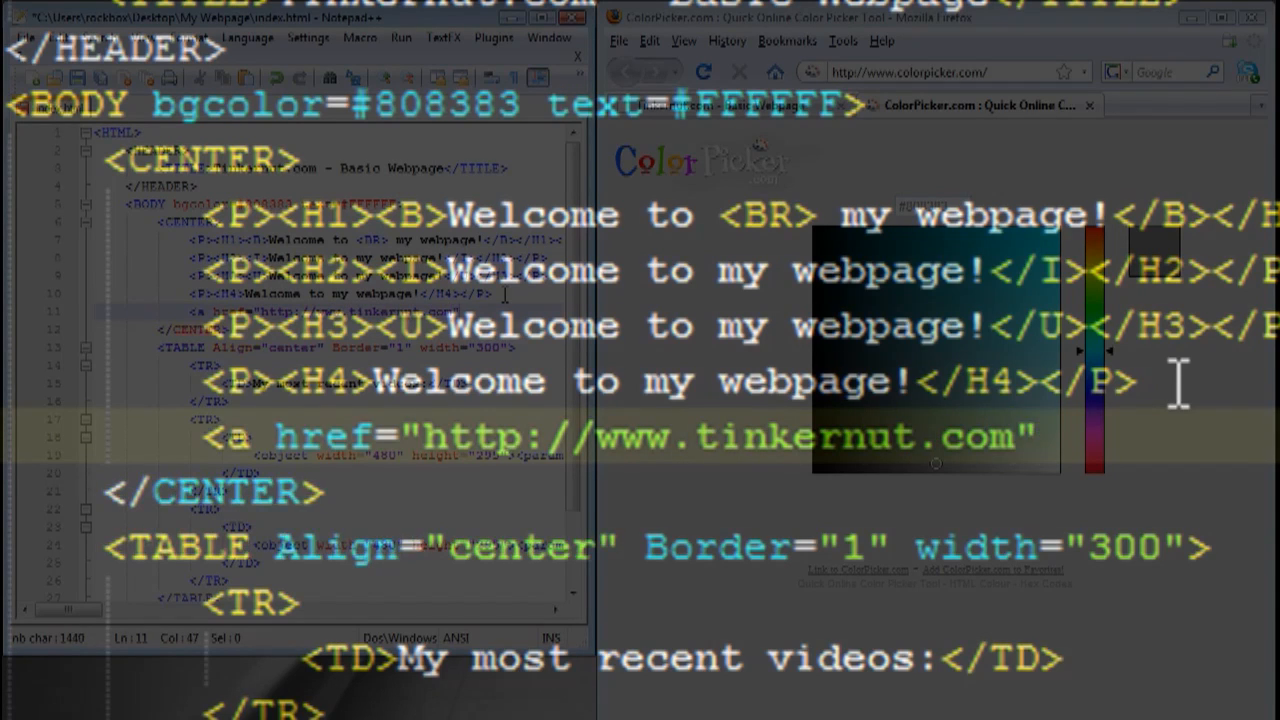
pyautogui.write('>')
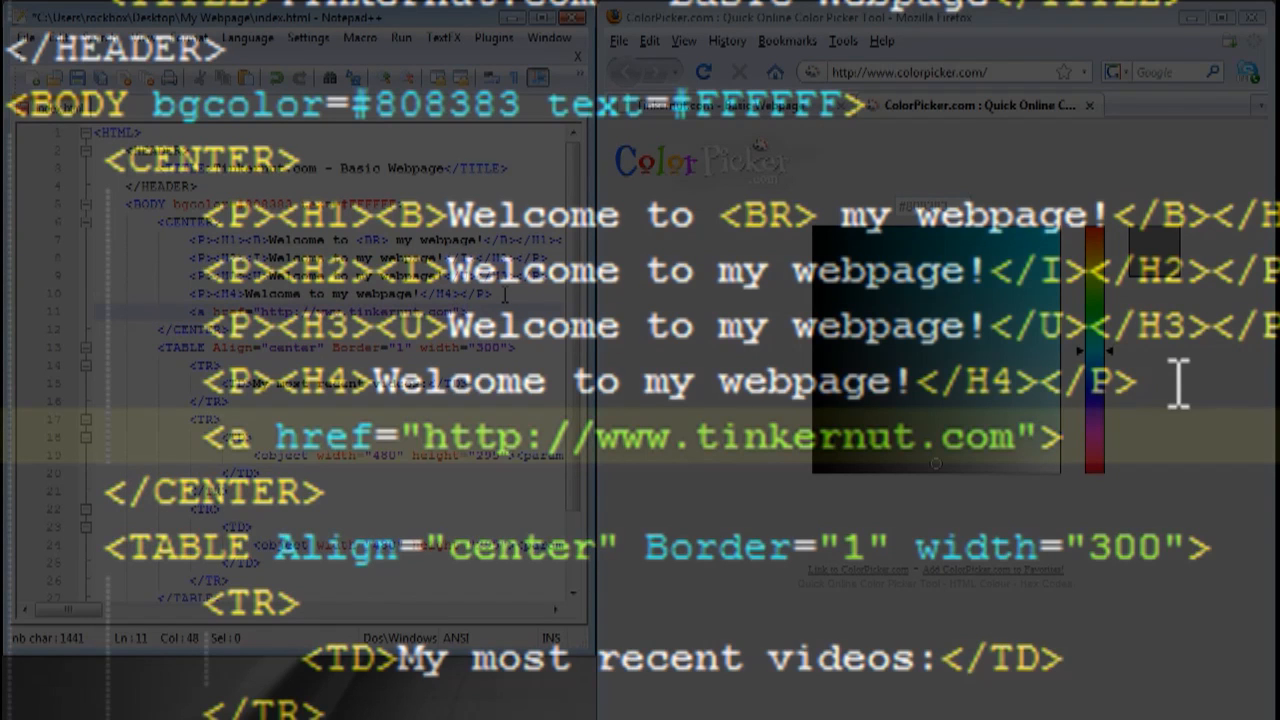
pyautogui.write('Click Here to visit my site')
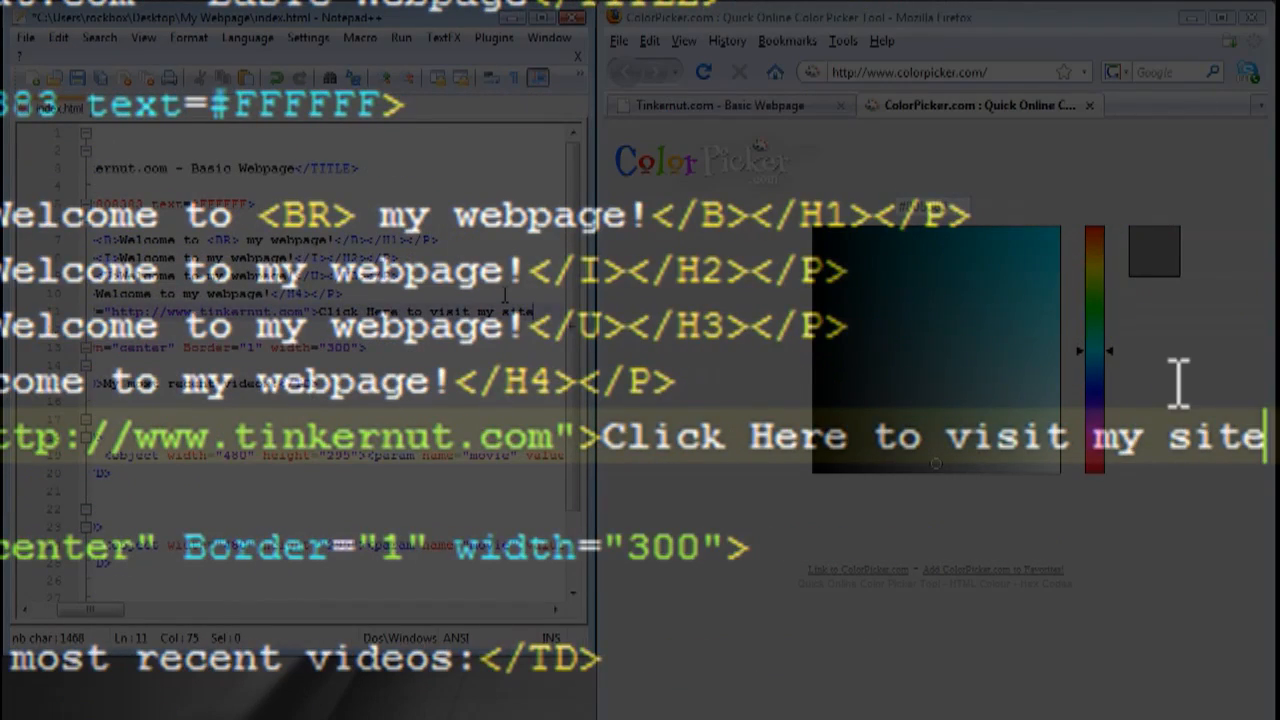
pyautogui.write('</a>')
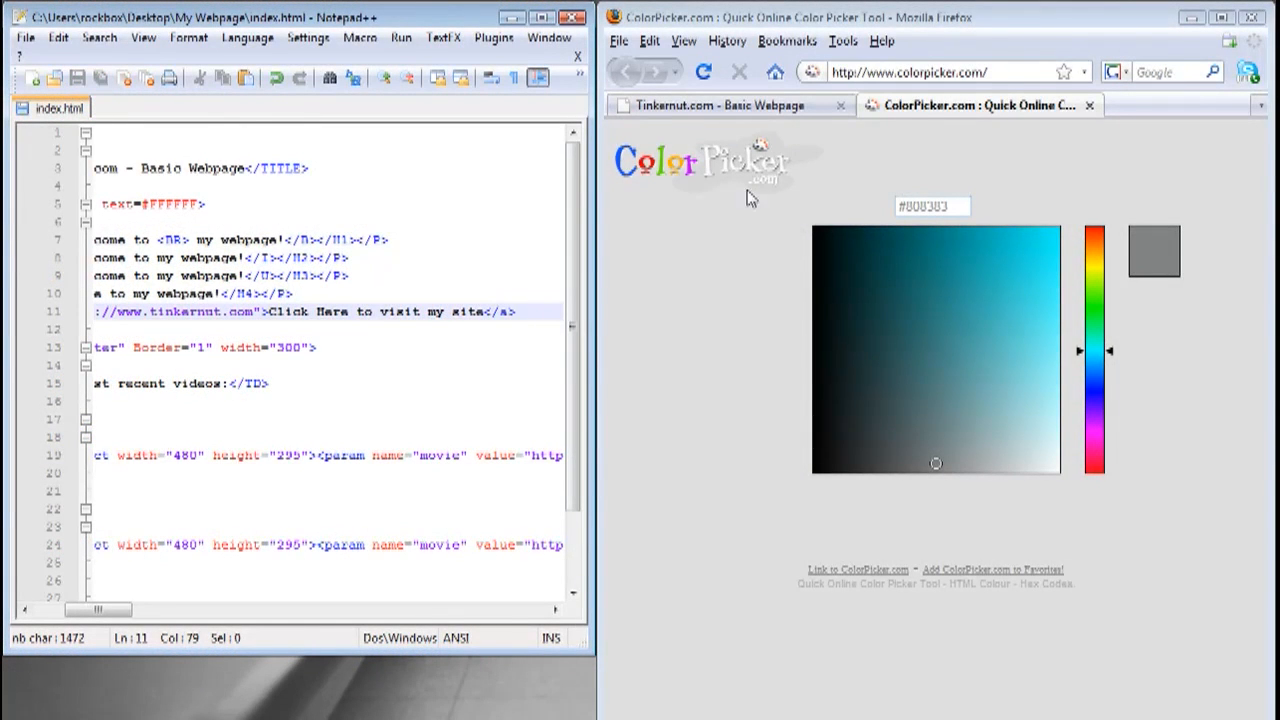
# - Refresh the Tinkernut.com - Basic Webpage tab and test the 'Click Here to visit my site' link
pyautogui.click(730, 105)
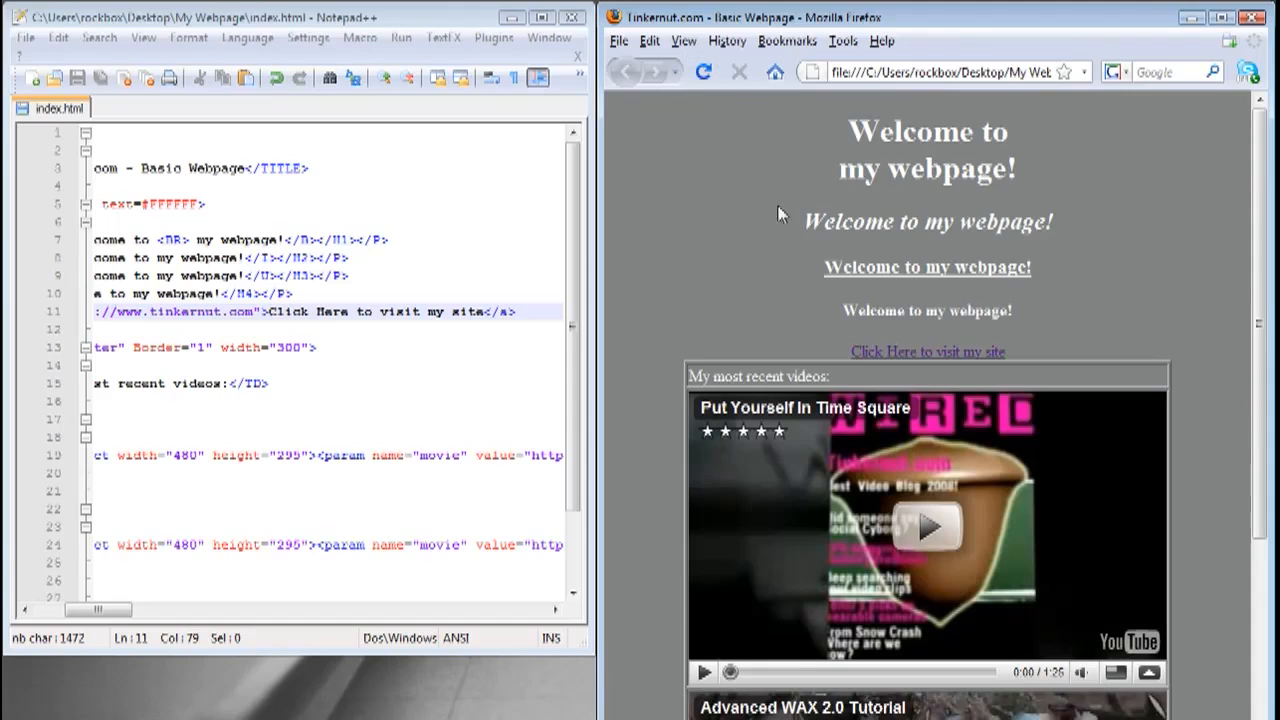
pyautogui.moveTo(912, 358)
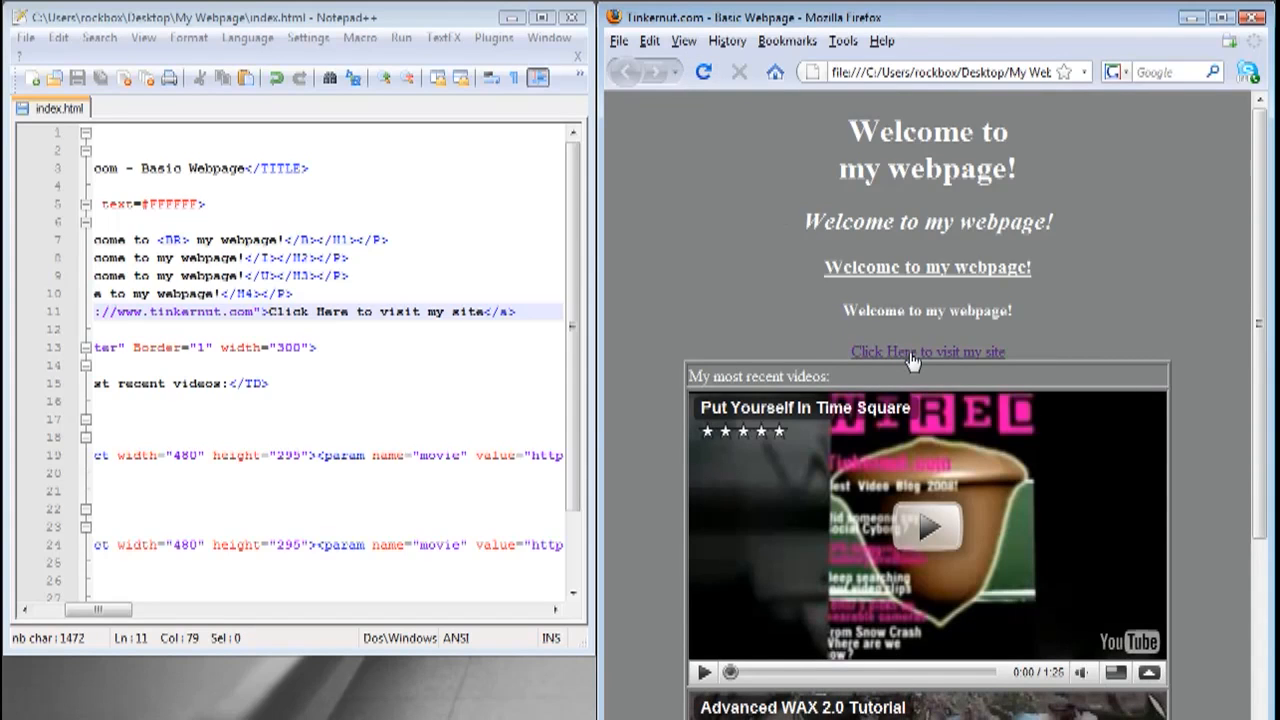
pyautogui.click(927, 351)
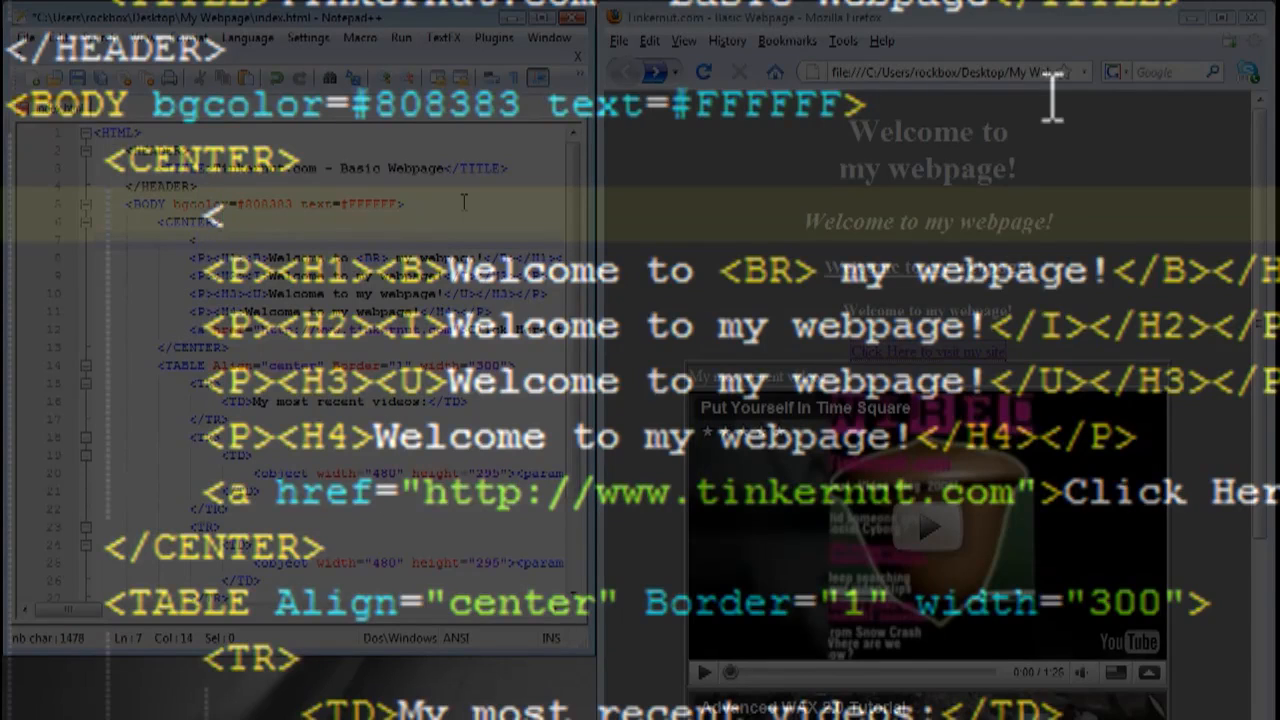
# - Start an <img src=" tag after <CENTER>, erasing the begun web address
pyautogui.write('<img s')
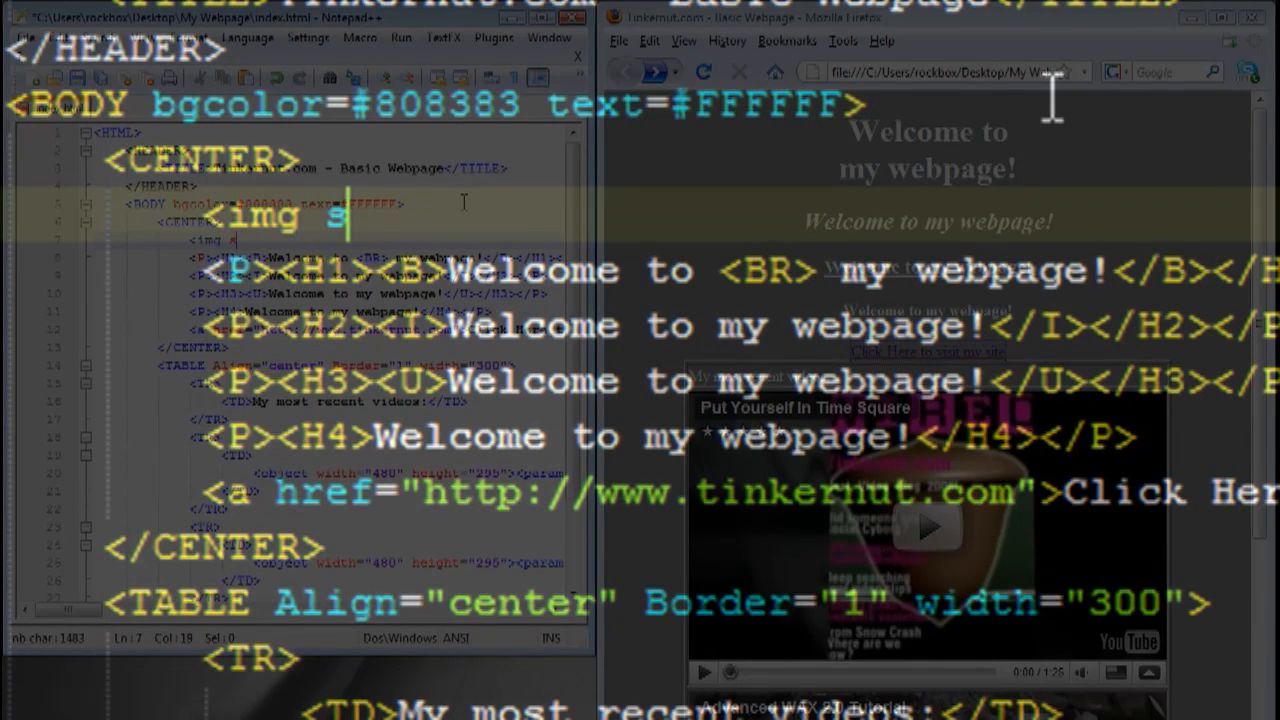
pyautogui.write('rc=')
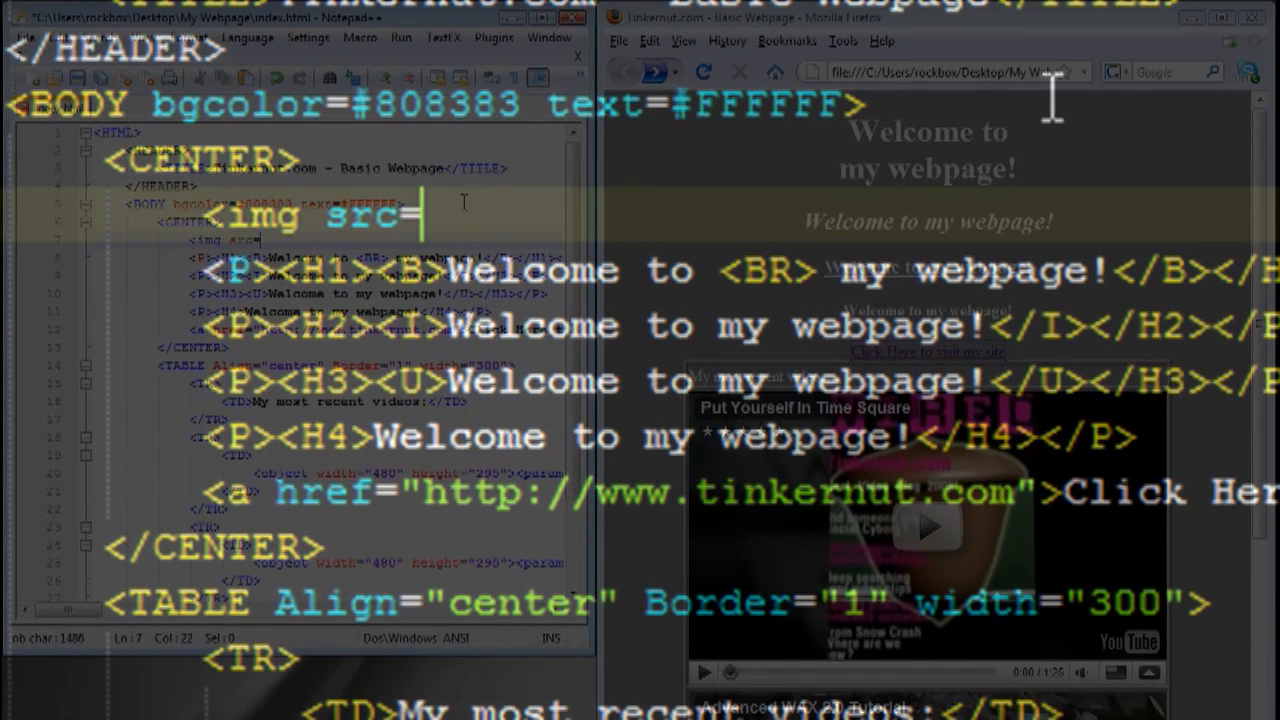
pyautogui.write('"')
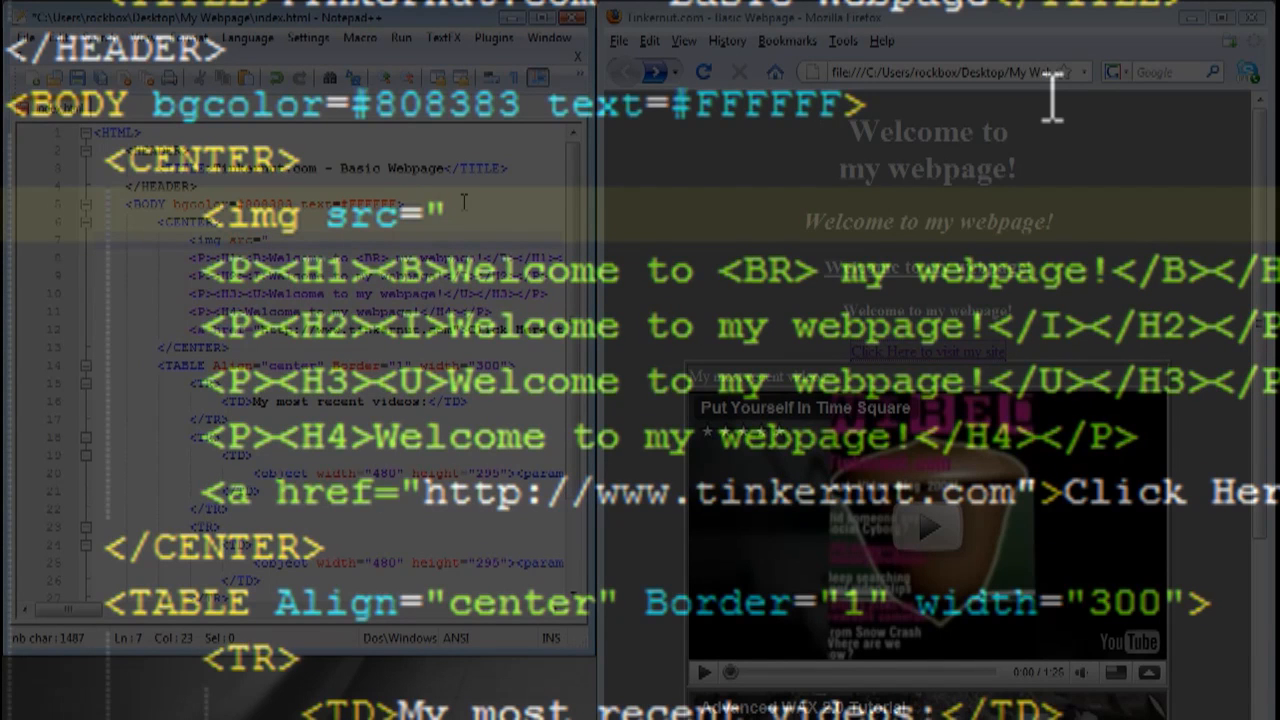
pyautogui.write('http')
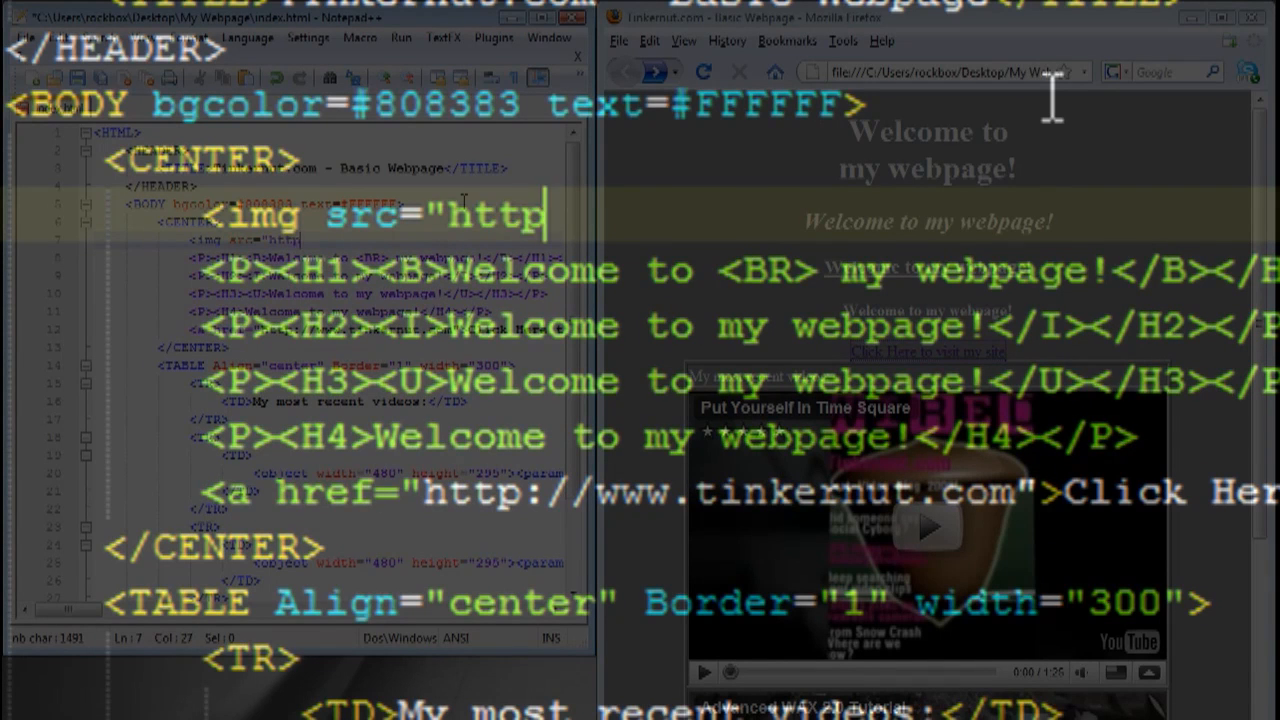
pyautogui.write('://ww')
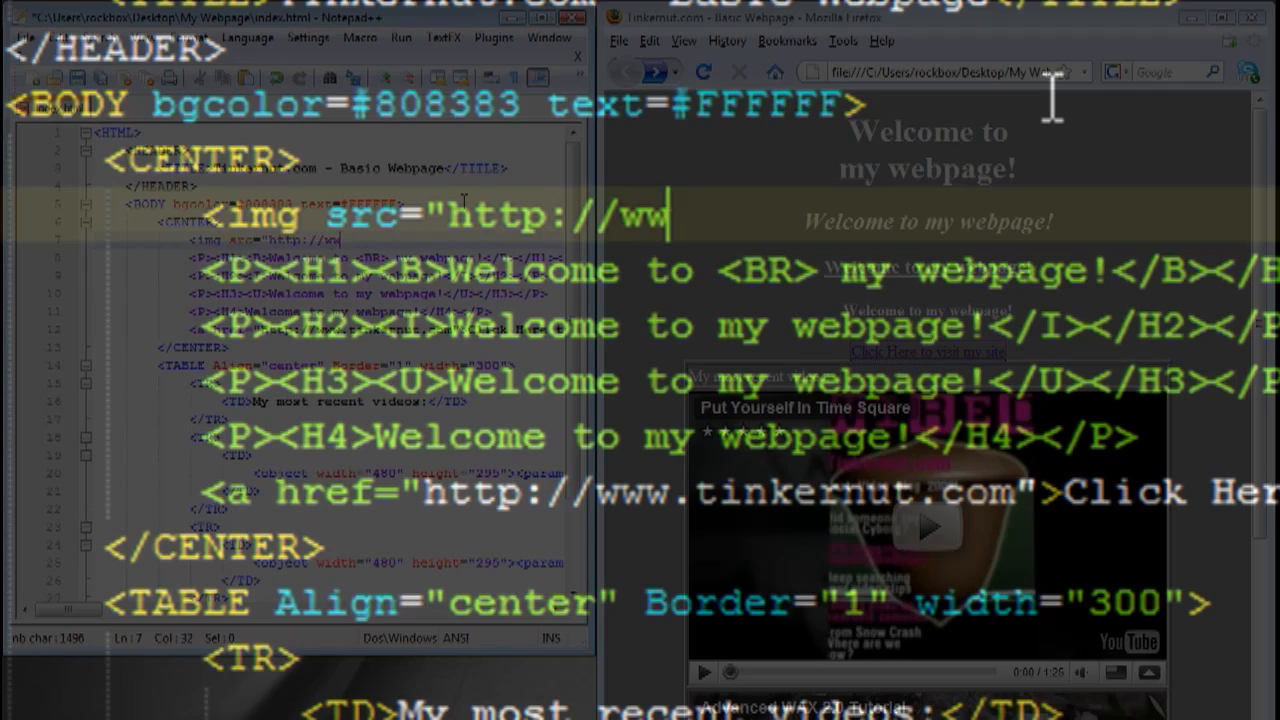
pyautogui.press('BackSpace')
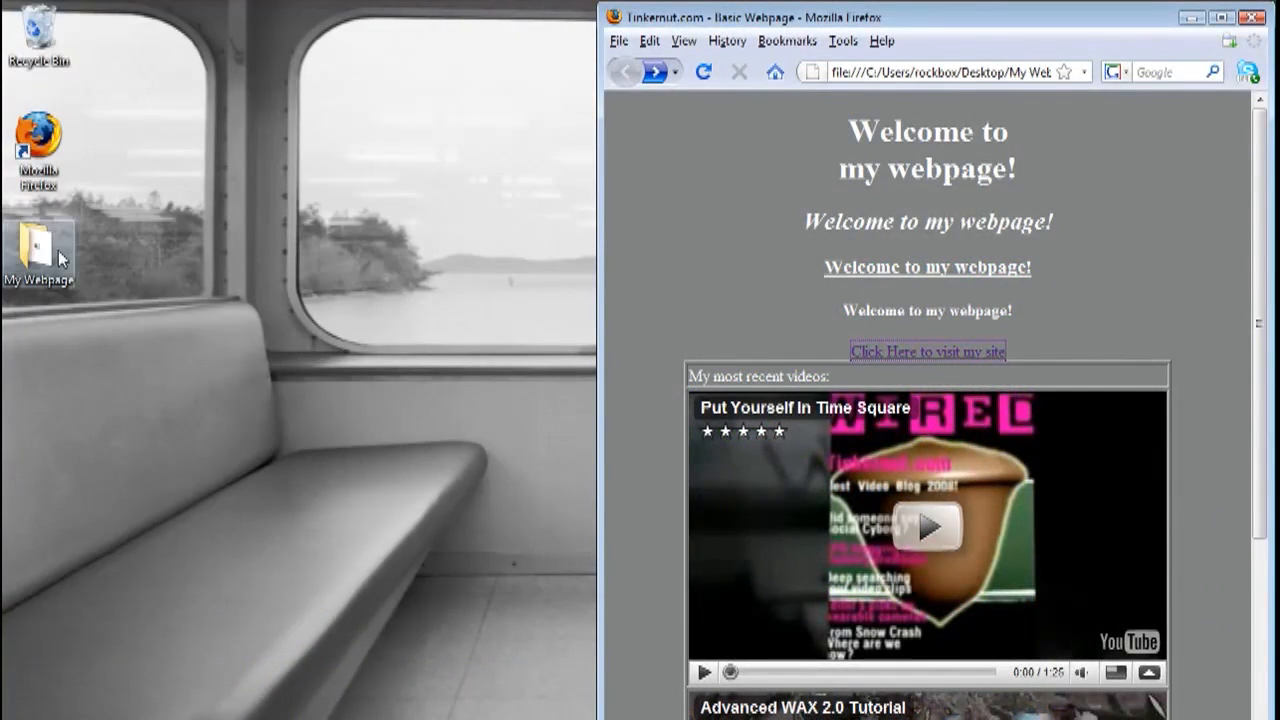
# - Browse My Webpage's images folder to confirm blog_logo.png and background.jpg
pyautogui.doubleClick(40, 245)
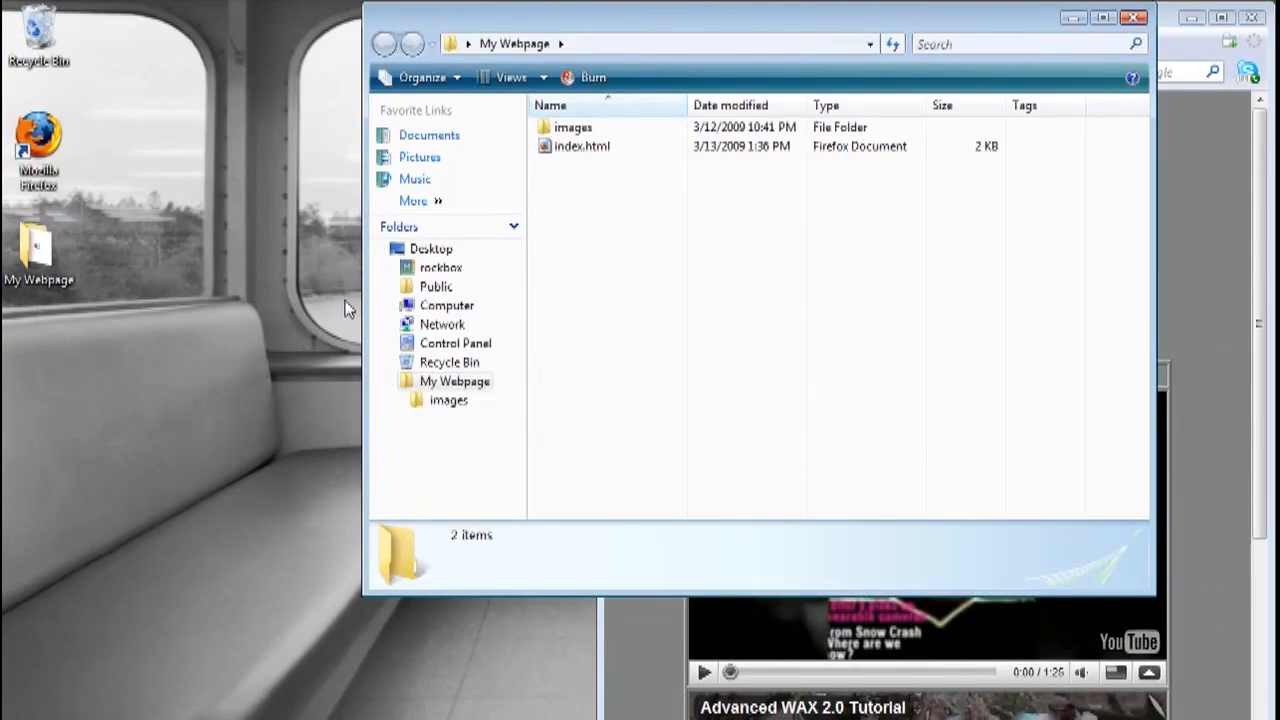
pyautogui.click(582, 146)
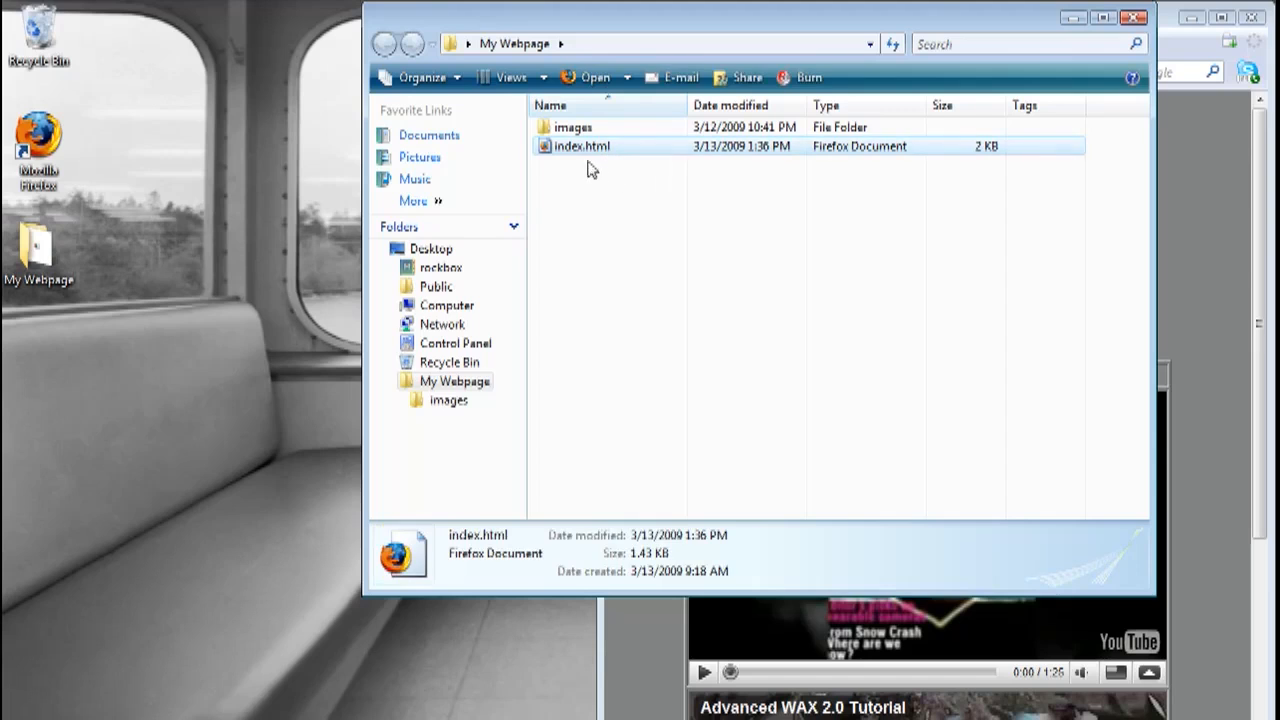
pyautogui.doubleClick(566, 126)
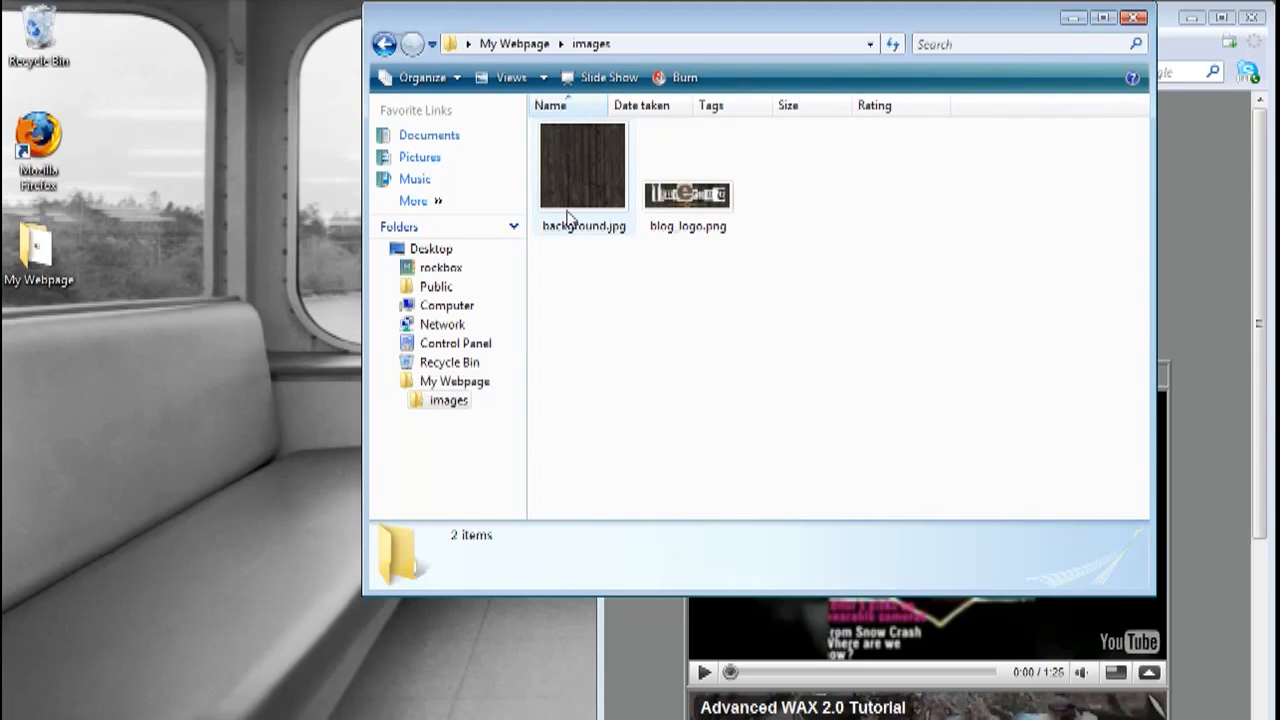
pyautogui.click(687, 190)
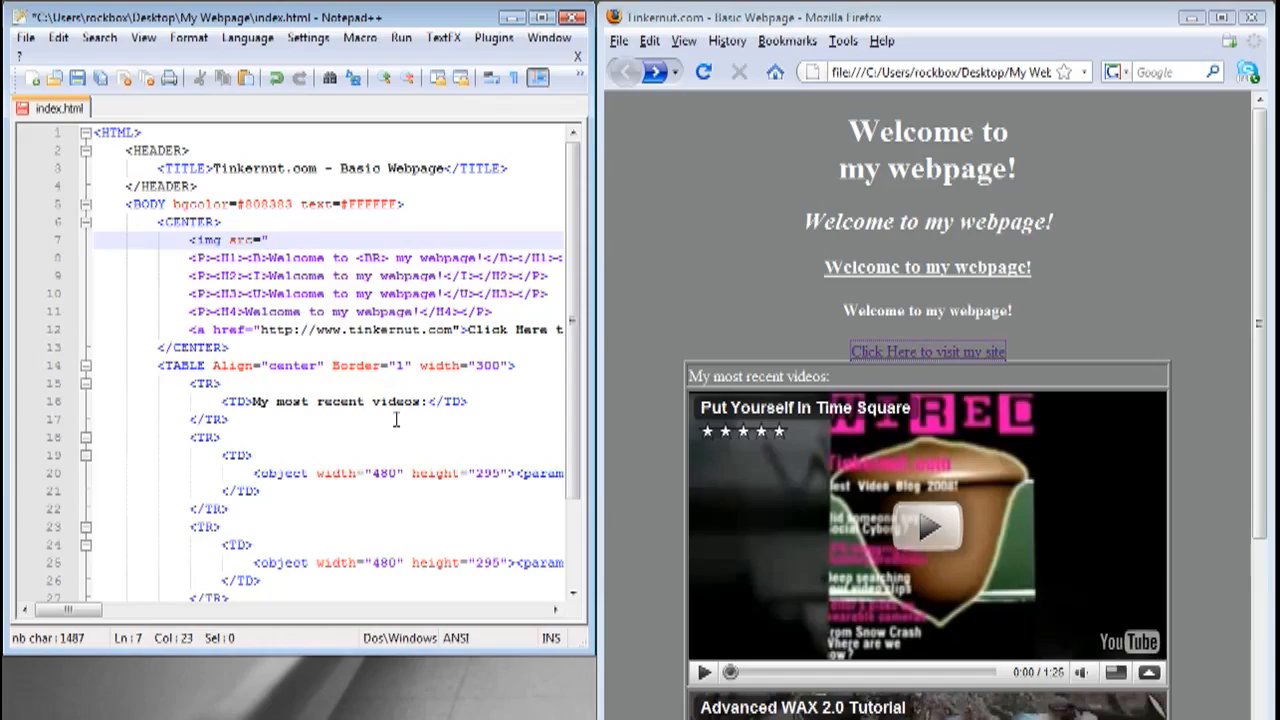
# - Set the image tag's source to images/blog_logo.png
pyautogui.write('images/bl')
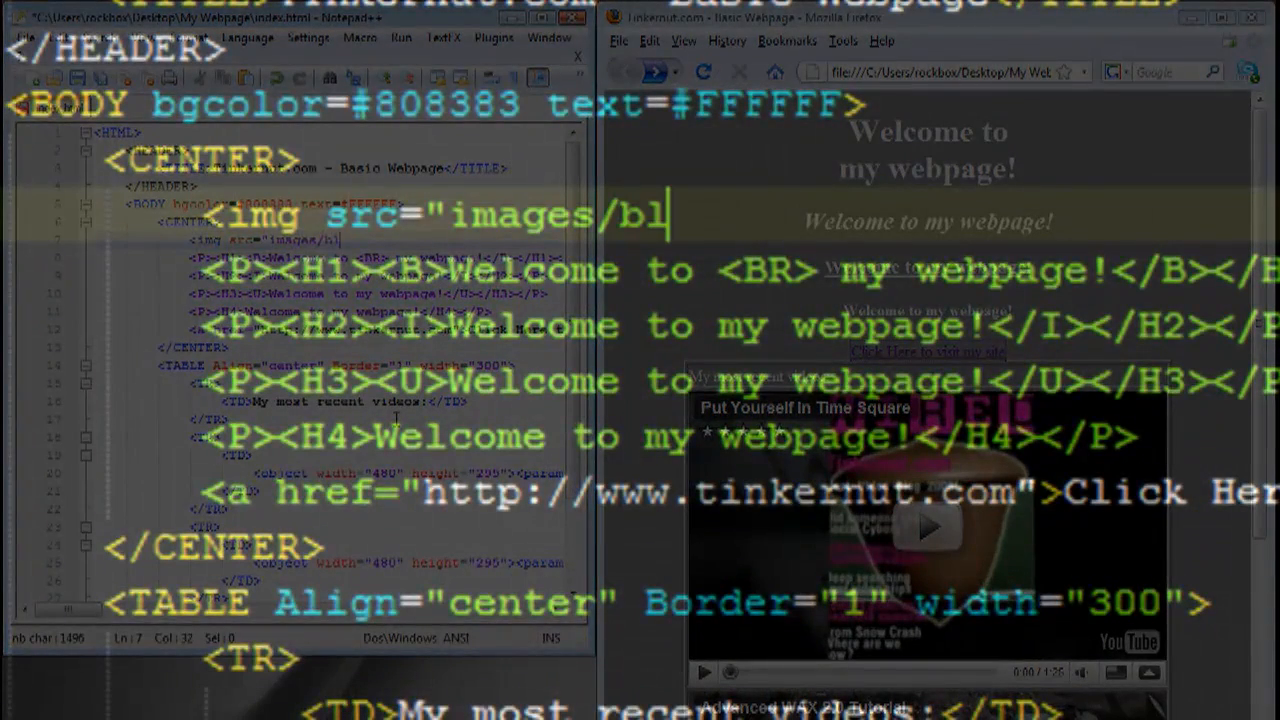
pyautogui.write('og_log')
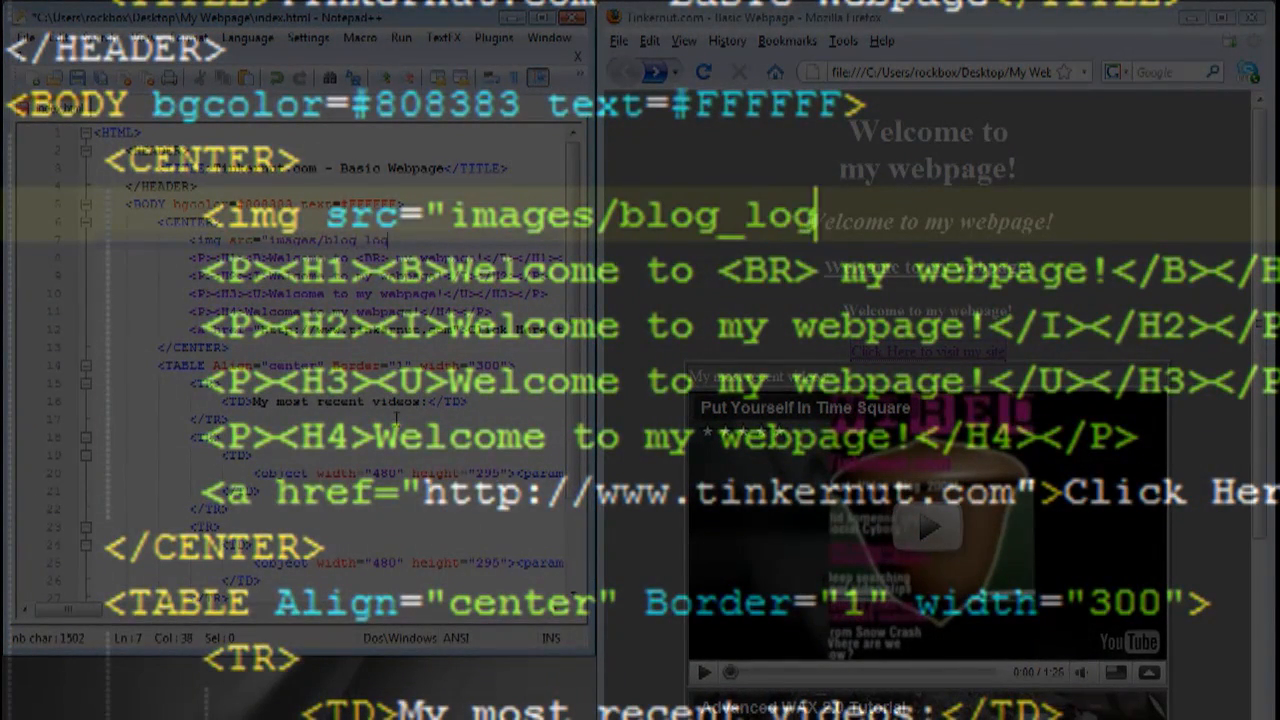
pyautogui.write('.png">')
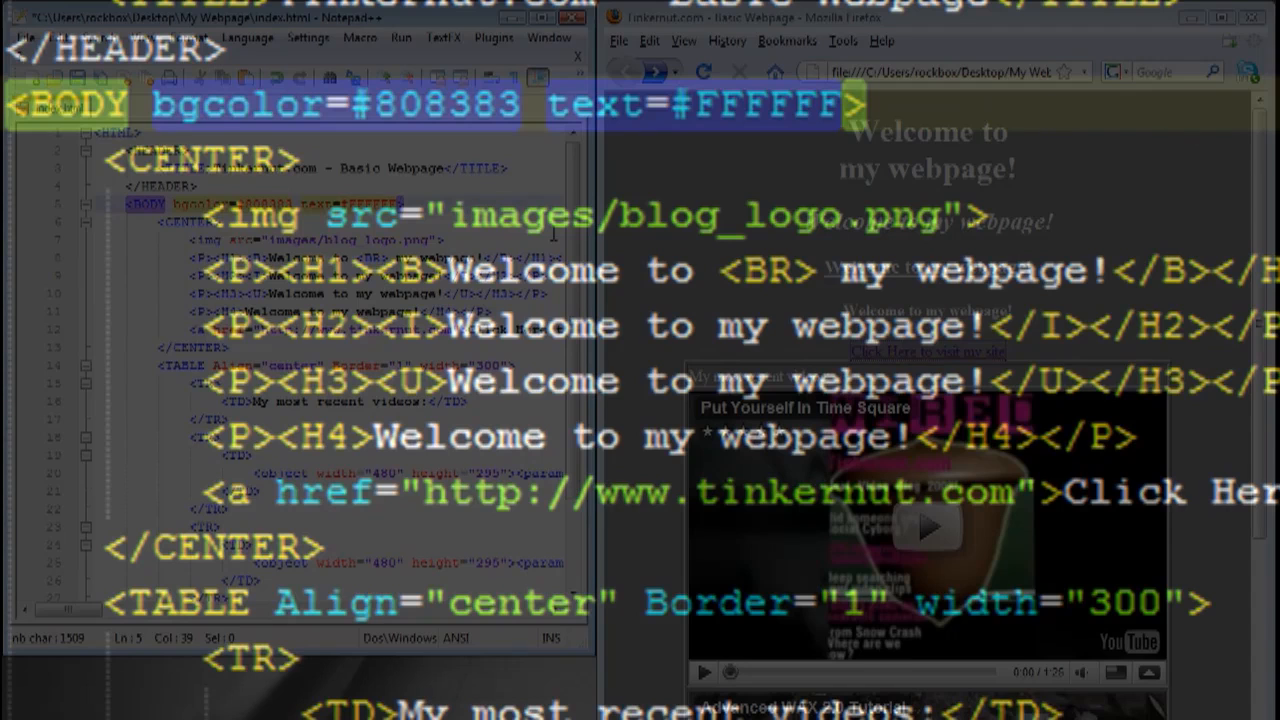
# - Add background="images/background.jpg" to the BODY tag
pyautogui.write('backgr')
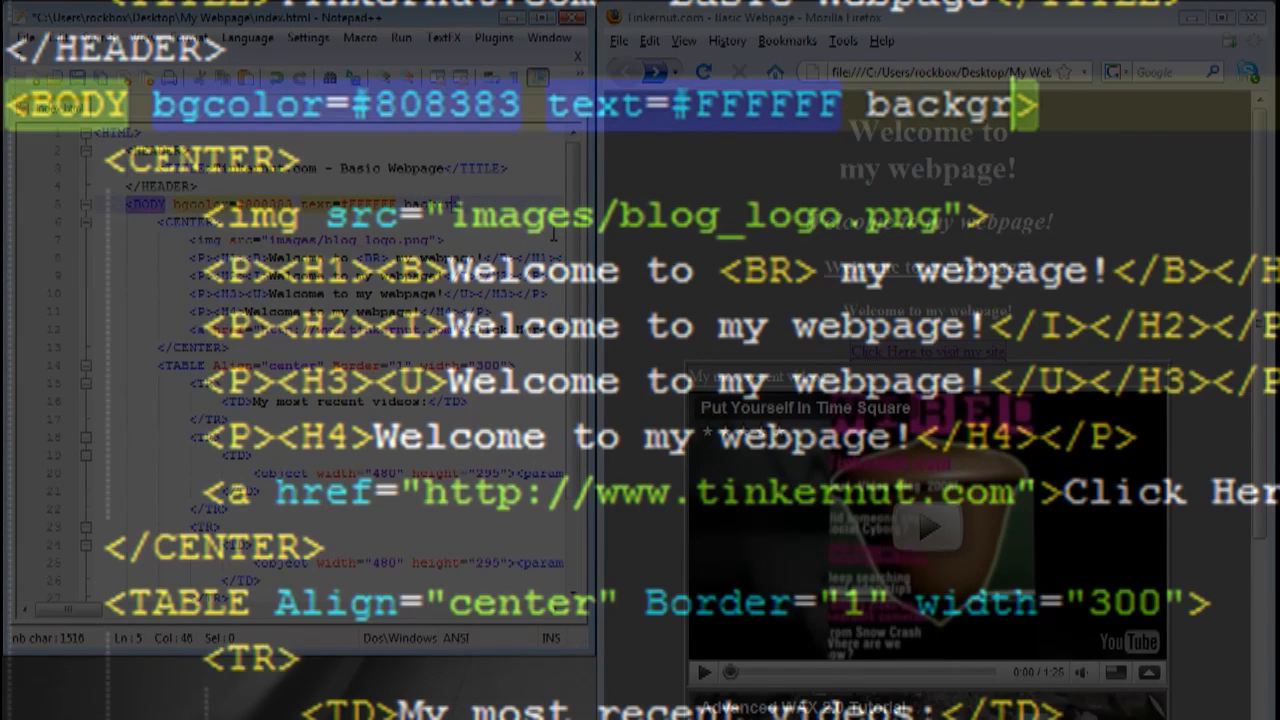
pyautogui.write('ound')
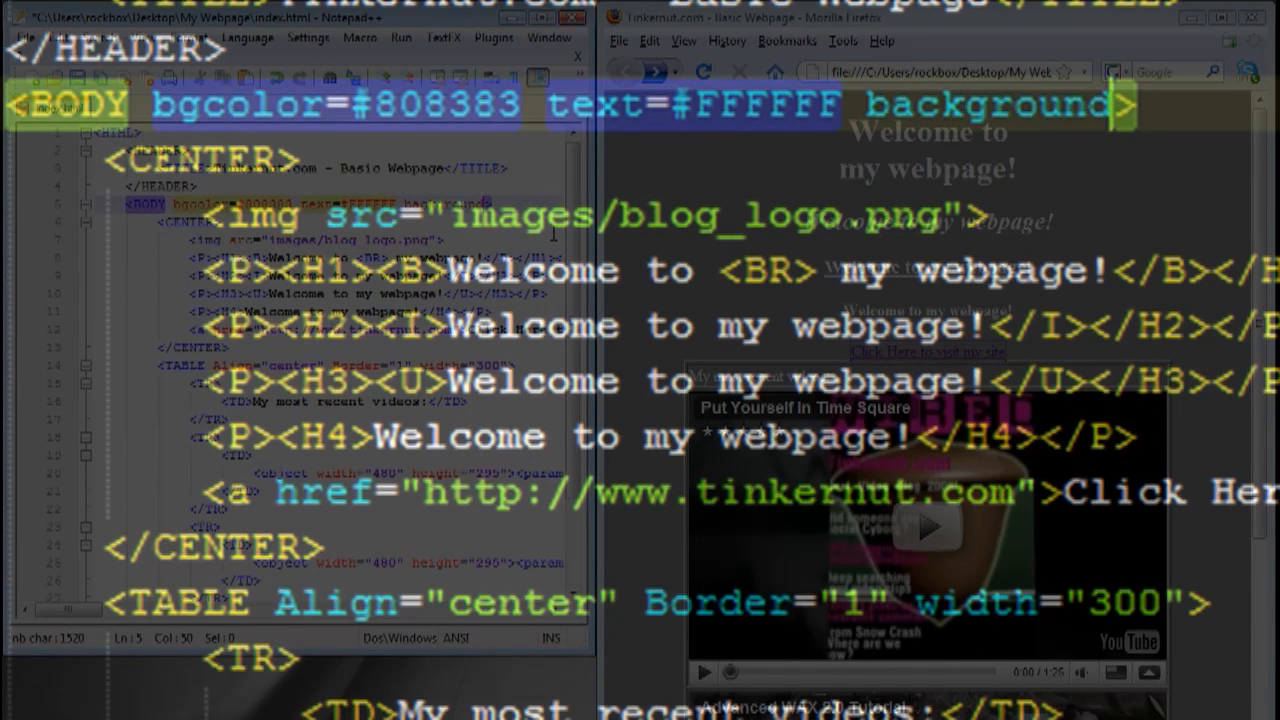
pyautogui.write('="images/background.jpg"')
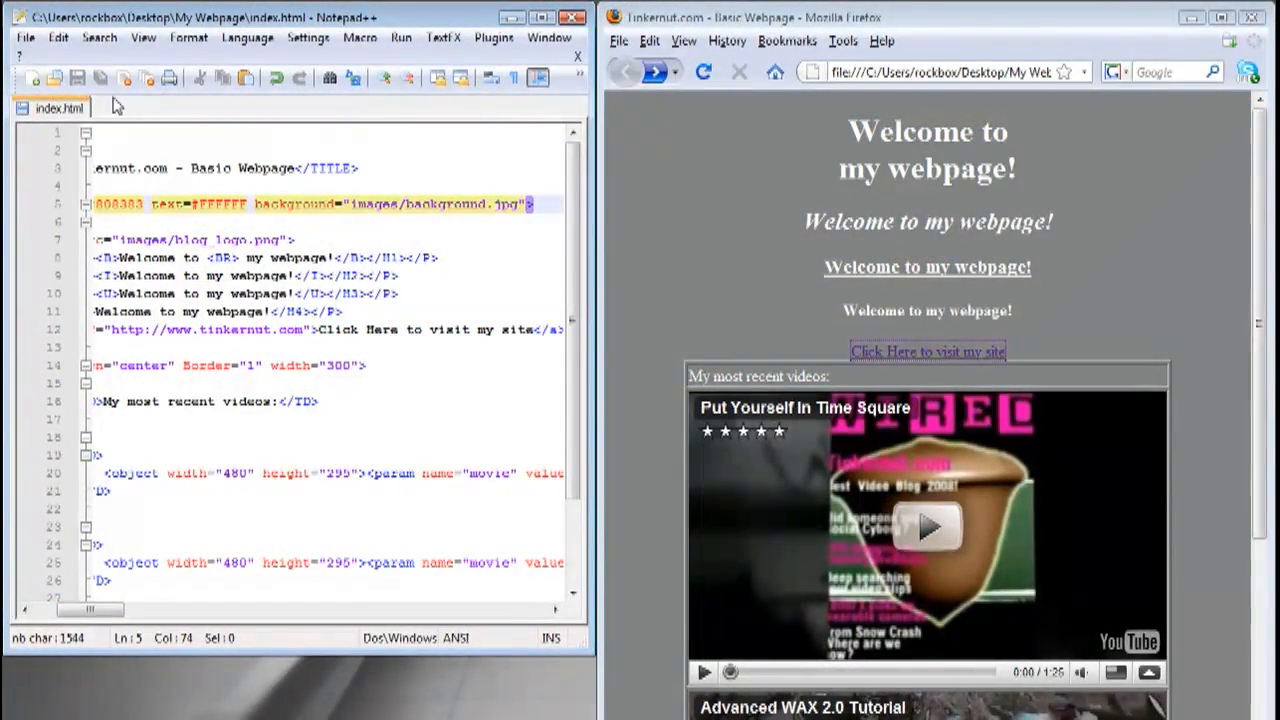
pyautogui.click(703, 72)
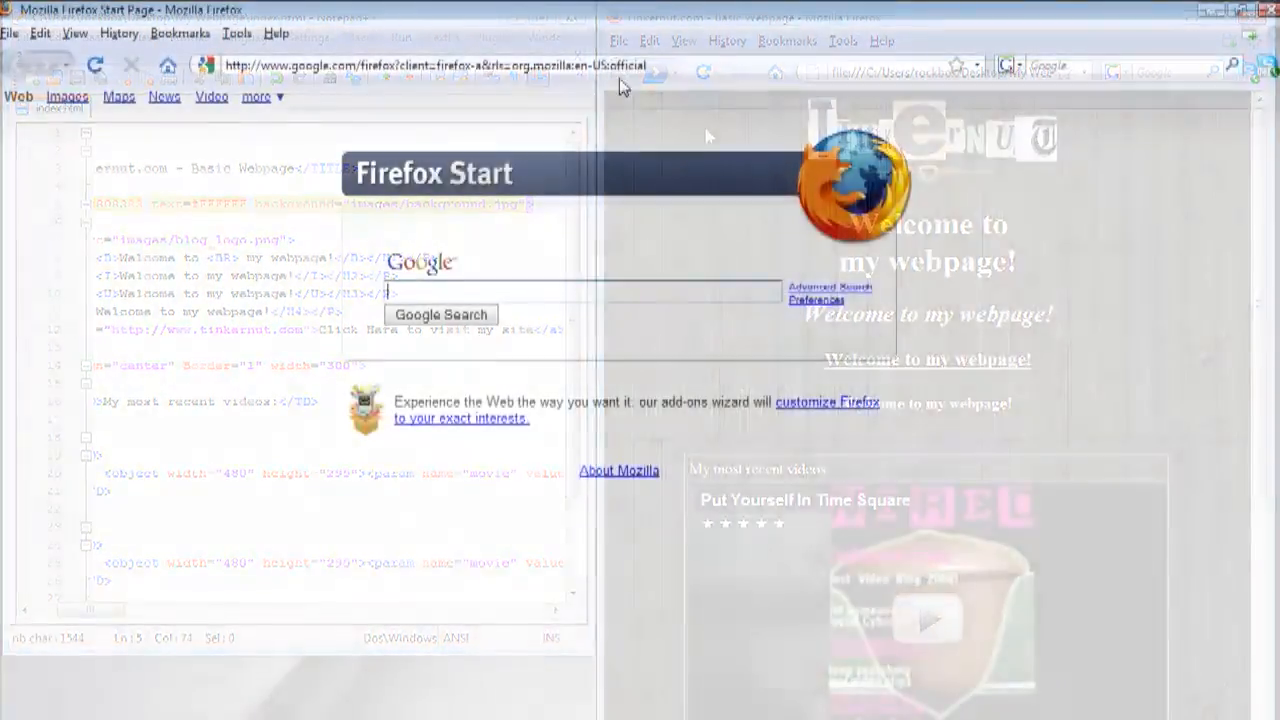
pyautogui.write('www.awardspace.com/why-choose-paid-hosting.html')
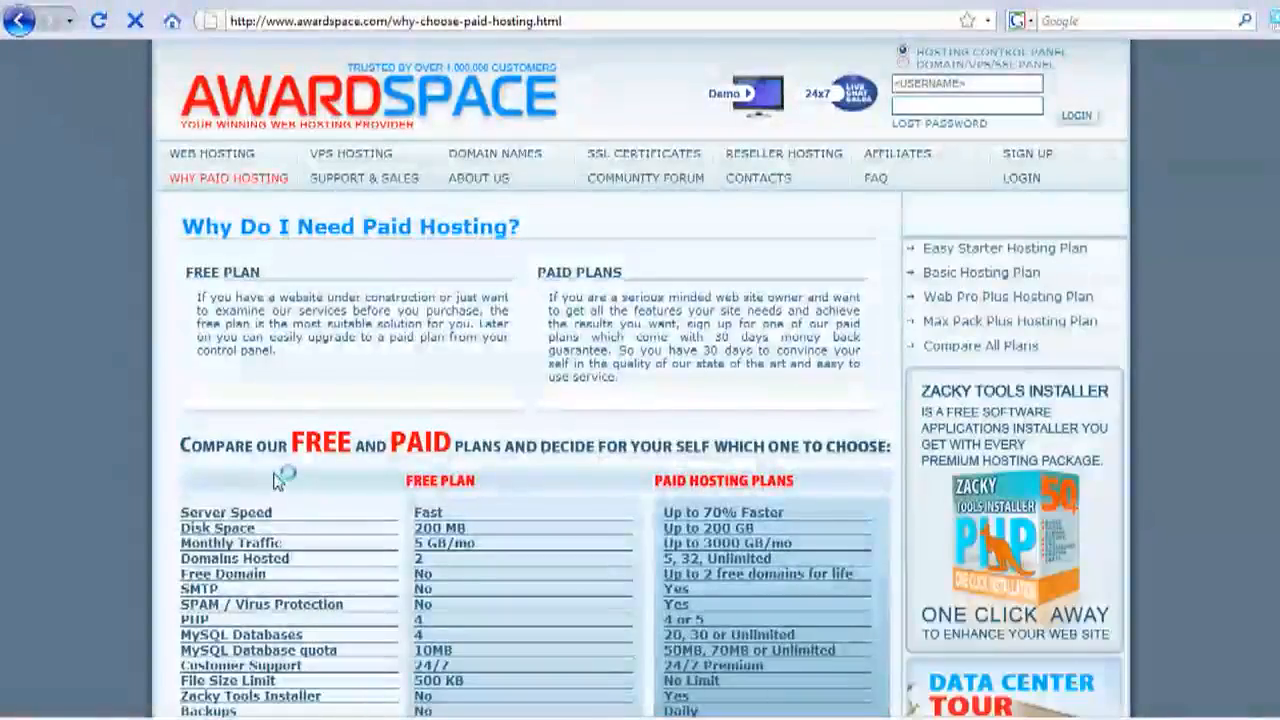
# - Open Website Manager in the AwardSpace control panel to reach the Domain, FTP and File Manager tools
pyautogui.scroll(-3)
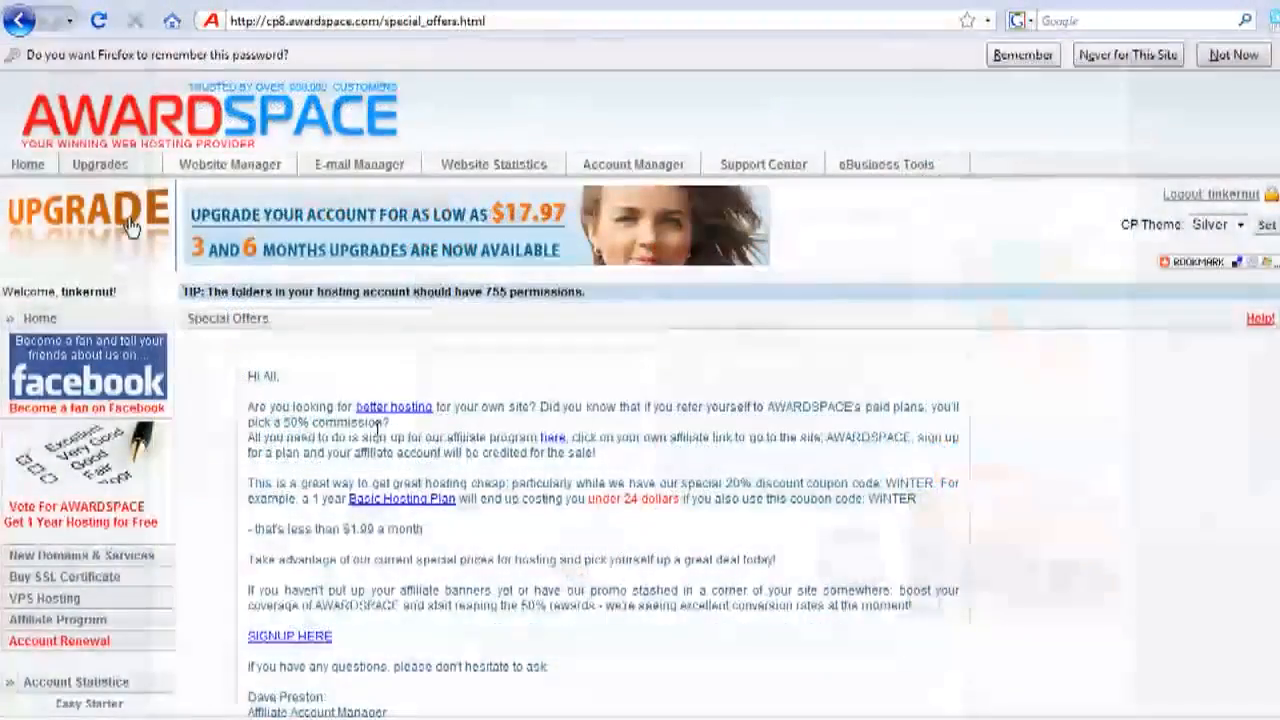
pyautogui.click(229, 164)
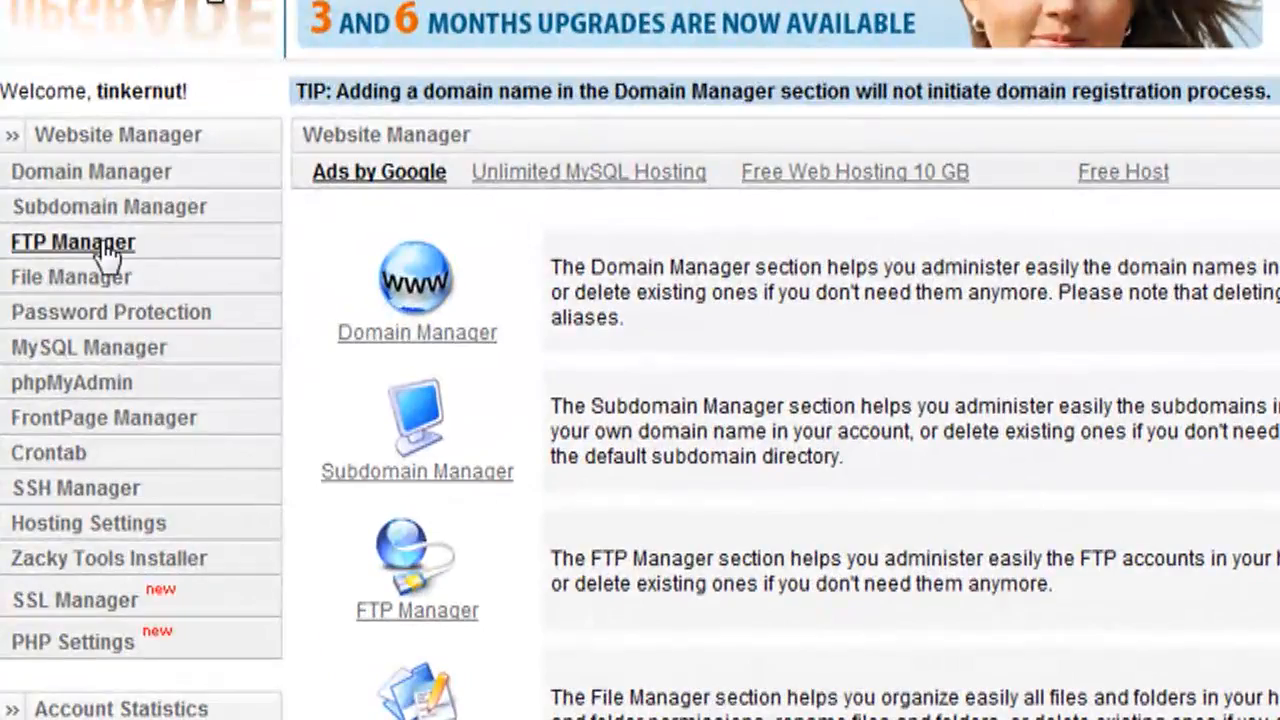
# - Create the AwardSpace FTP account tinkernut_ftp, then head to the FileZilla website
pyautogui.click(73, 242)
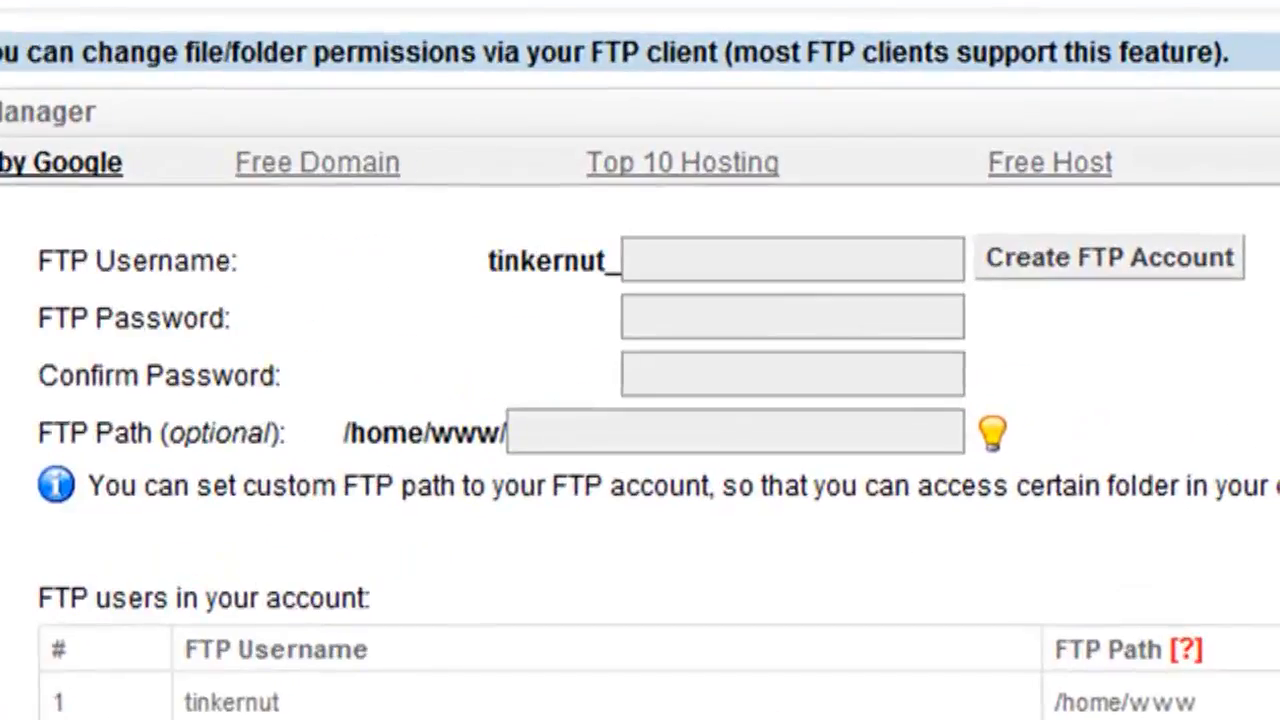
pyautogui.write('ftp')
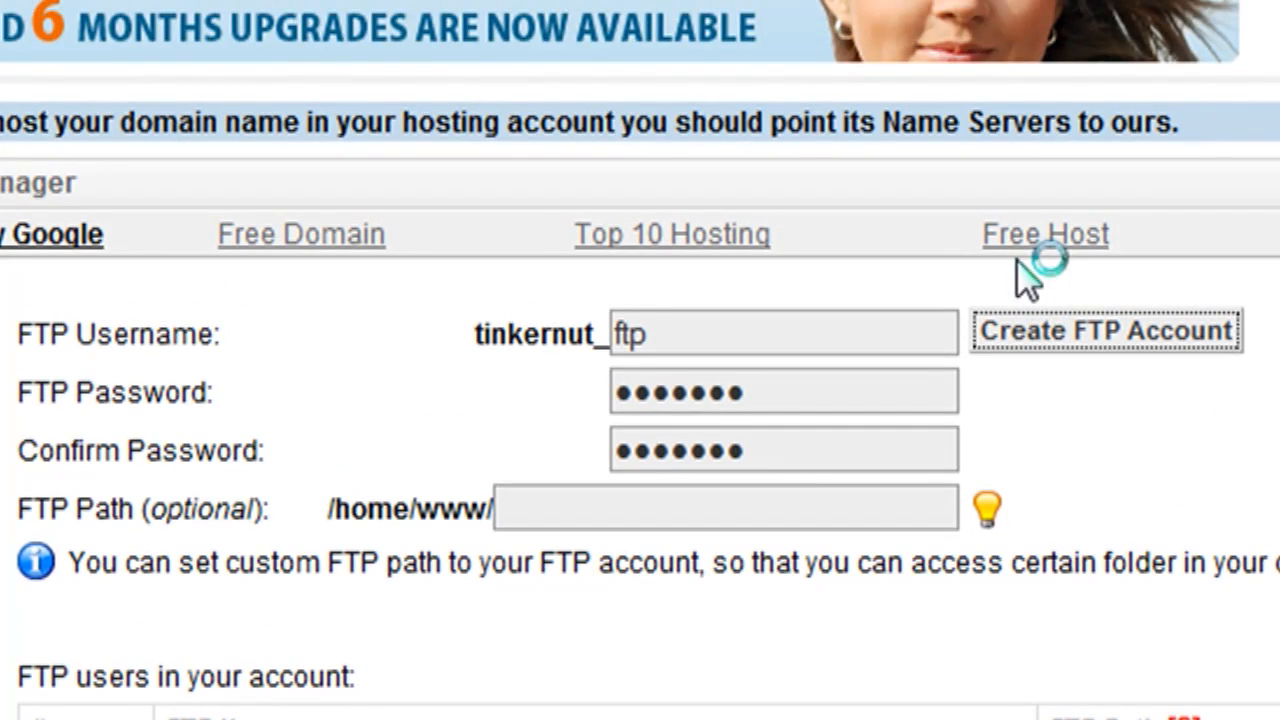
pyautogui.click(1105, 331)
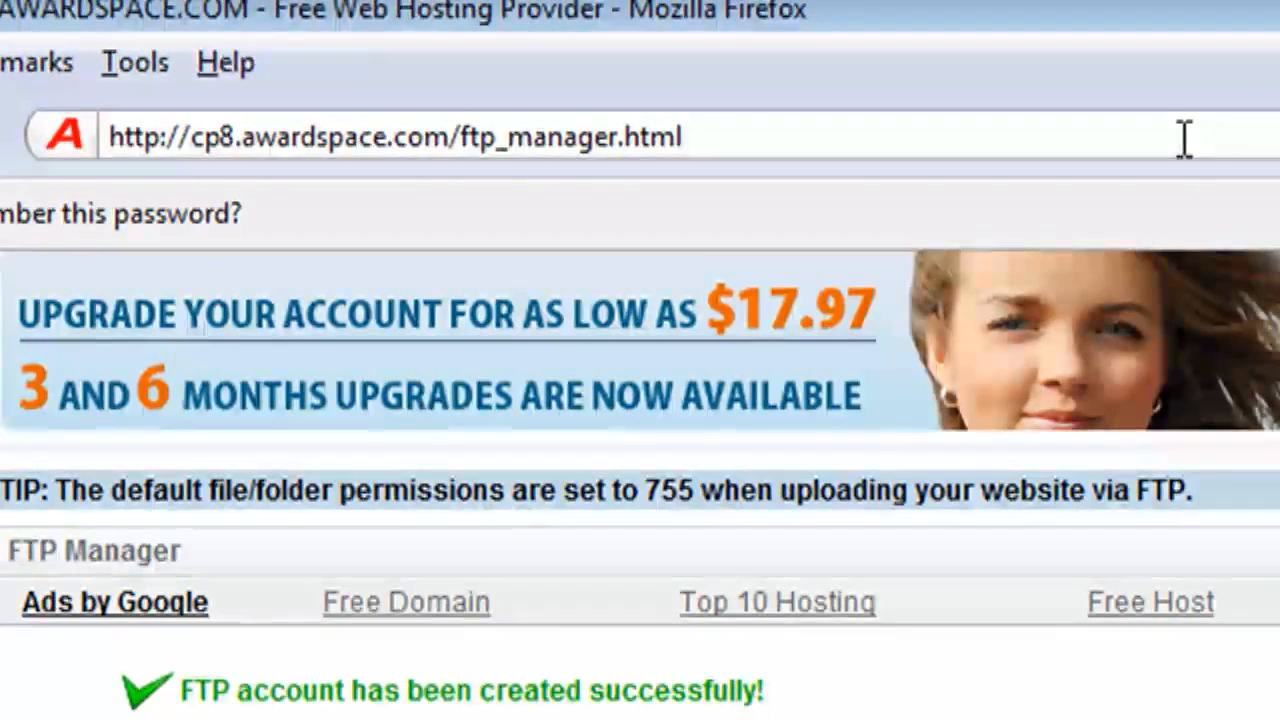
pyautogui.write('file')
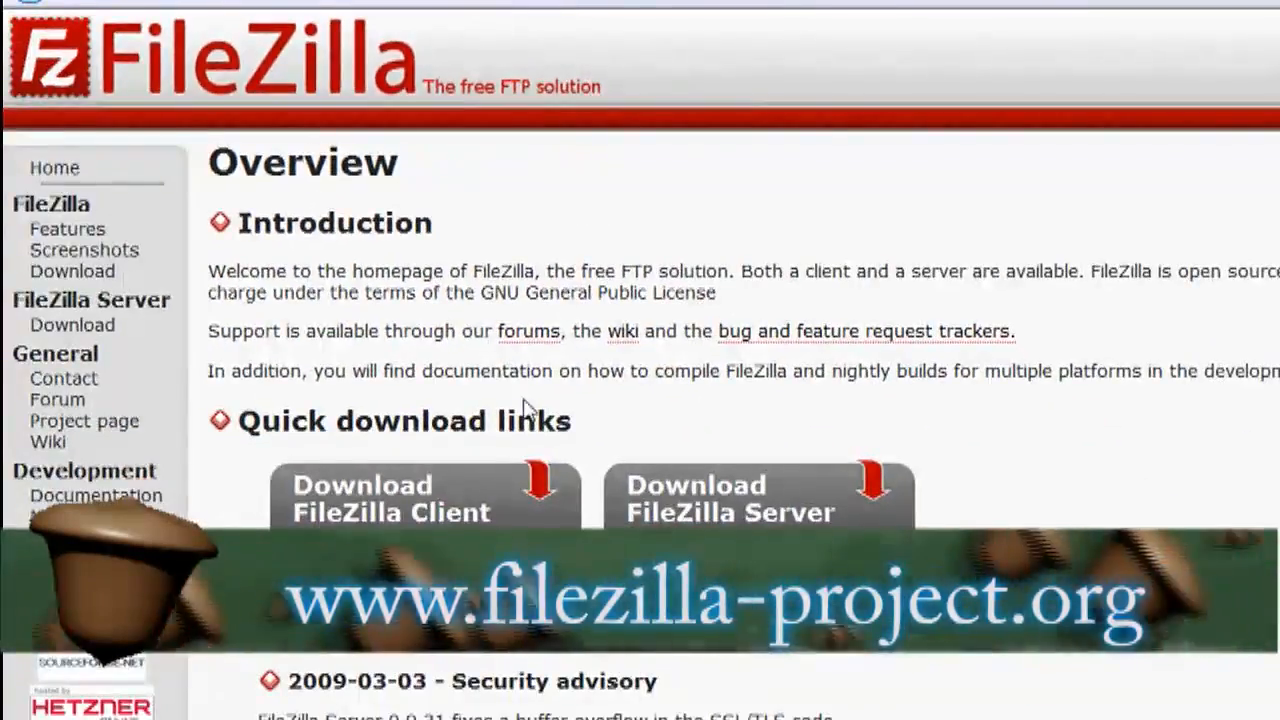
# - Download the FileZilla Client from the FileZilla project site
pyautogui.click(361, 500)
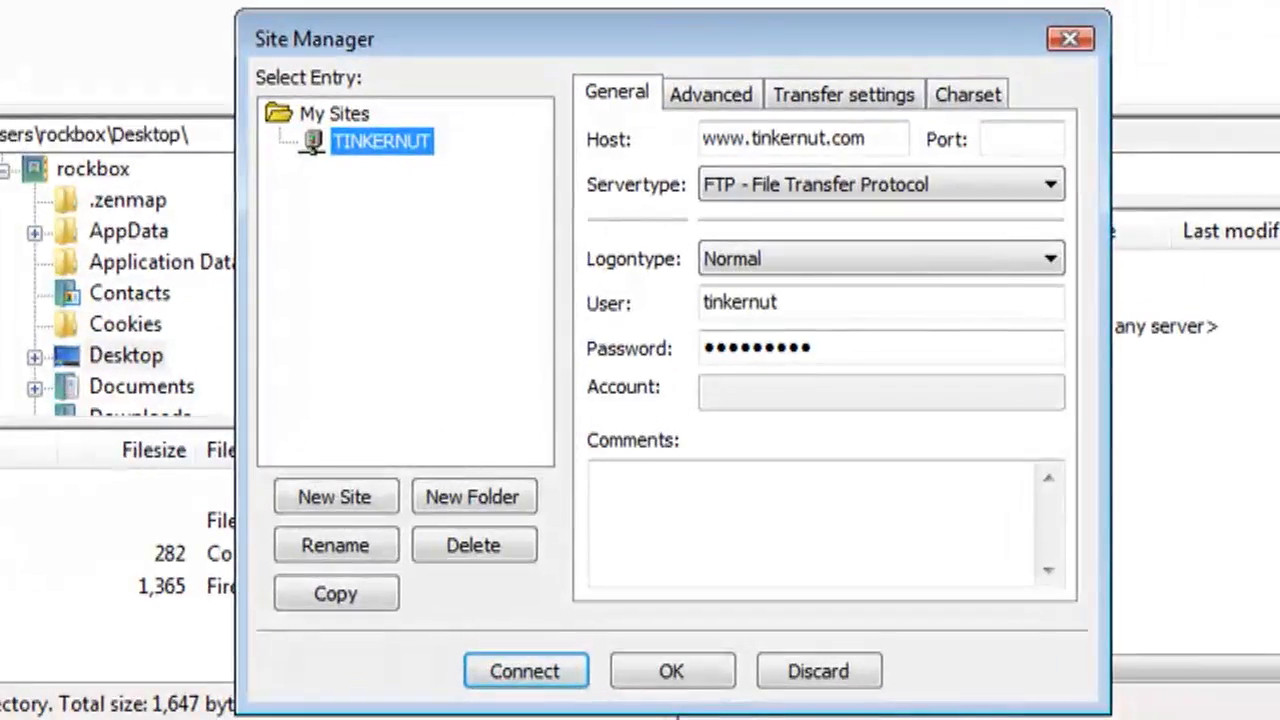
# - Add site tinkernut_ftp with user tinkernut_ftp and password, then connect to tinkernut.awardspace.com
pyautogui.click(335, 496)
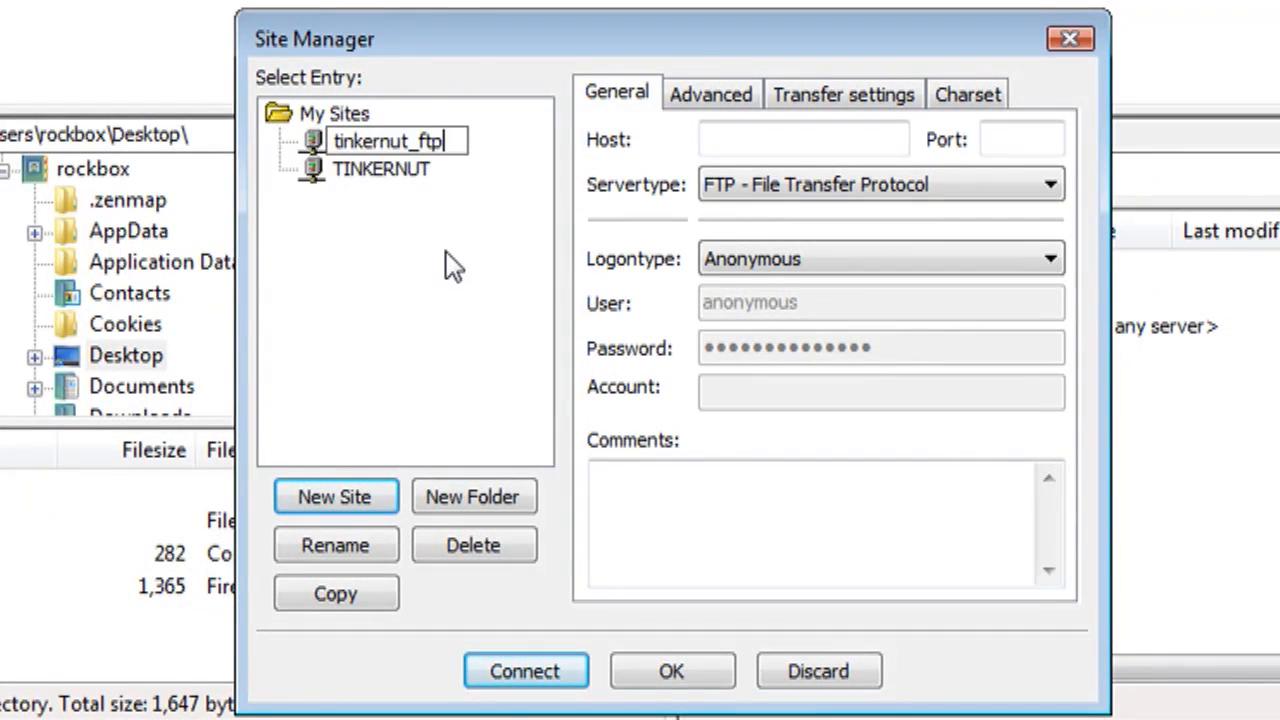
pyautogui.write('tinker')
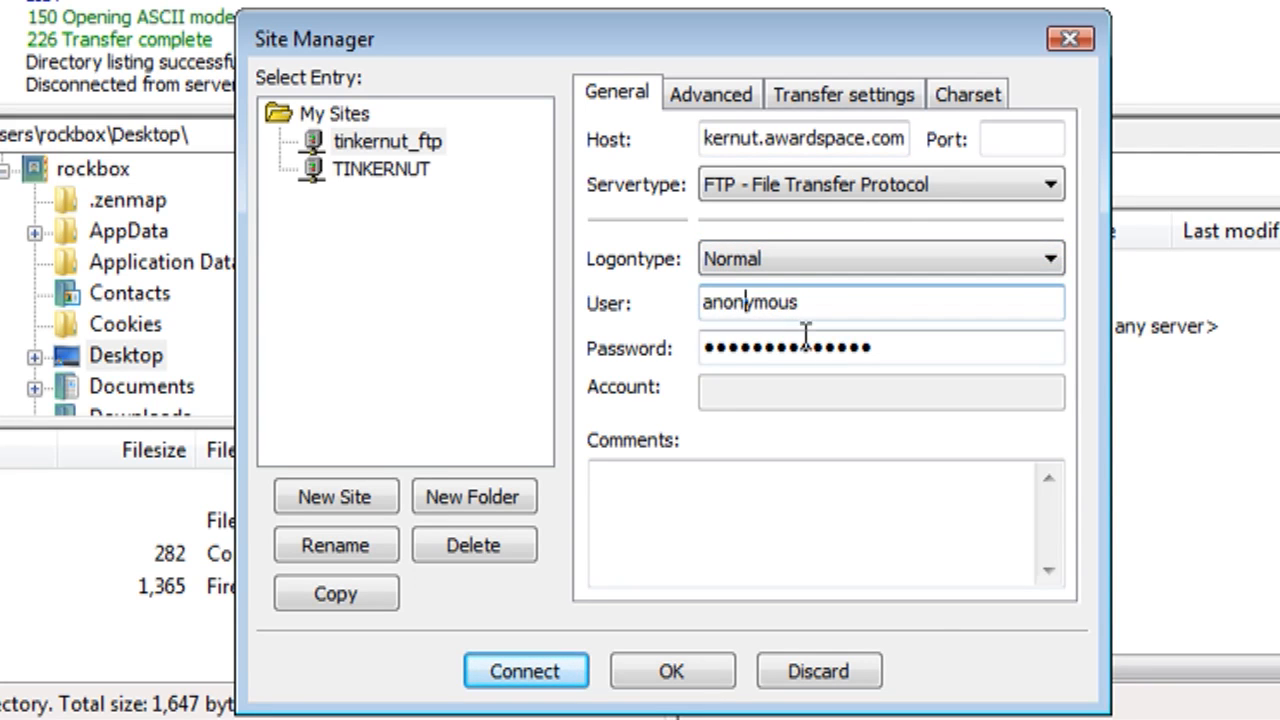
pyautogui.write('tin')
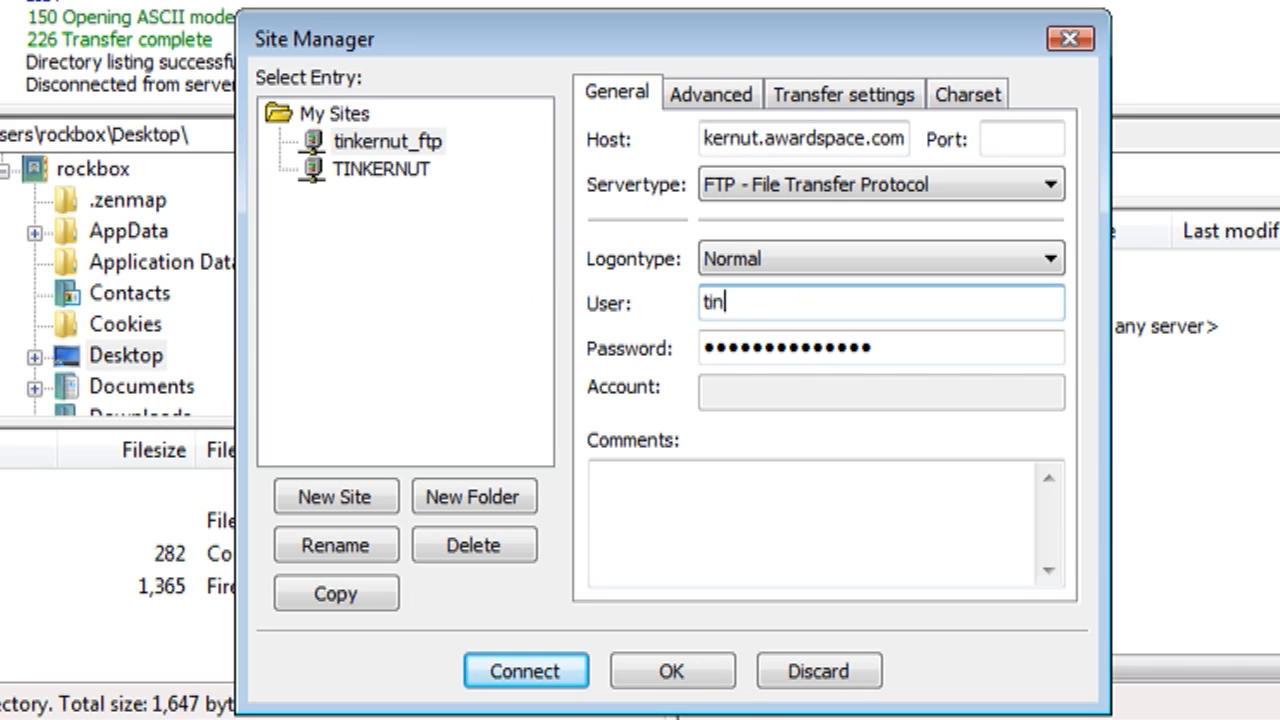
pyautogui.write('kernut_ftp')
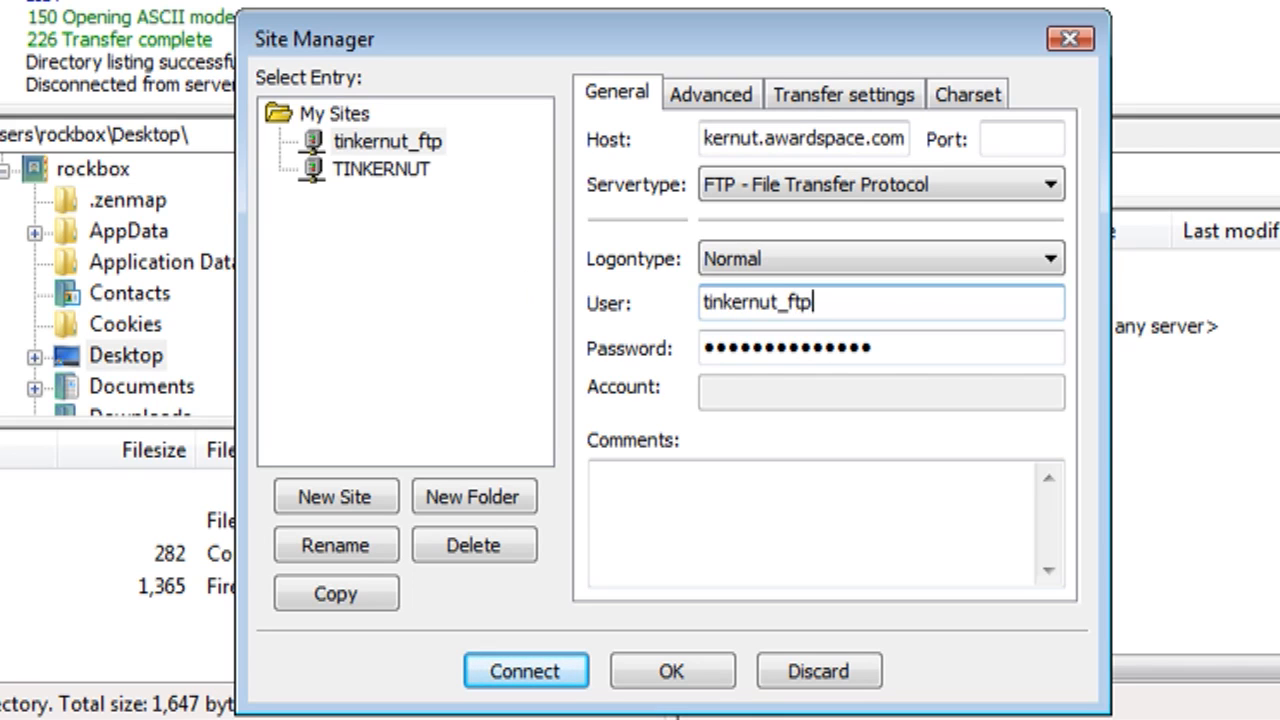
pyautogui.click(890, 347)
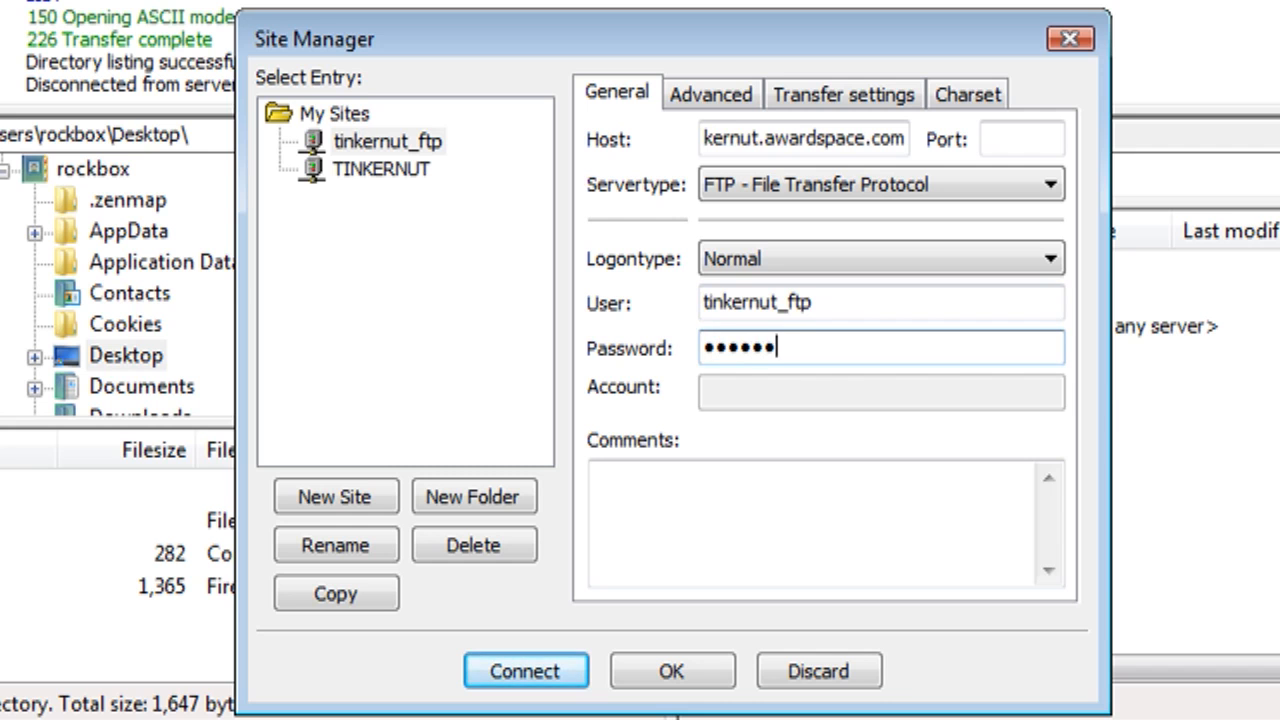
pyautogui.click(523, 671)
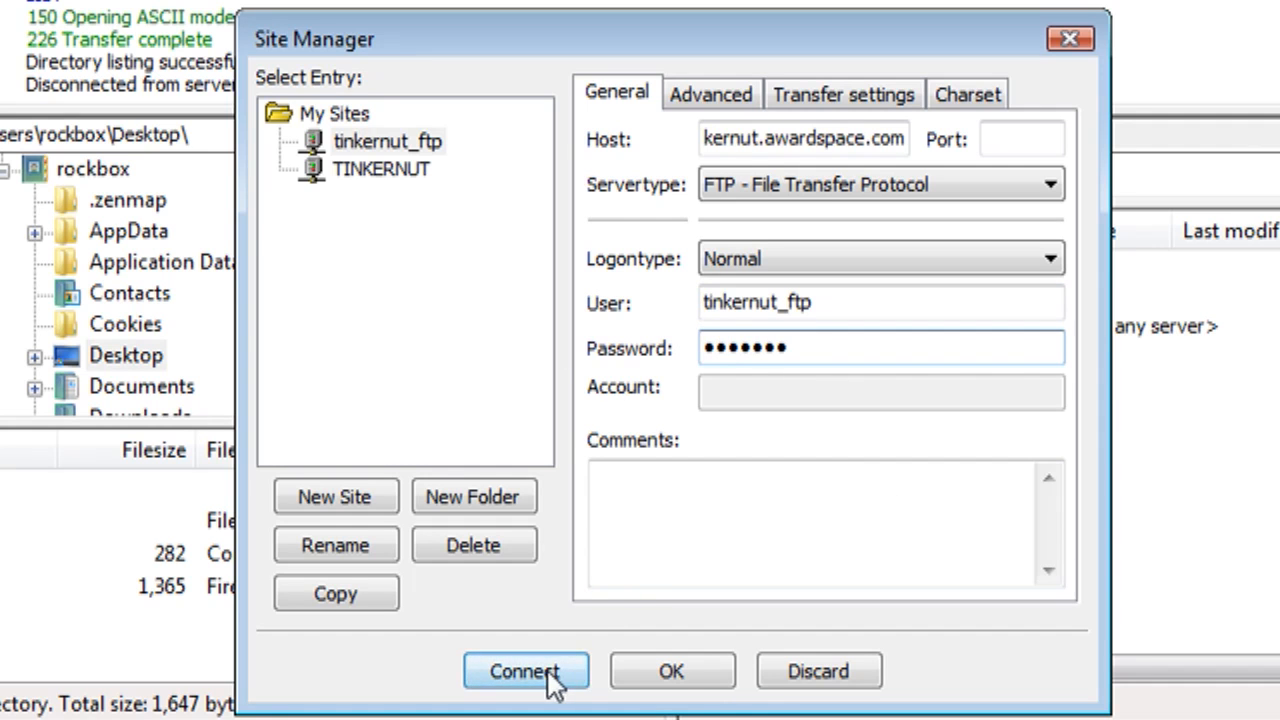
pyautogui.click(527, 672)
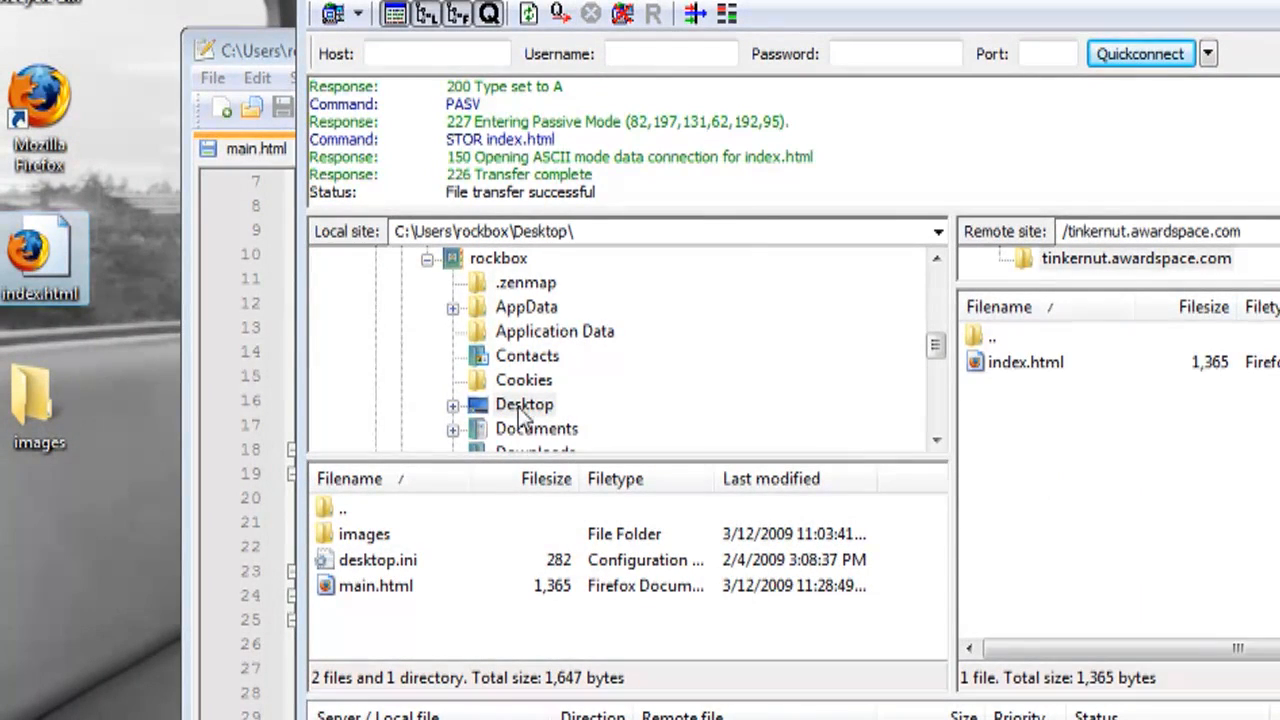
# - Open the local Desktop folder and upload index.html to the remote server
pyautogui.click(343, 509)
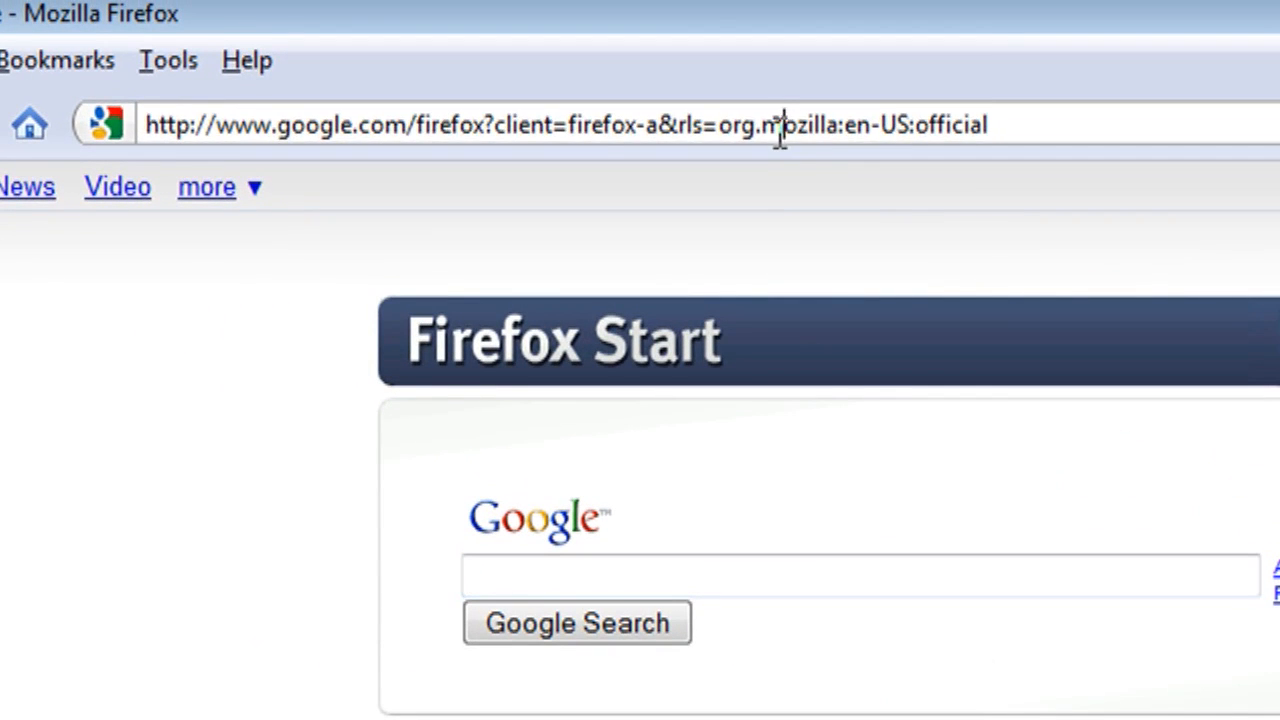
pyautogui.write('tinkernut.awardspace.com/')
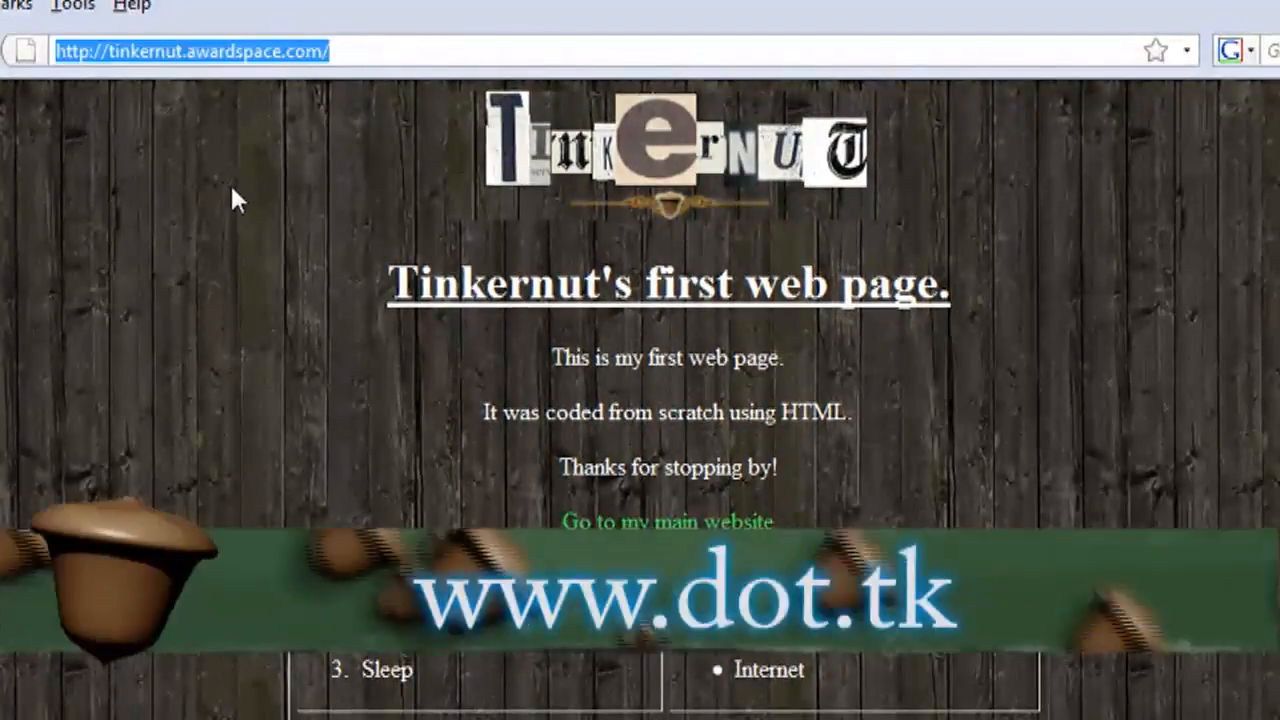
pyautogui.write('www.dot')
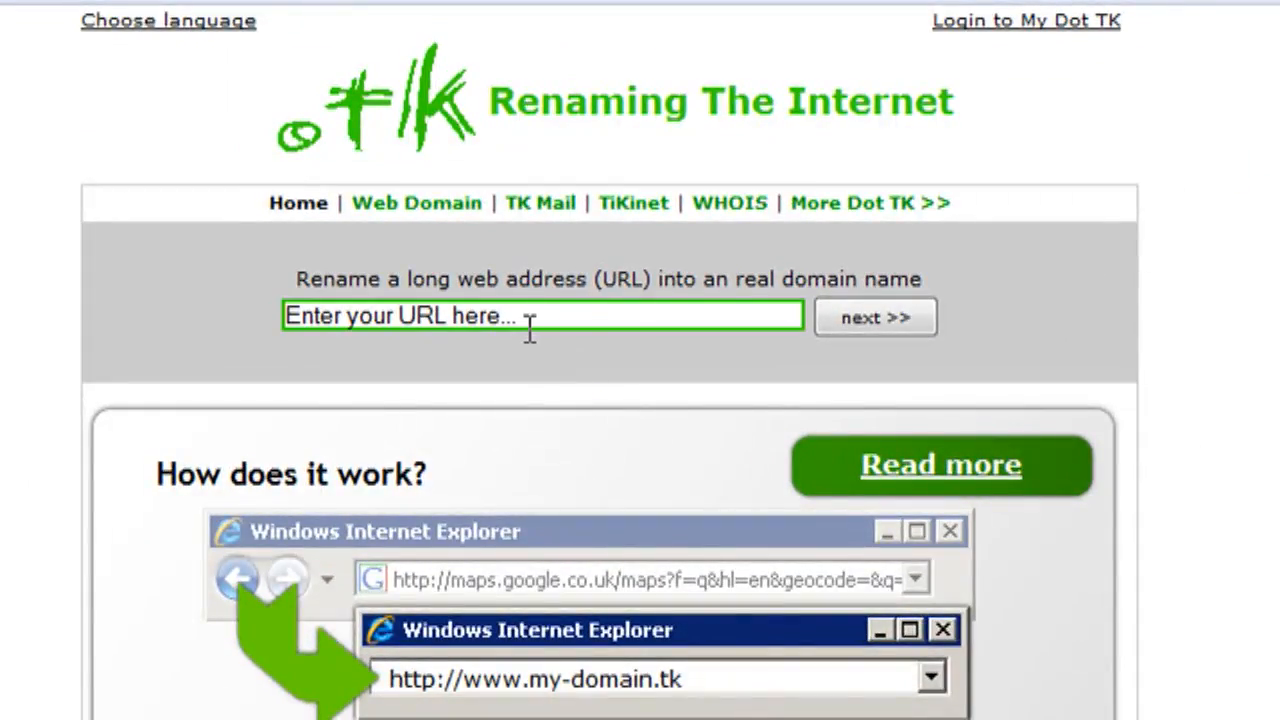
pyautogui.write('tinkernut')
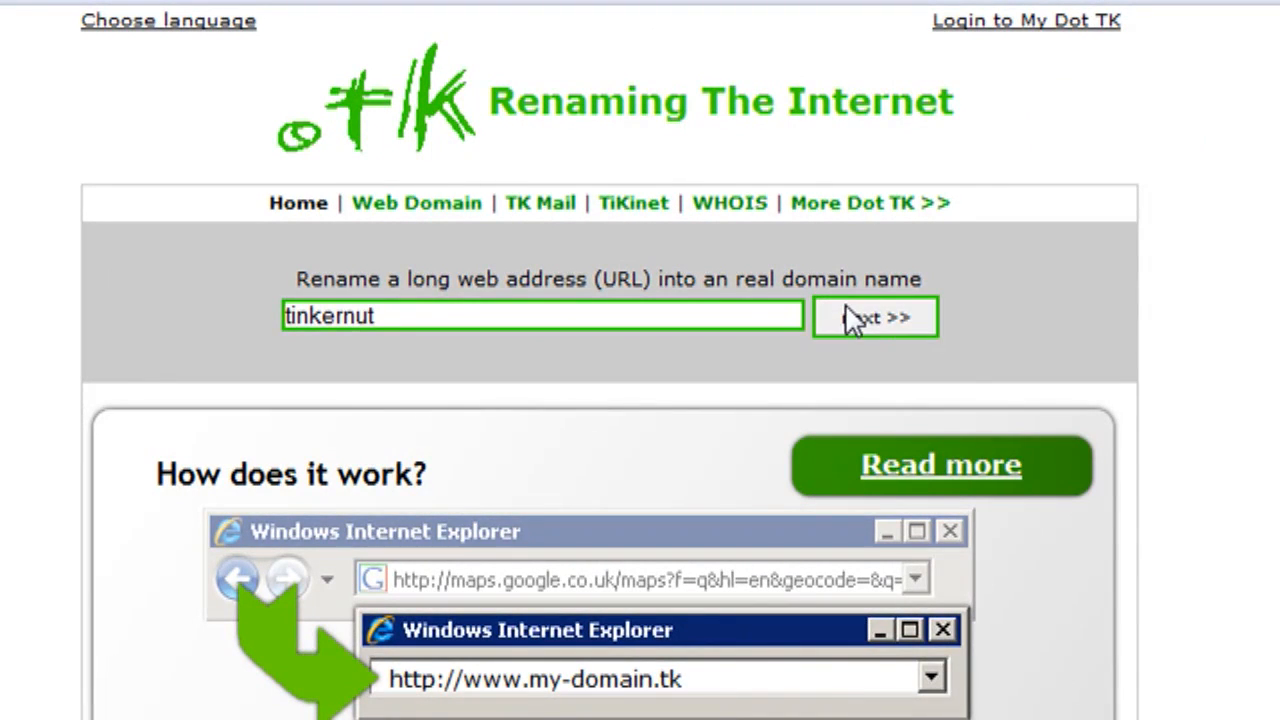
pyautogui.click(873, 318)
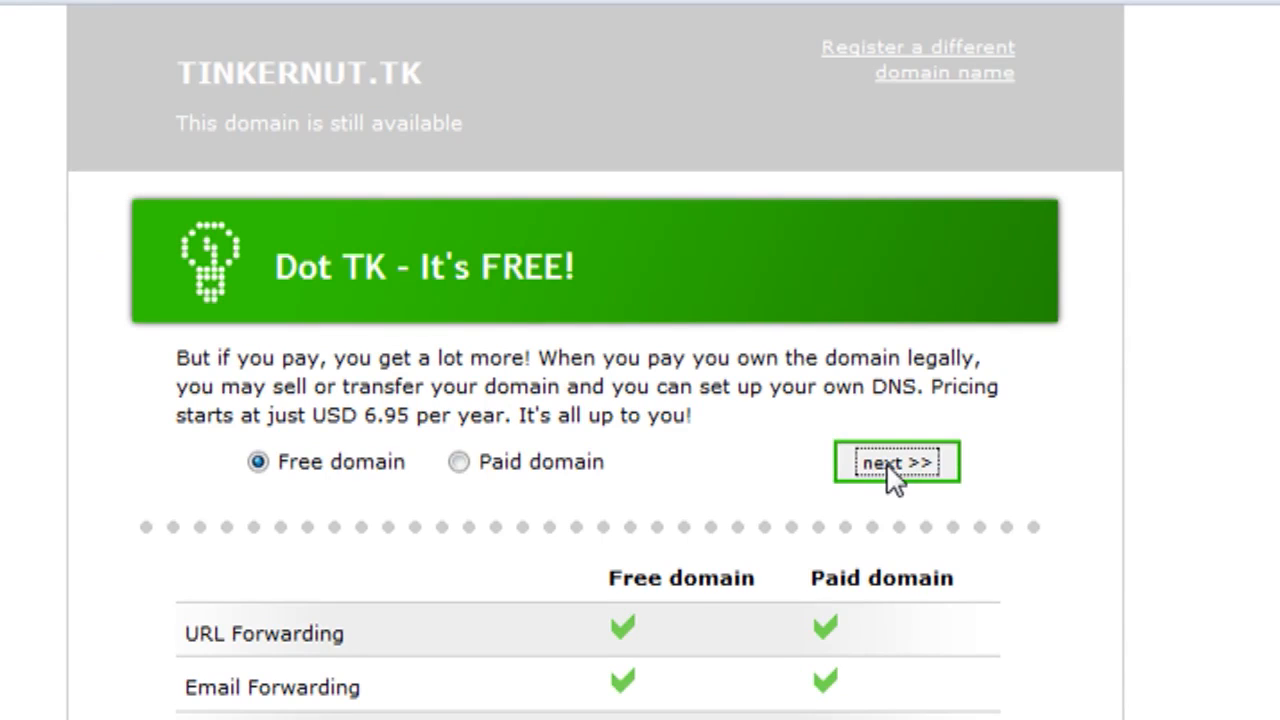
pyautogui.click(898, 462)
pyautogui.write('admin@tink')
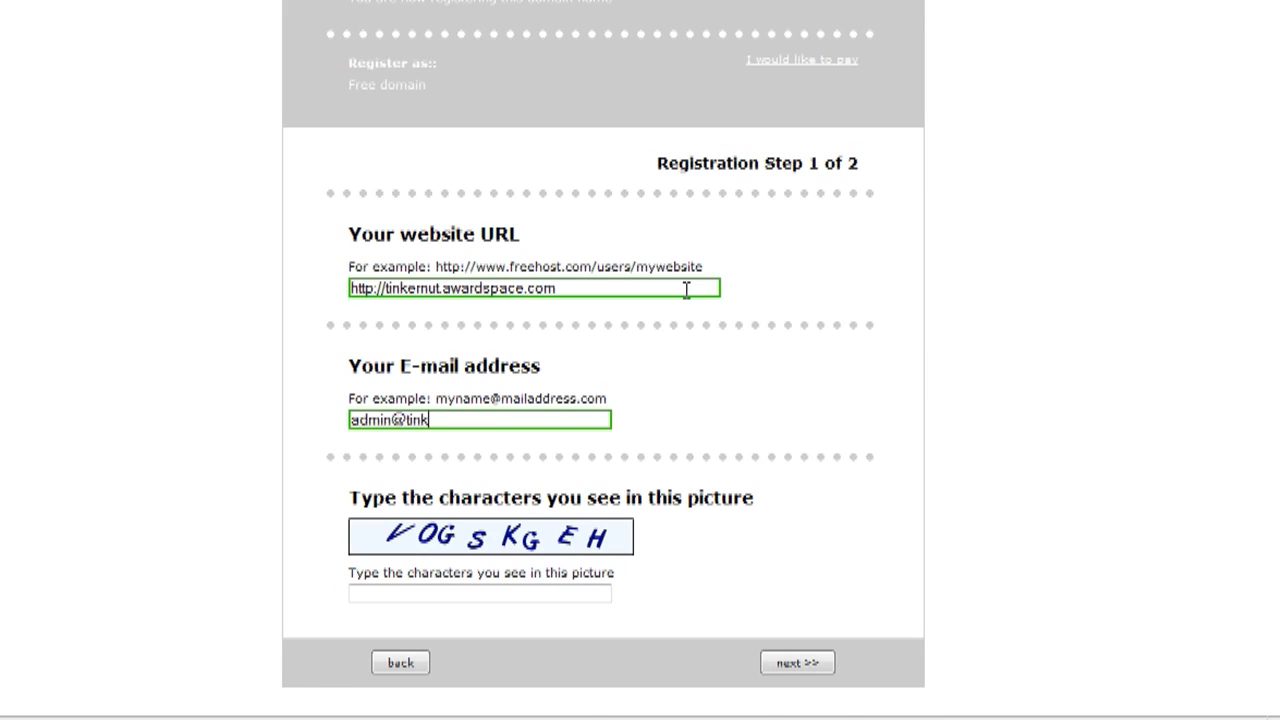
pyautogui.click(801, 662)
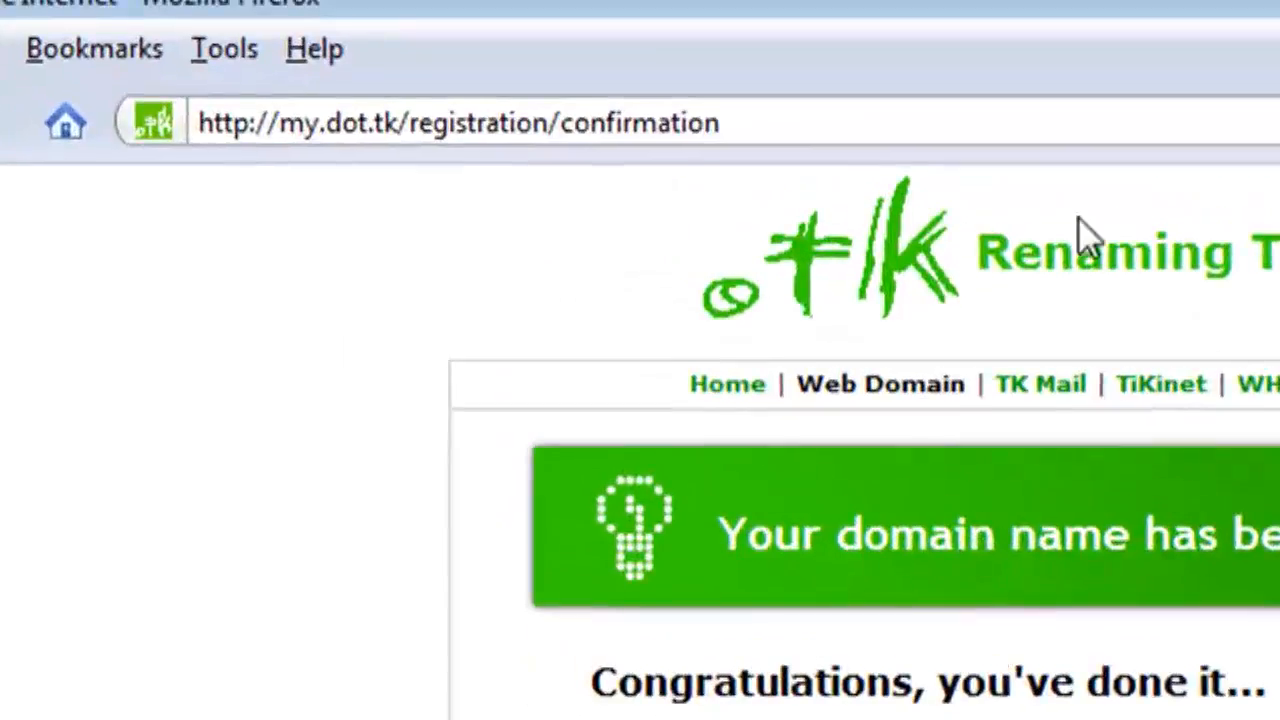
pyautogui.write('www.tinkernut.tk')
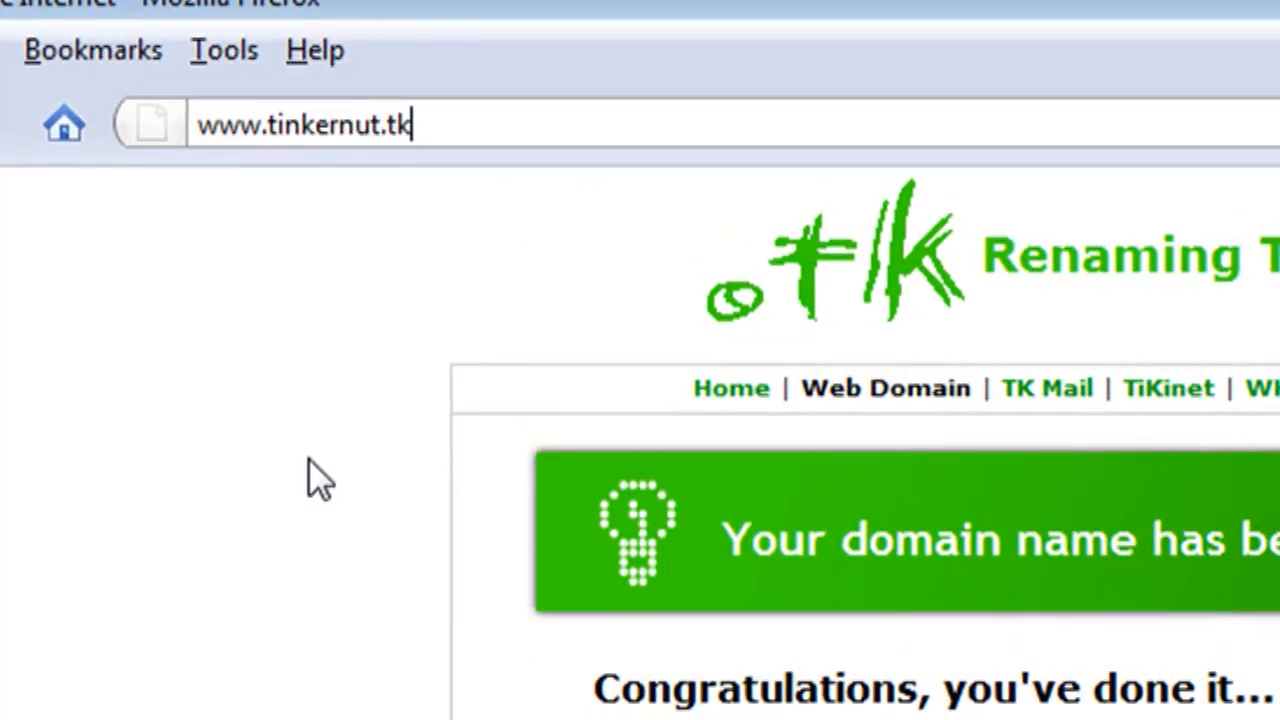
pyautogui.press('Return')
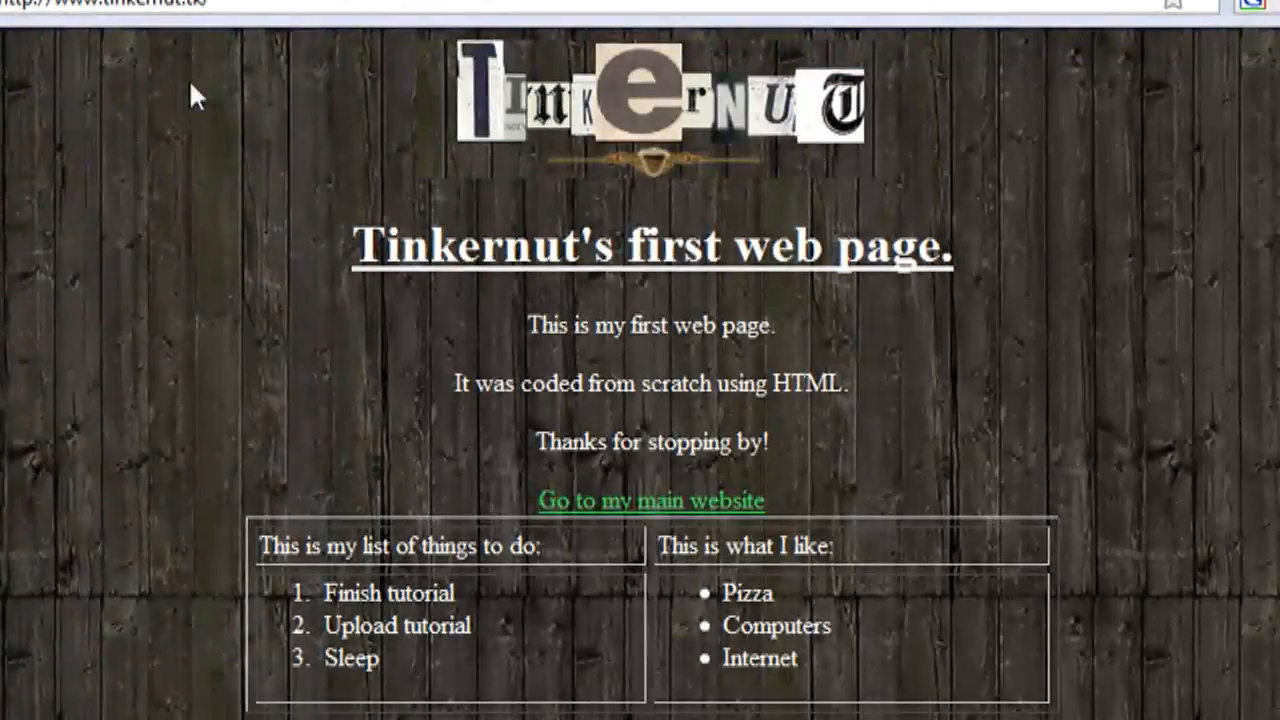